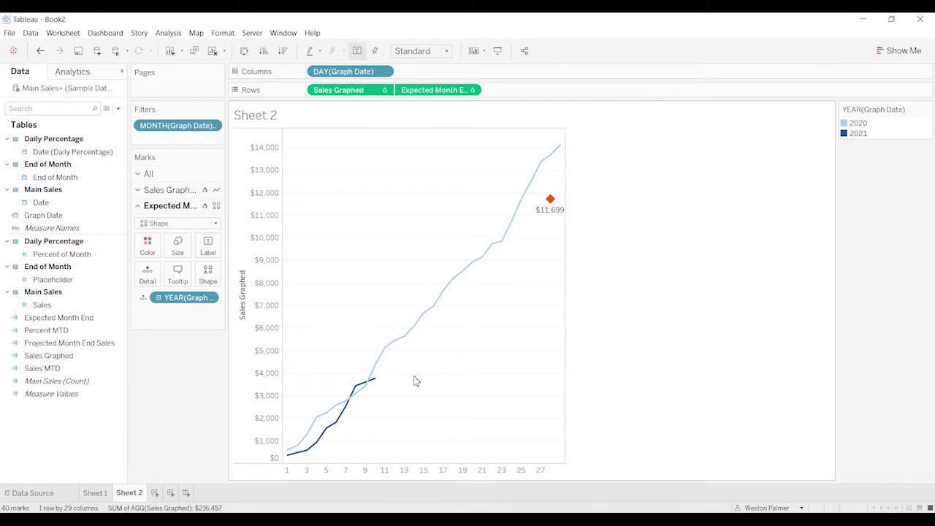
pyautogui.moveTo(562, 235)
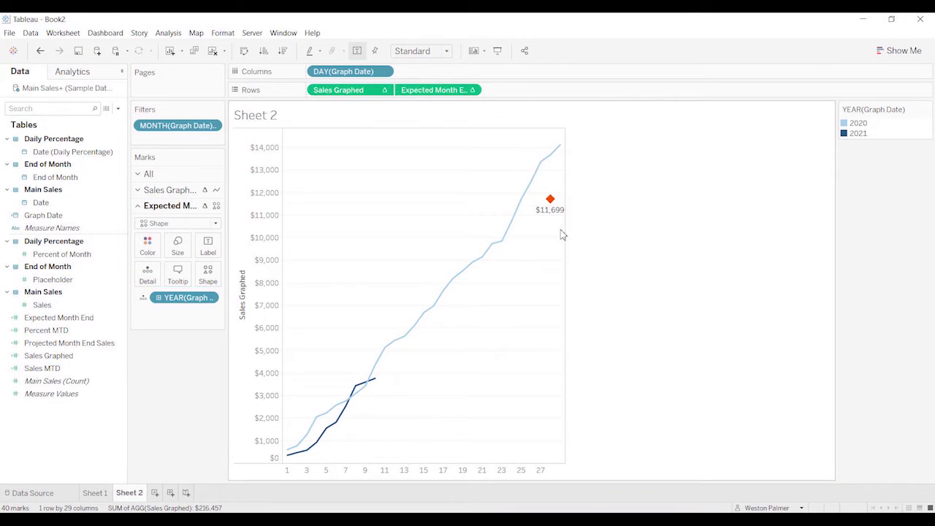
pyautogui.moveTo(306, 453)
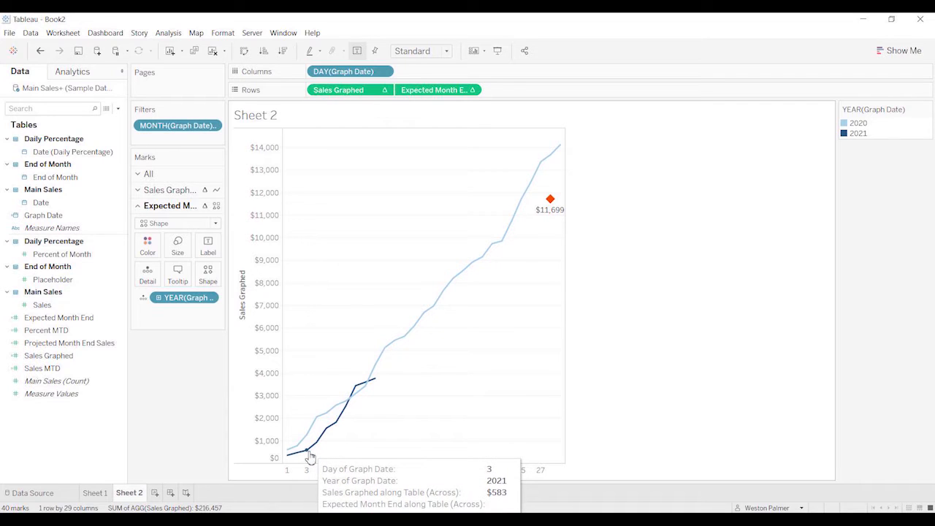
pyautogui.moveTo(347, 409)
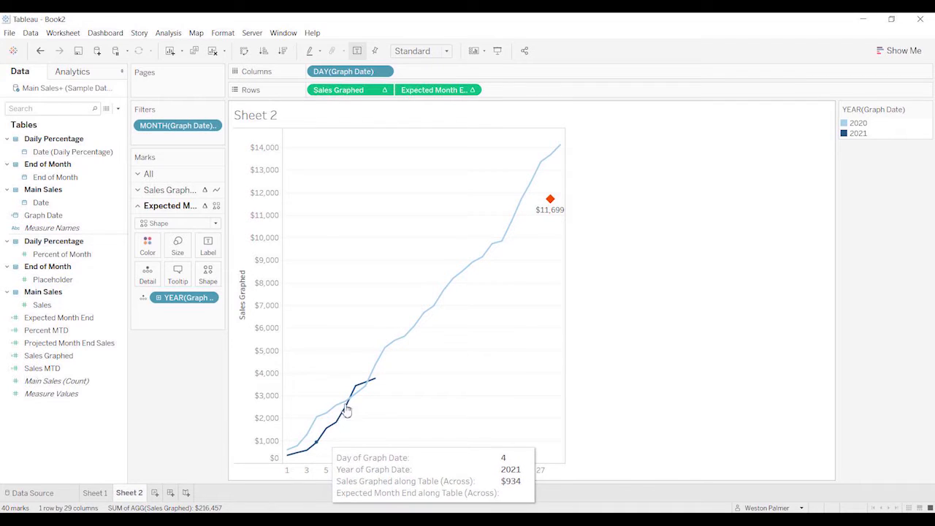
pyautogui.moveTo(356, 387)
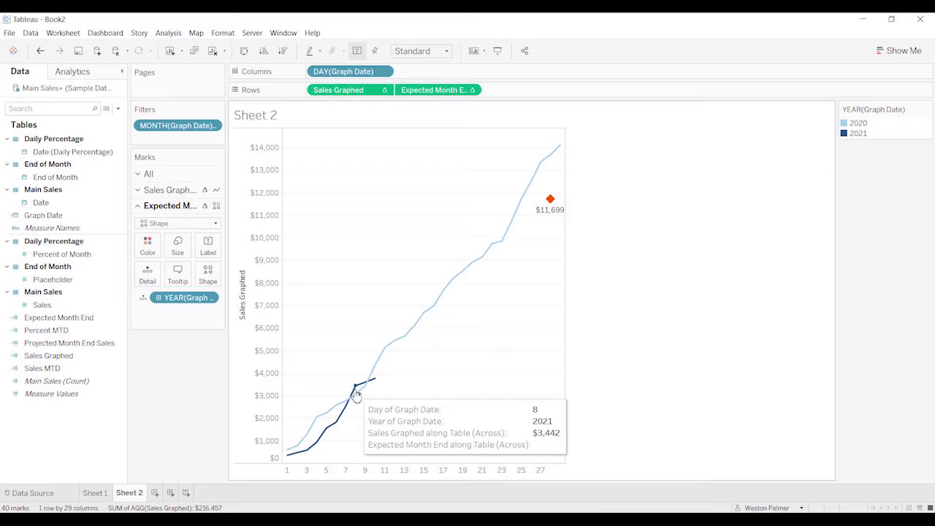
pyautogui.moveTo(407, 343)
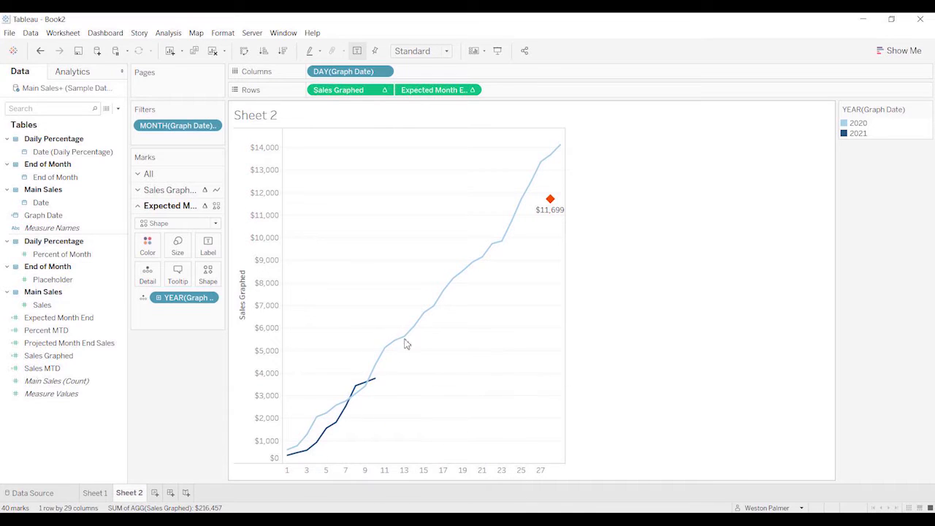
pyautogui.moveTo(569, 227)
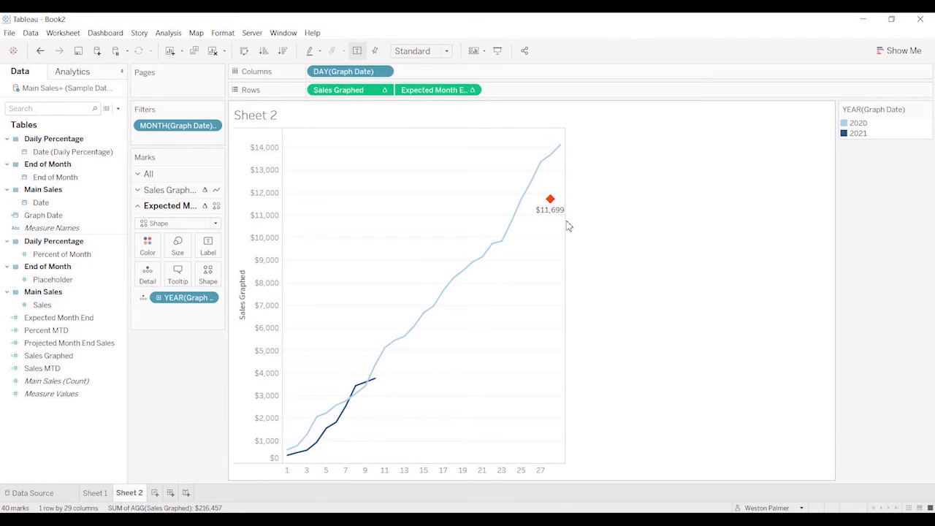
pyautogui.moveTo(551, 199)
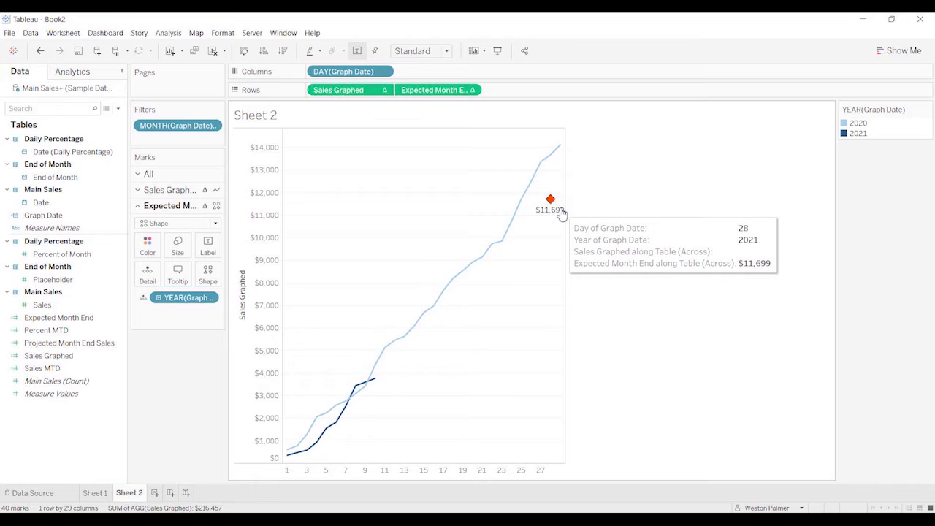
pyautogui.moveTo(551, 221)
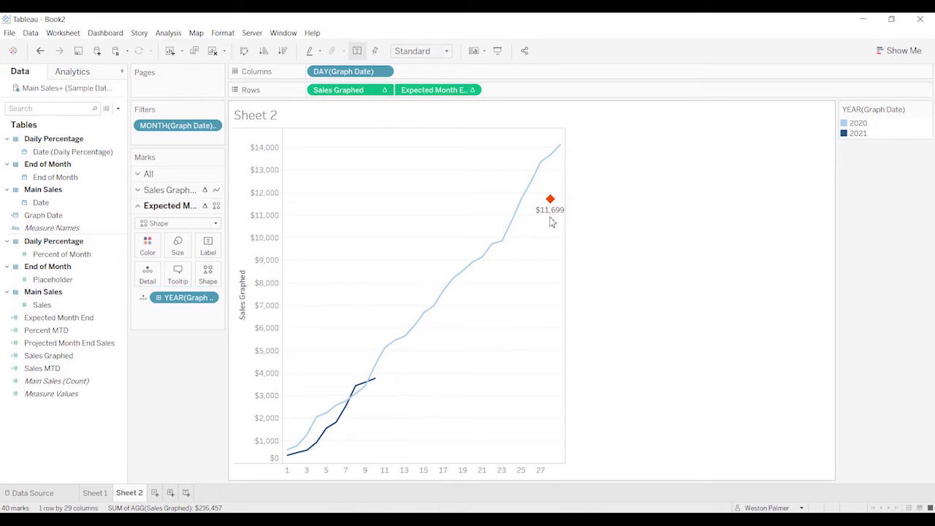
pyautogui.moveTo(325, 184)
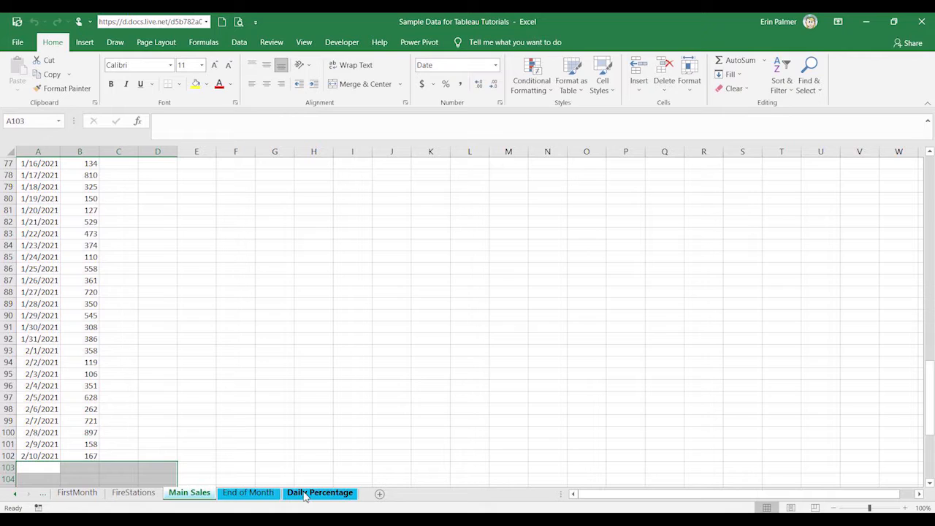
# - Review the February percent-of-month values in B2:B29 on the Daily Percentage sheet
pyautogui.click(320, 491)
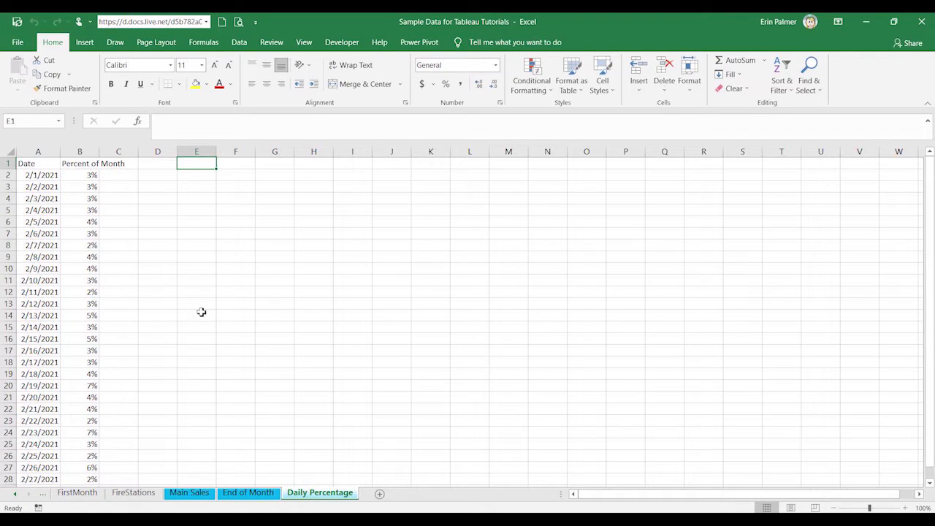
pyautogui.moveTo(138, 202)
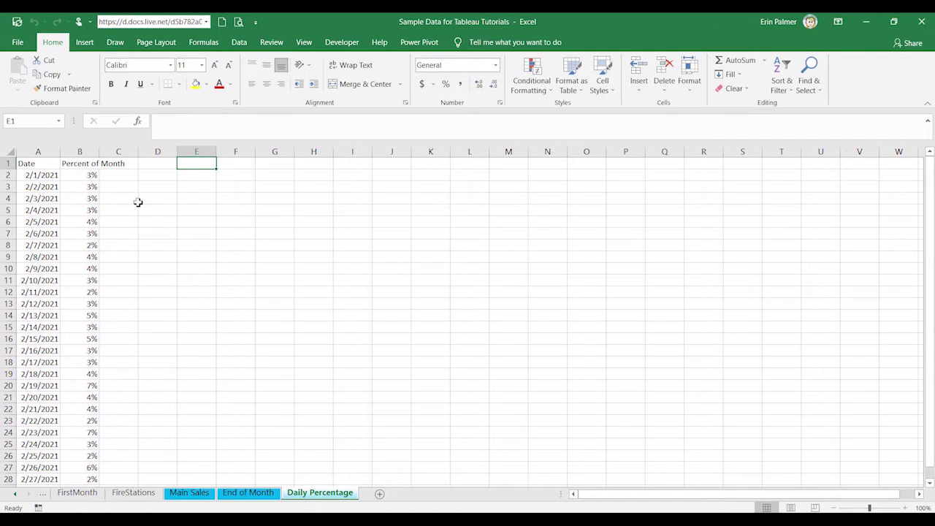
pyautogui.moveTo(105, 181)
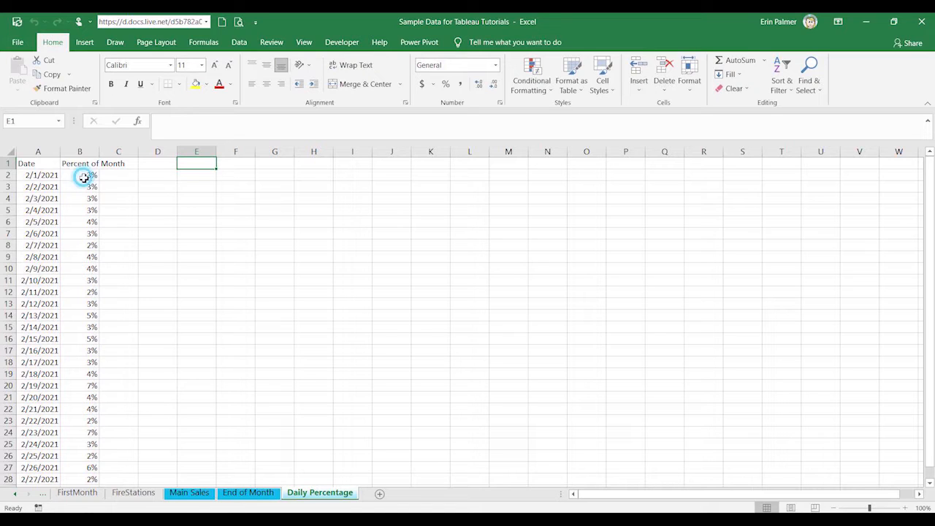
pyautogui.moveTo(80, 175); pyautogui.dragTo(79, 420)
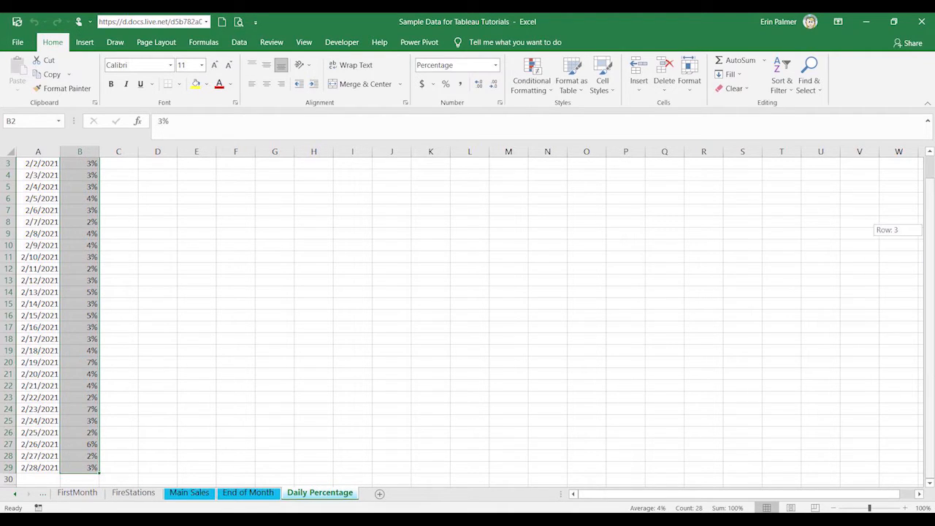
pyautogui.scroll(3)
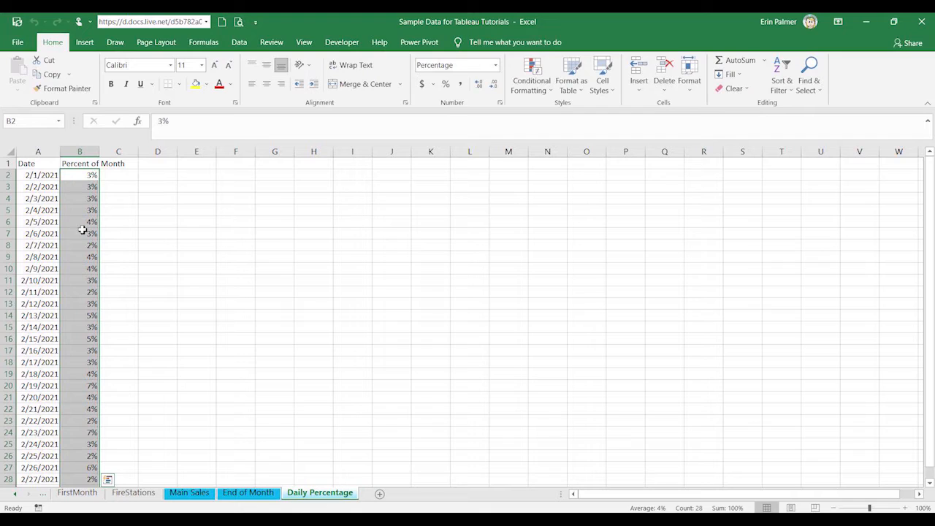
pyautogui.moveTo(84, 269)
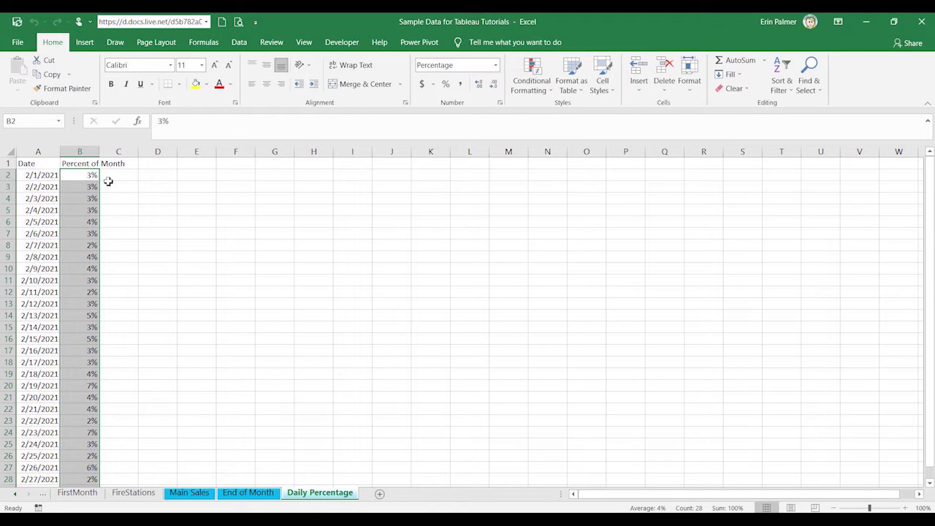
pyautogui.click(118, 186)
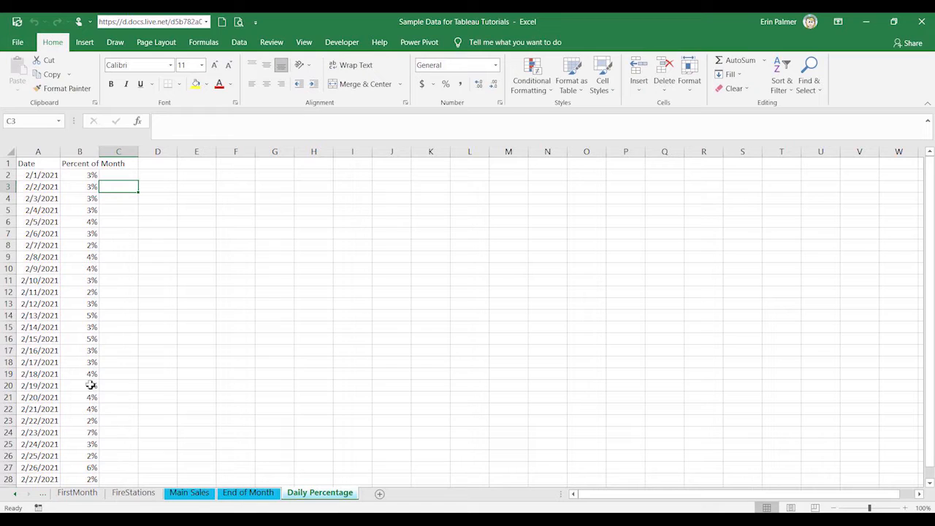
pyautogui.click(247, 491)
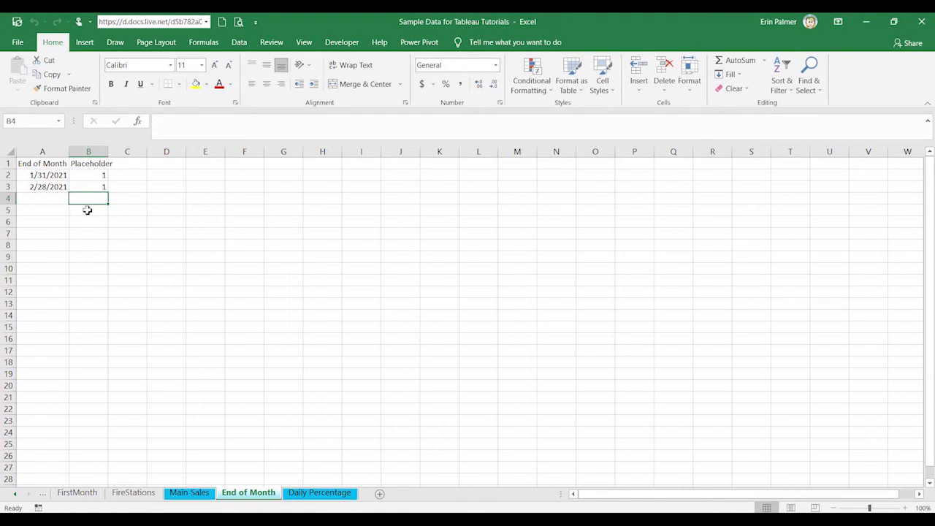
pyautogui.moveTo(85, 224)
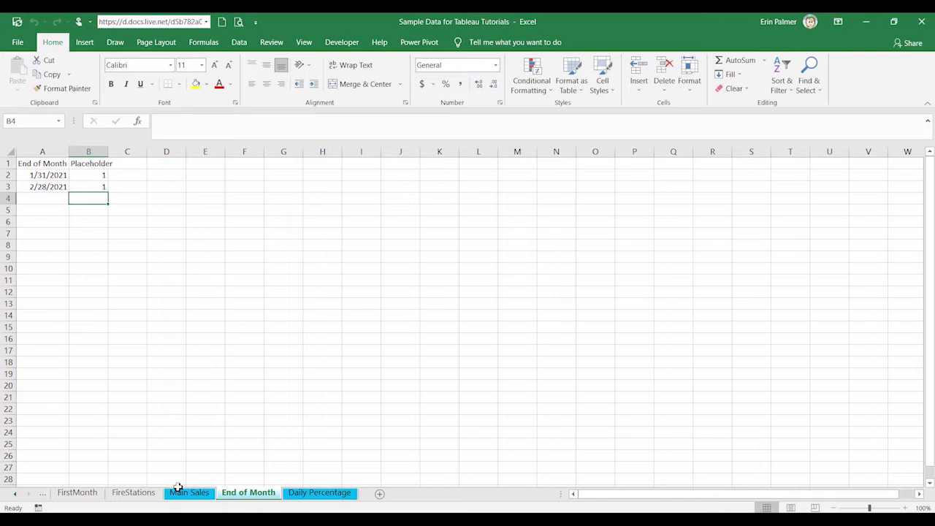
# - Look over the End of Month sheet and the Main Sales daily sales data
pyautogui.click(189, 492)
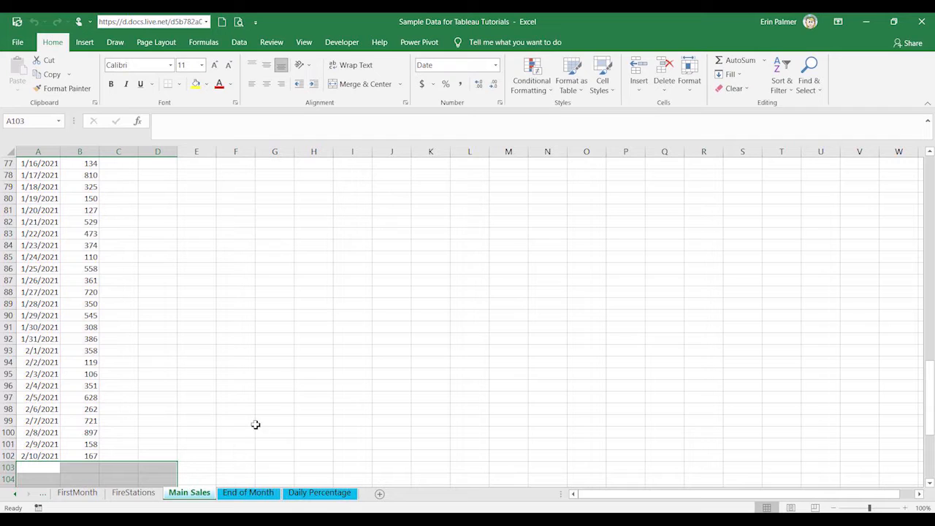
pyautogui.click(247, 492)
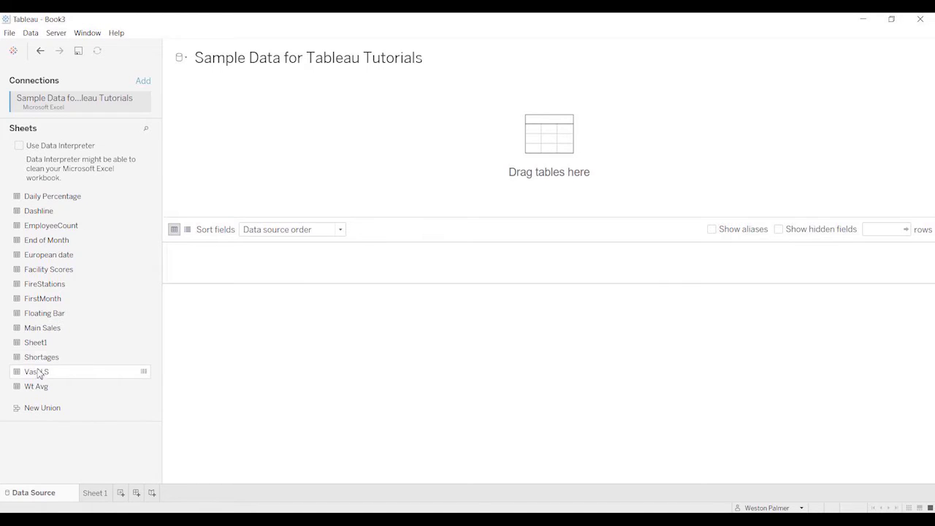
pyautogui.moveTo(38, 211)
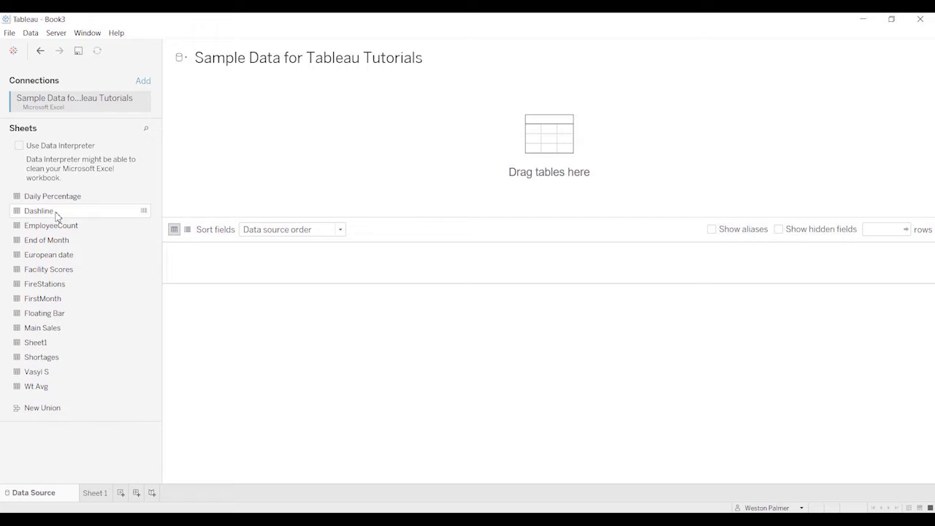
pyautogui.moveTo(48, 254)
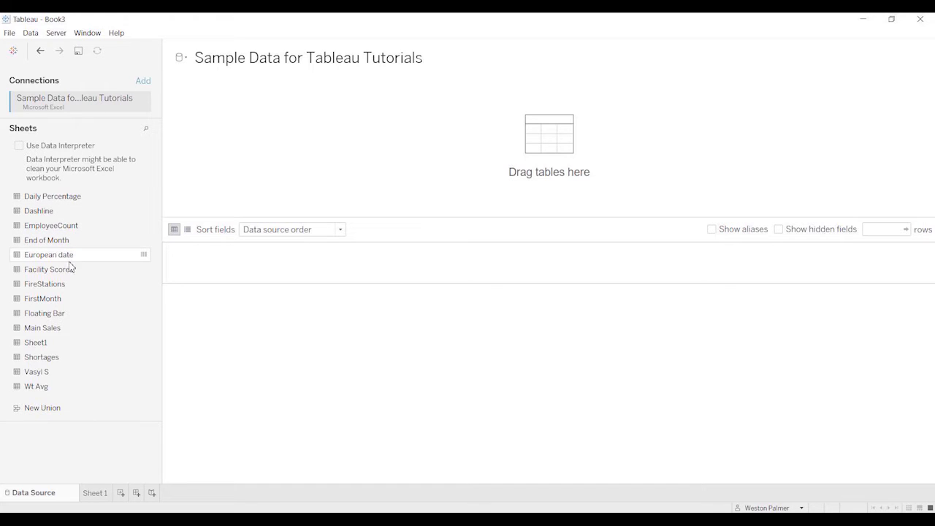
pyautogui.moveTo(43, 327)
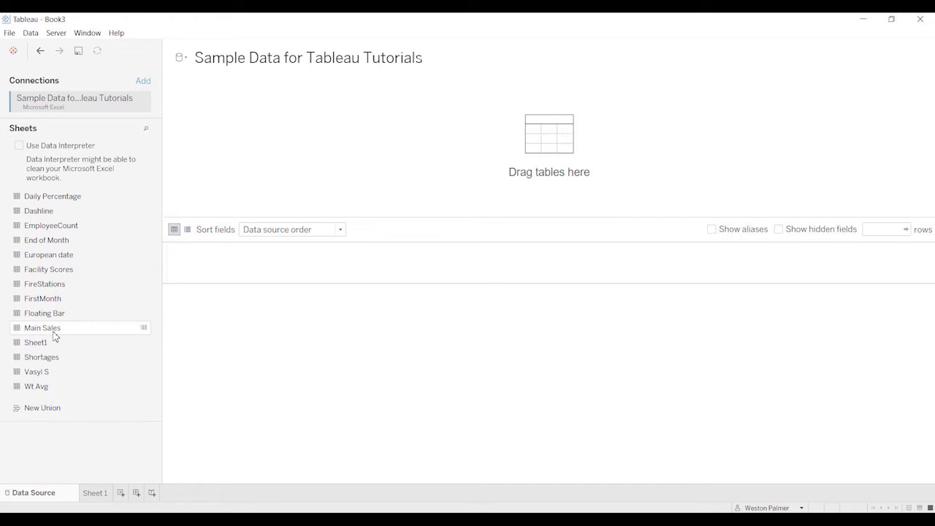
pyautogui.moveTo(287, 144)
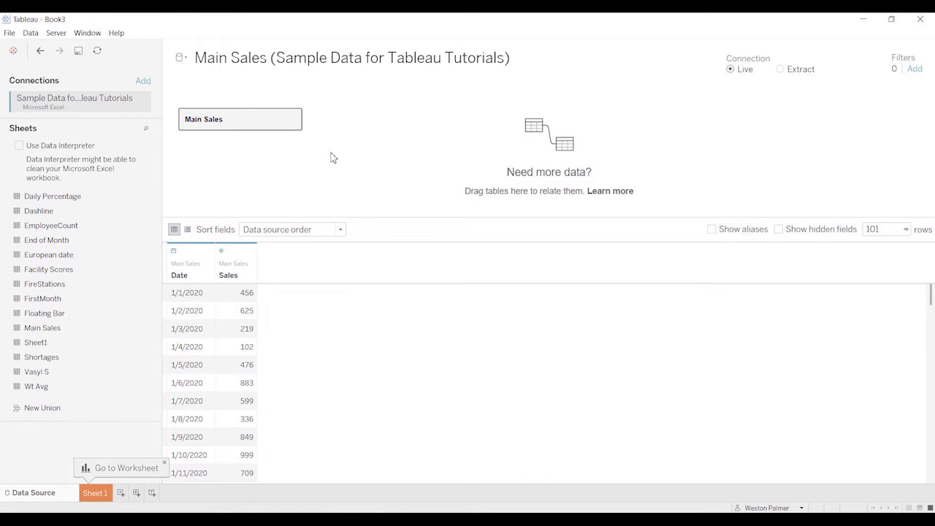
pyautogui.moveTo(174, 316)
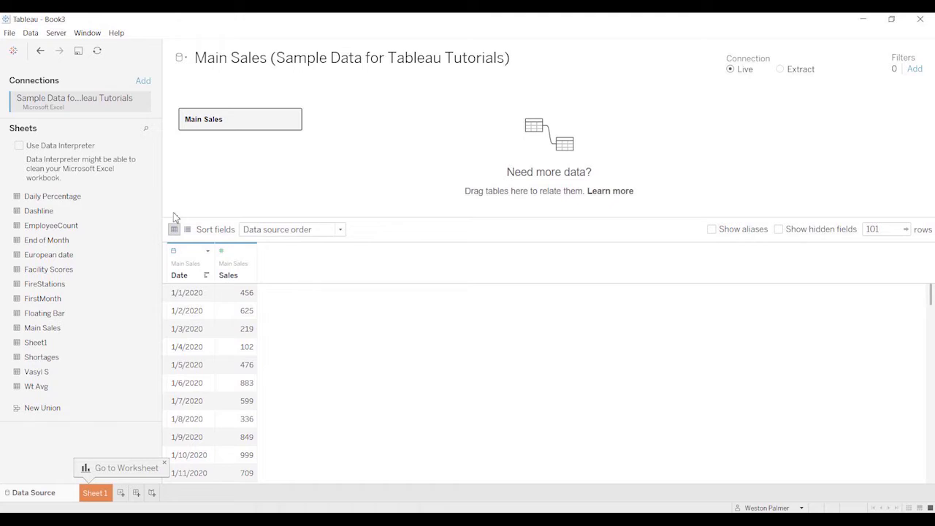
pyautogui.moveTo(52, 196)
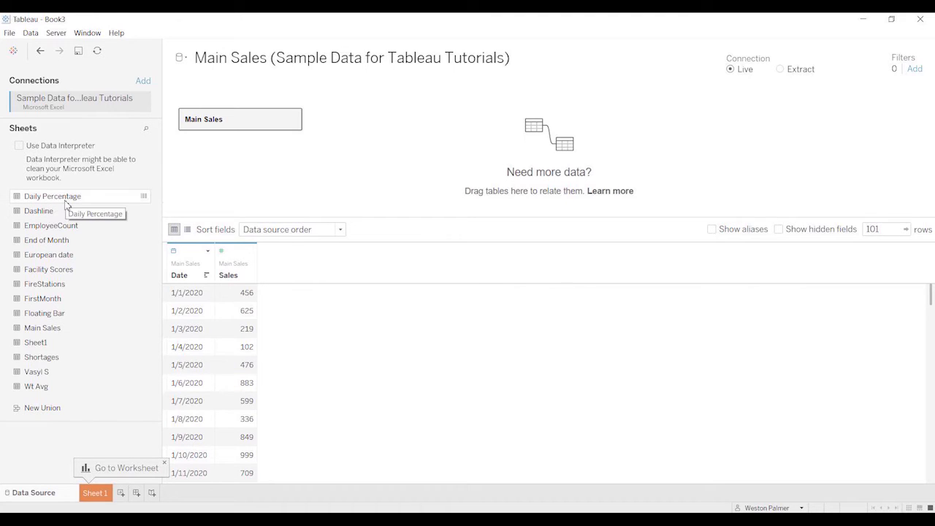
pyautogui.moveTo(426, 122)
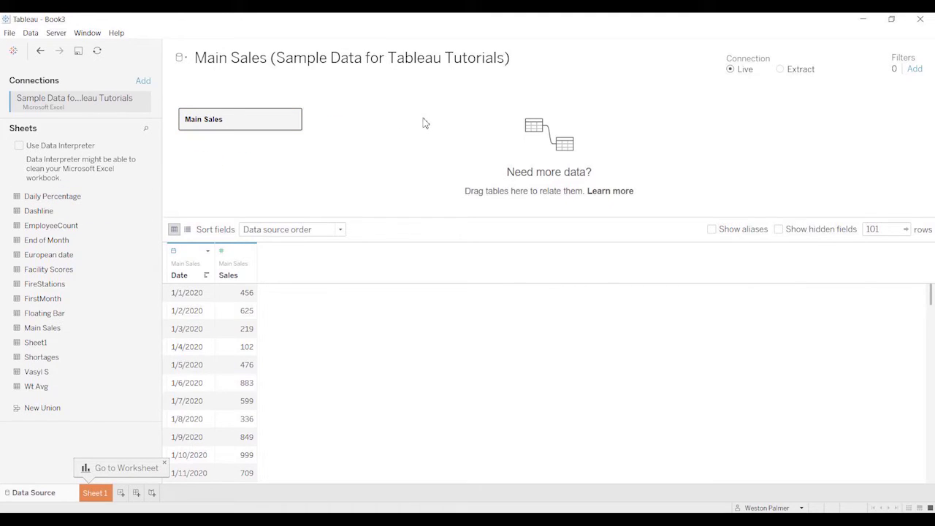
# - Relate the Daily Percentage table to Main Sales on the canvas and view its options
pyautogui.moveTo(52, 195); pyautogui.dragTo(433, 119)
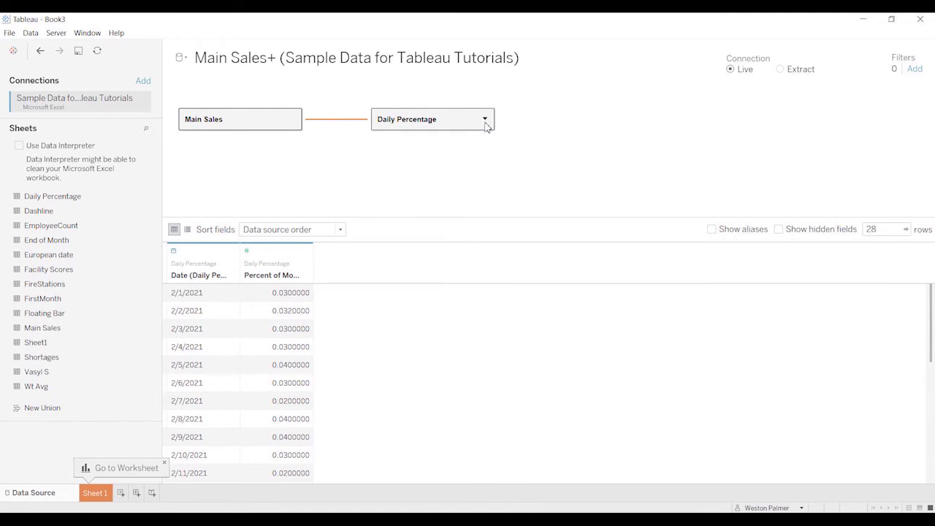
pyautogui.click(484, 119)
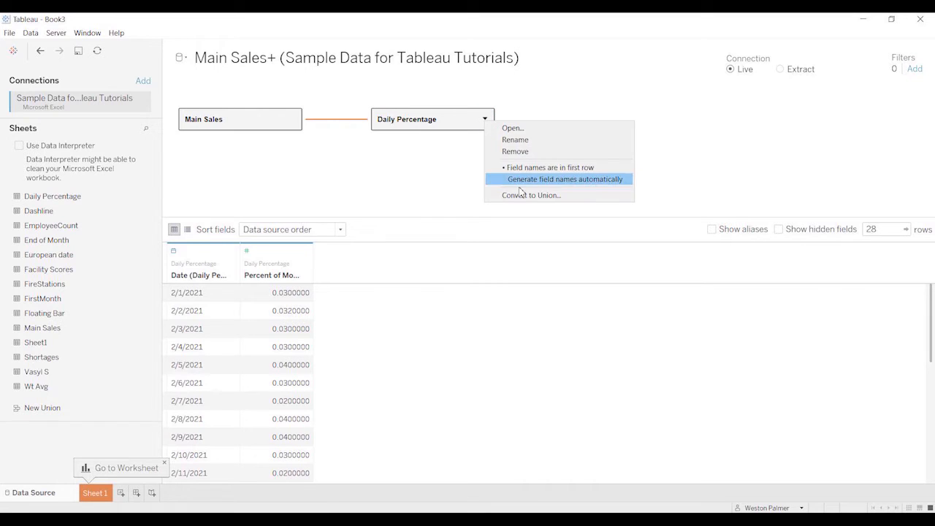
# - Inside Main Sales, left-join Daily Percentage on Date so every sales row is kept
pyautogui.click(515, 151)
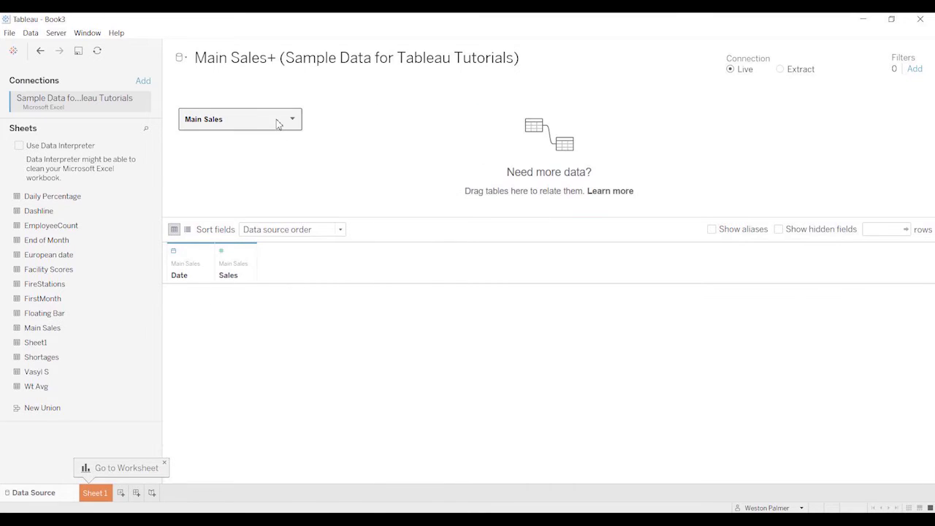
pyautogui.click(240, 119)
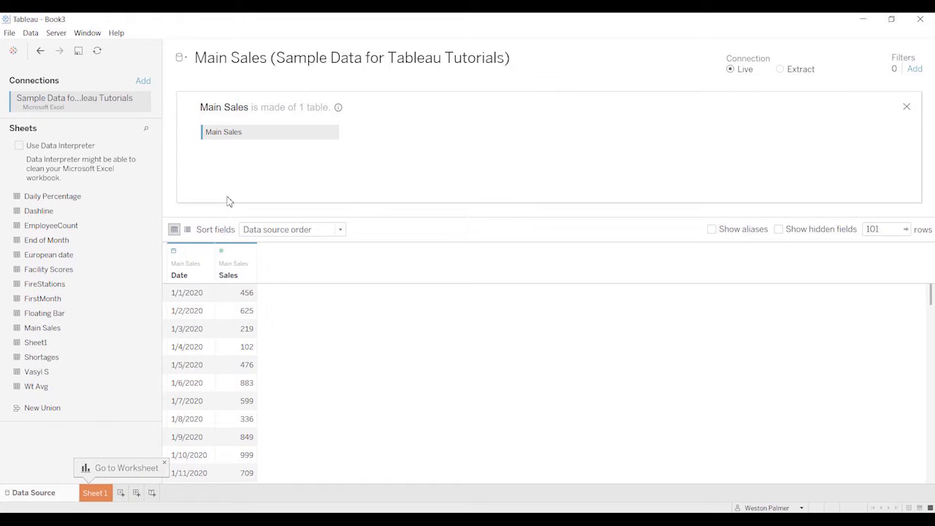
pyautogui.moveTo(52, 195)
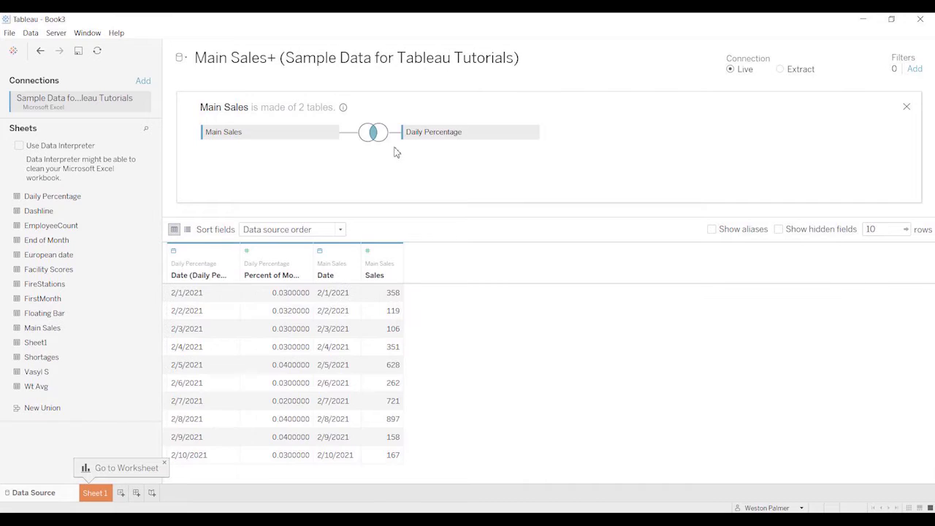
pyautogui.moveTo(373, 136)
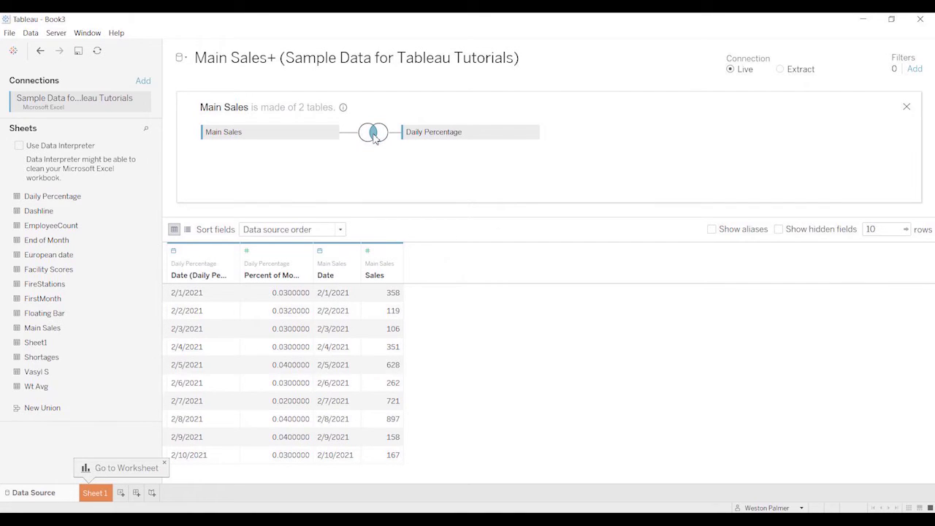
pyautogui.click(374, 132)
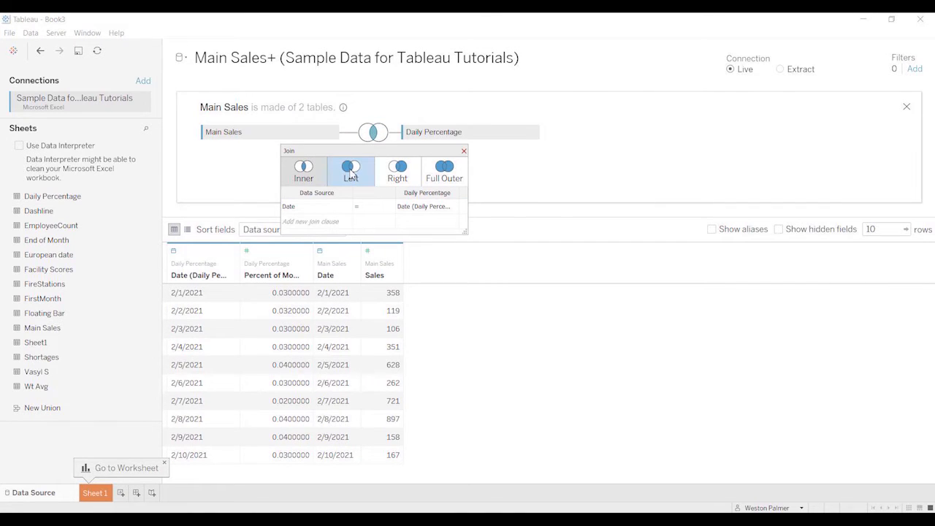
pyautogui.click(350, 166)
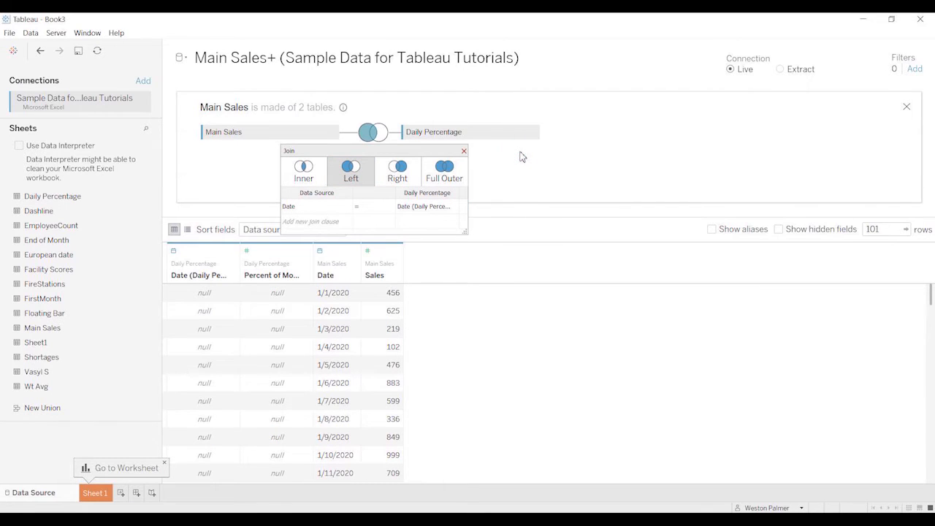
pyautogui.moveTo(444, 172)
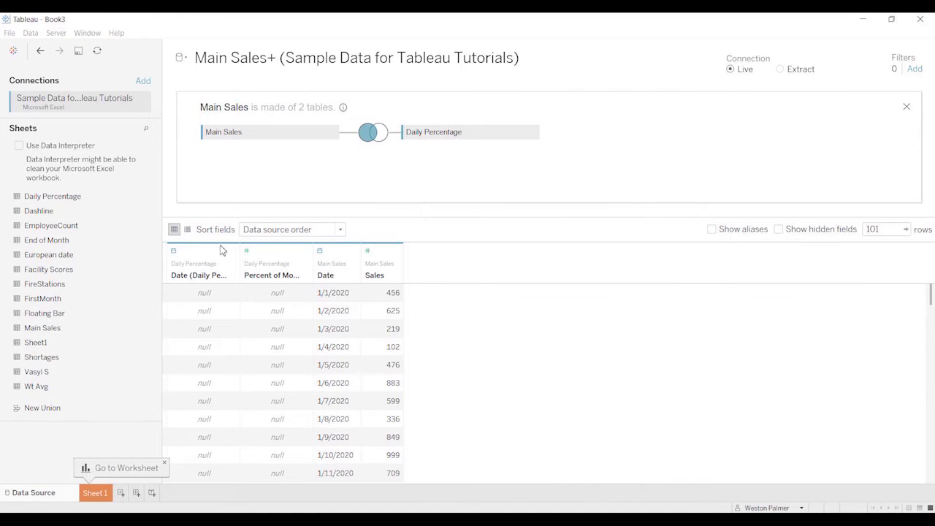
pyautogui.moveTo(51, 268)
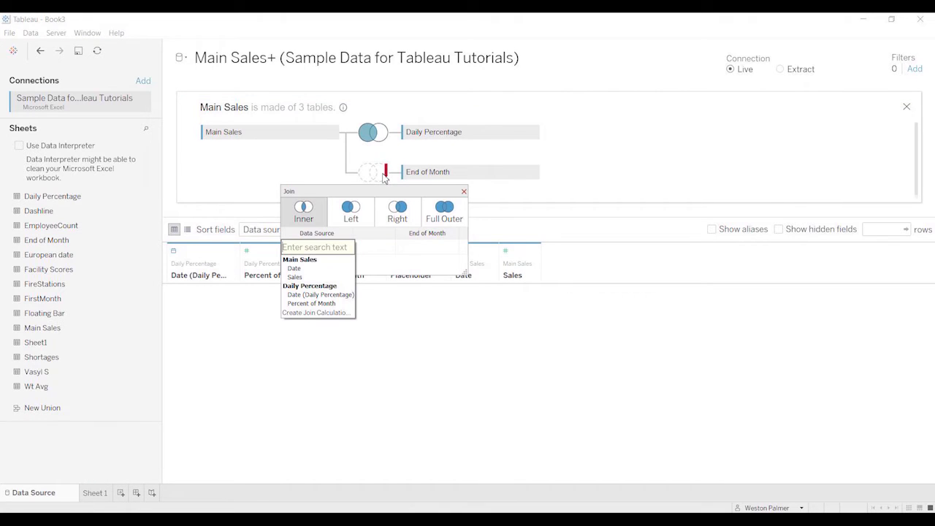
# - Full outer join End of Month to Main Sales with the clause Date = End of Month
pyautogui.click(444, 210)
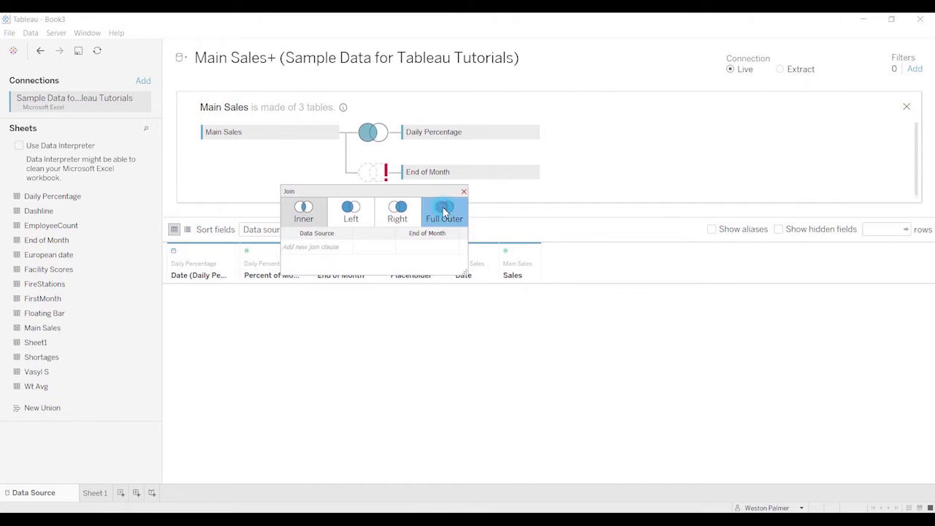
pyautogui.click(316, 233)
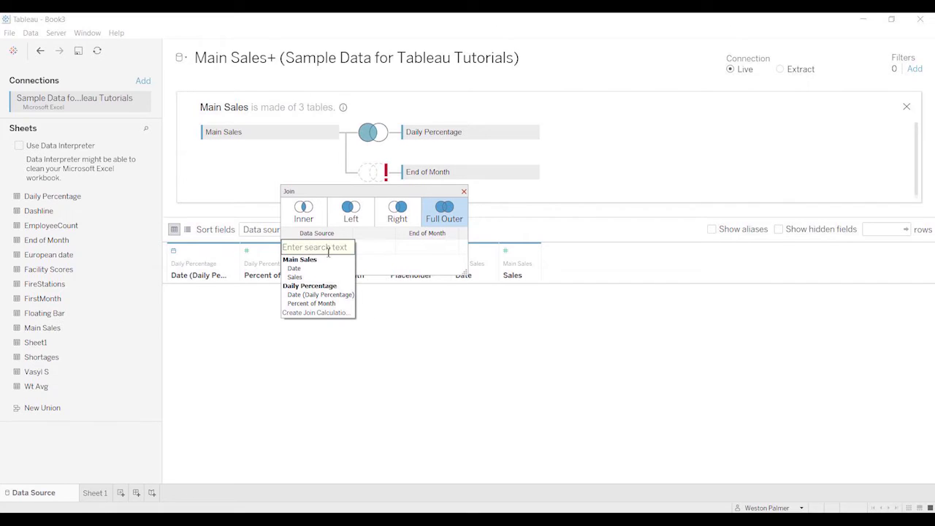
pyautogui.click(294, 269)
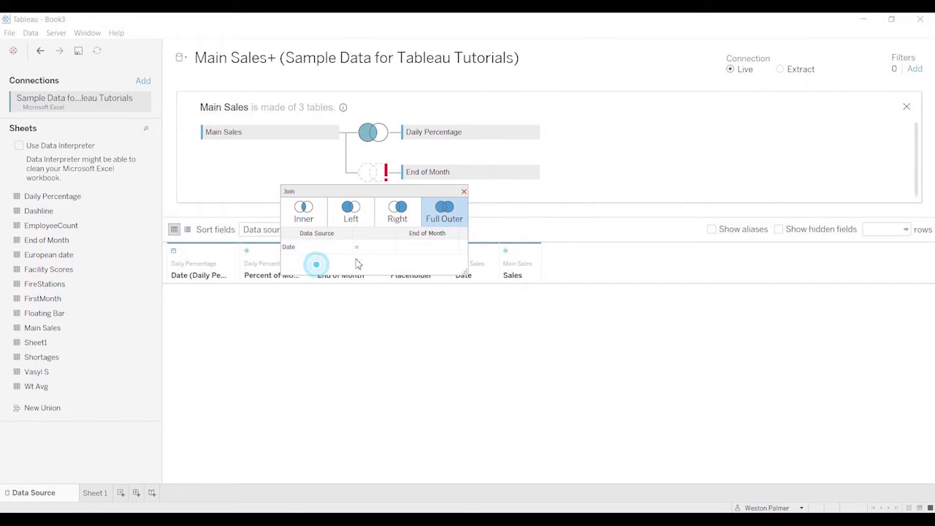
pyautogui.click(427, 247)
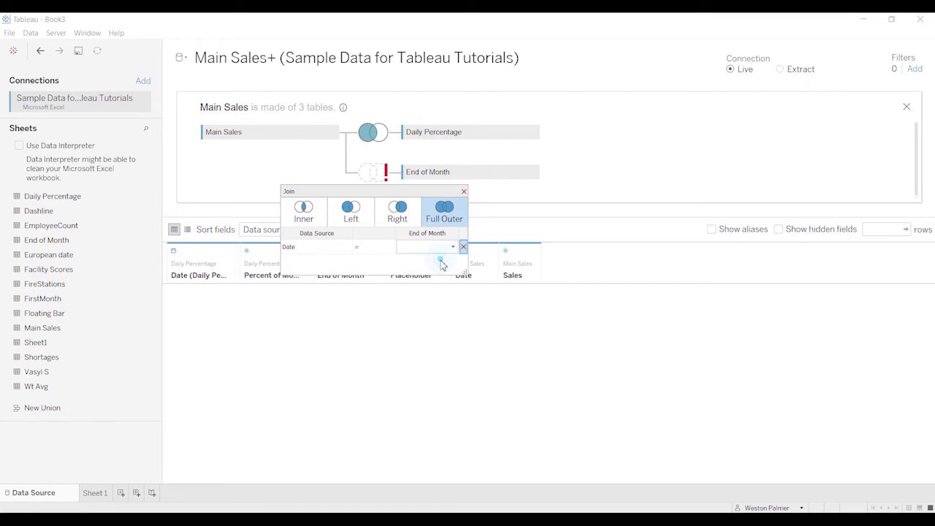
pyautogui.click(428, 246)
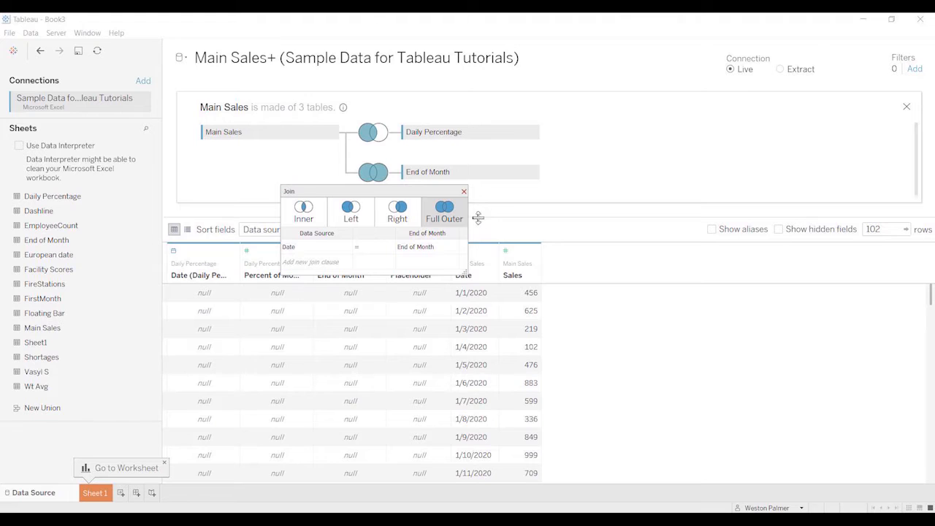
pyautogui.click(463, 191)
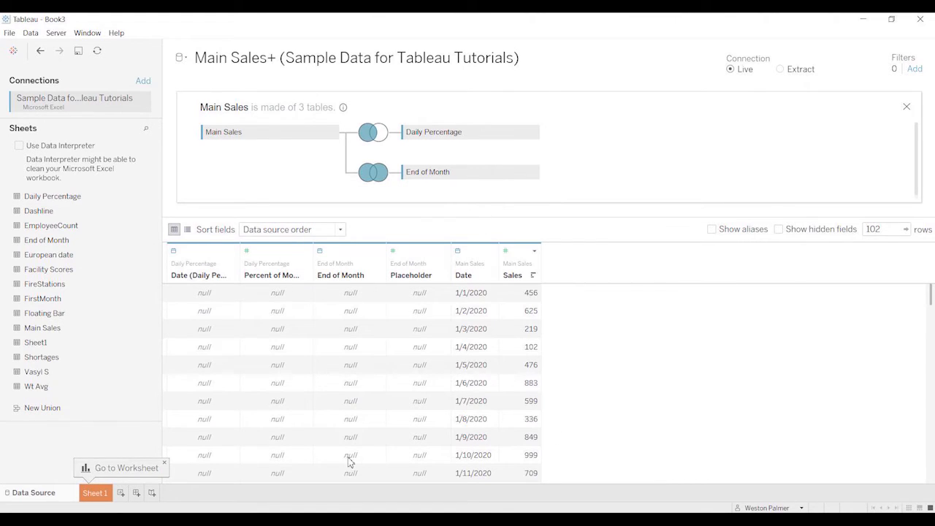
pyautogui.moveTo(203, 464)
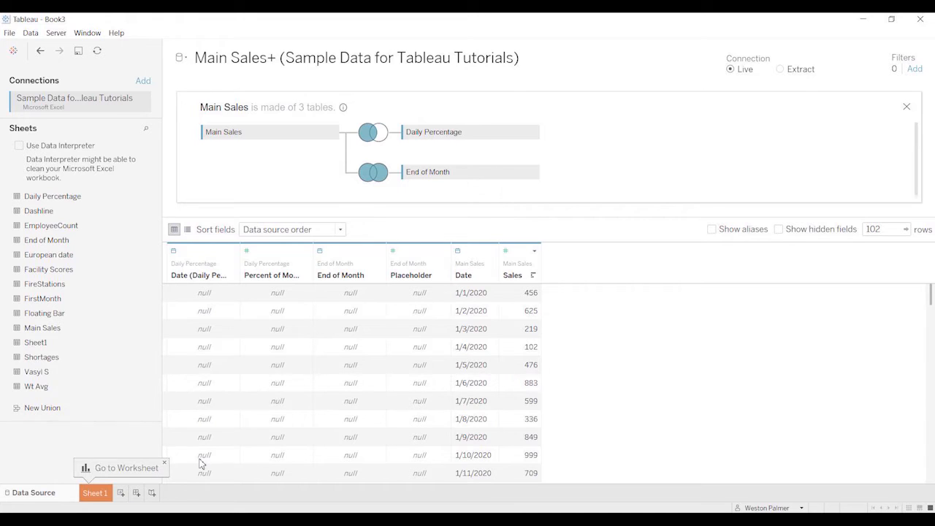
# - Go to Sheet 1 and select the Date field in the Data pane
pyautogui.click(94, 493)
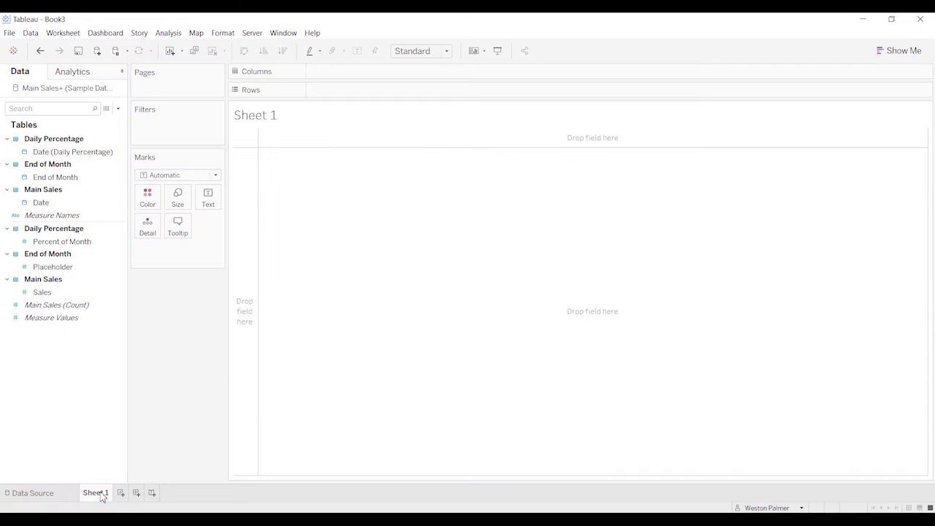
pyautogui.moveTo(122, 477)
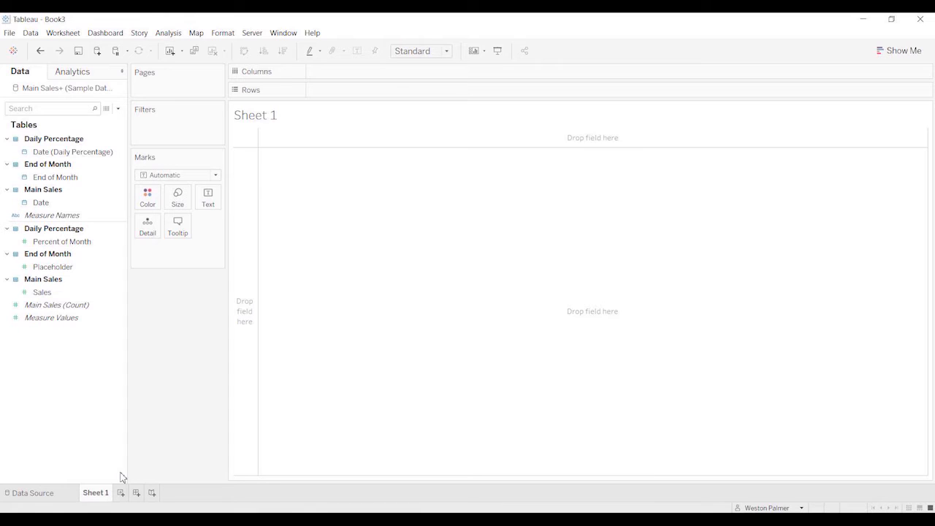
pyautogui.moveTo(144, 367)
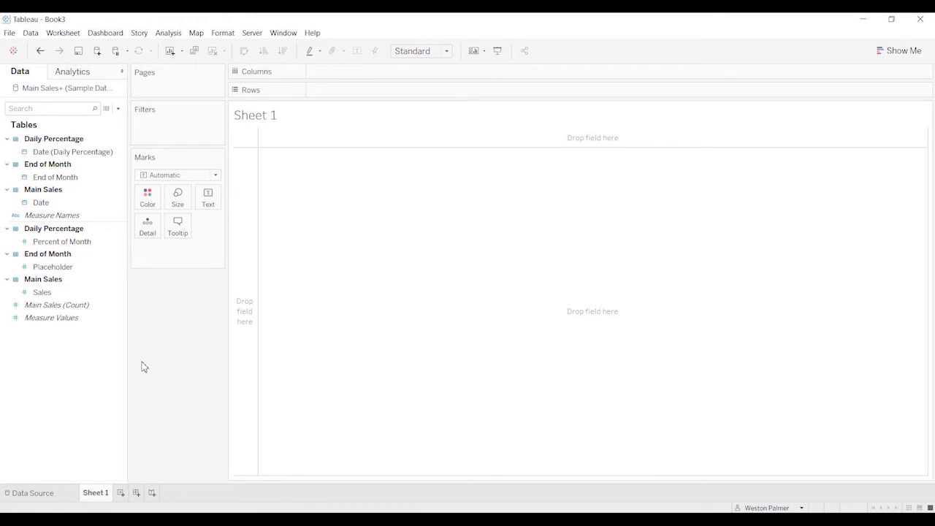
pyautogui.moveTo(146, 358)
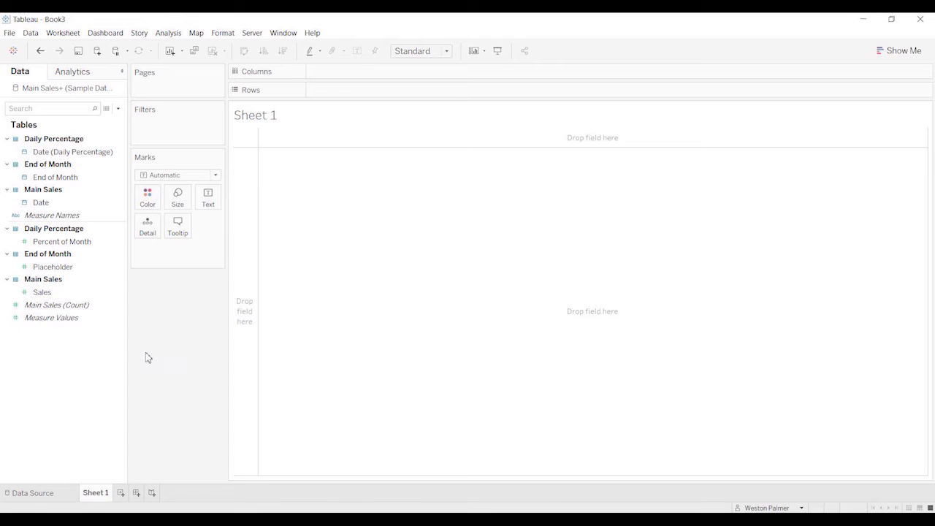
pyautogui.click(68, 151)
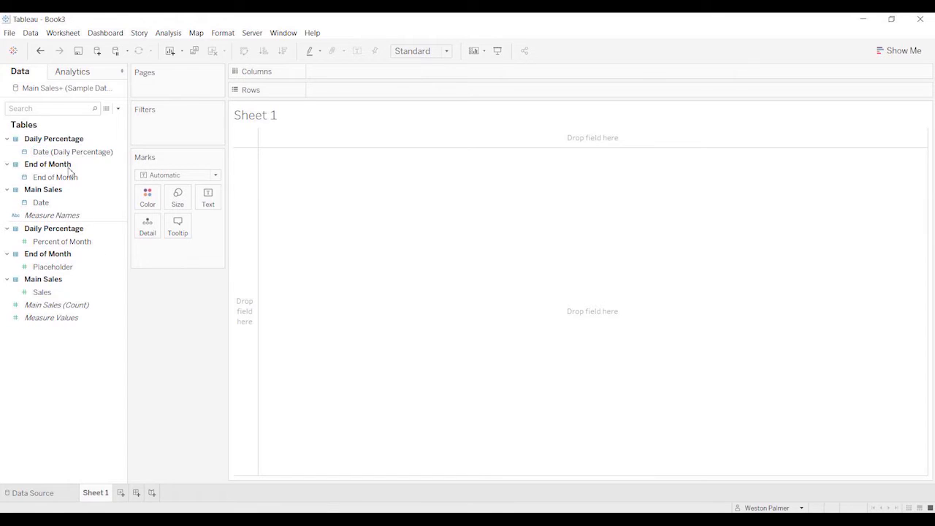
pyautogui.click(41, 203)
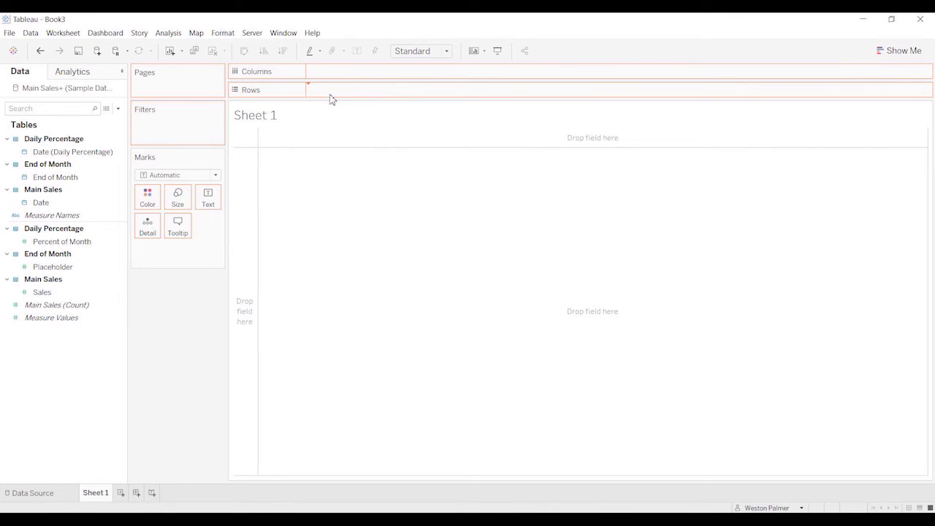
# - Put Date on Rows as day of month, filtered to February only
pyautogui.moveTo(41, 202); pyautogui.dragTo(343, 89)
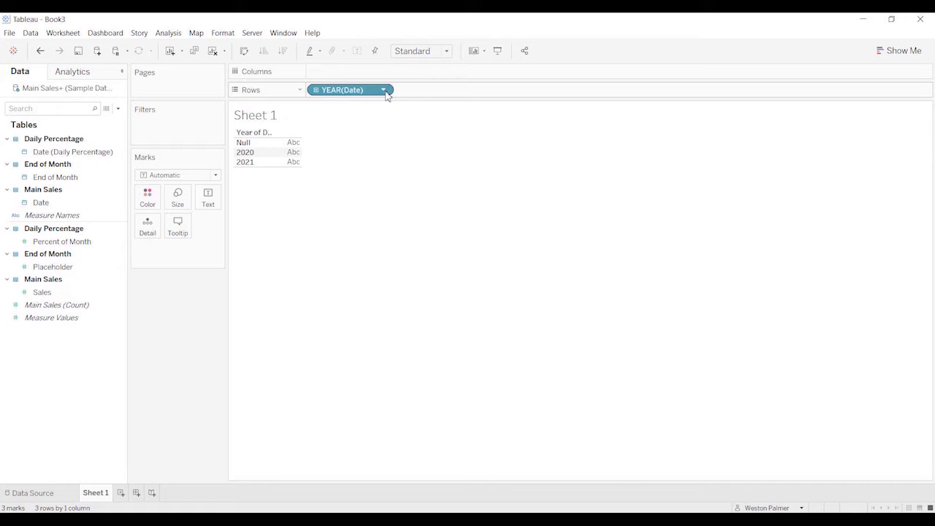
pyautogui.click(383, 89)
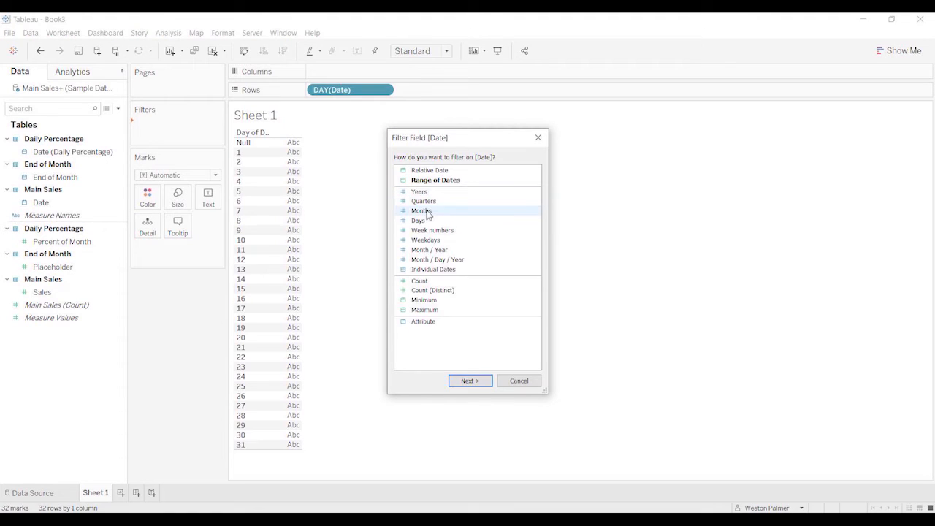
pyautogui.click(470, 381)
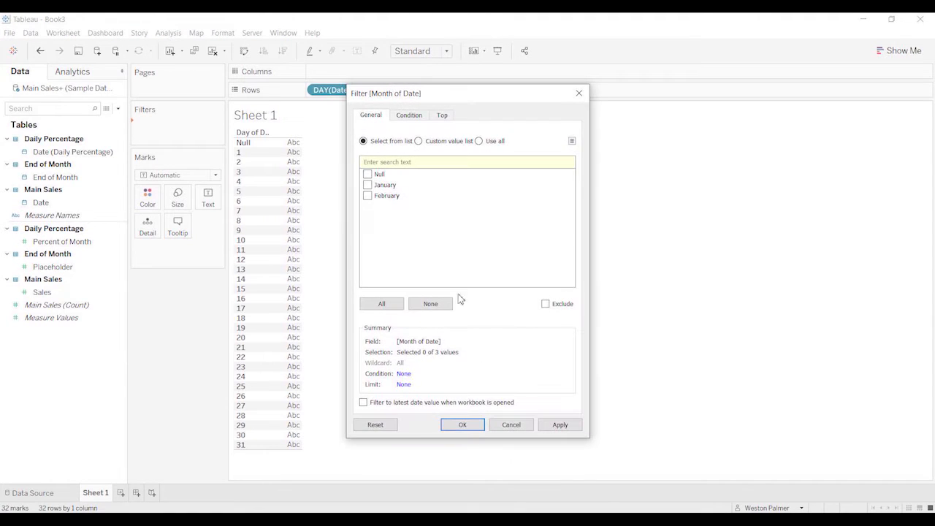
pyautogui.click(367, 195)
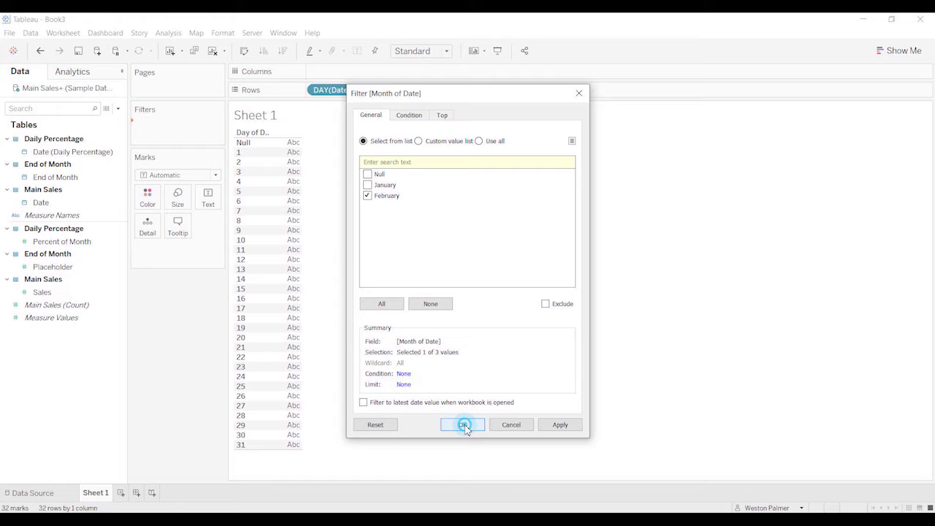
pyautogui.click(463, 424)
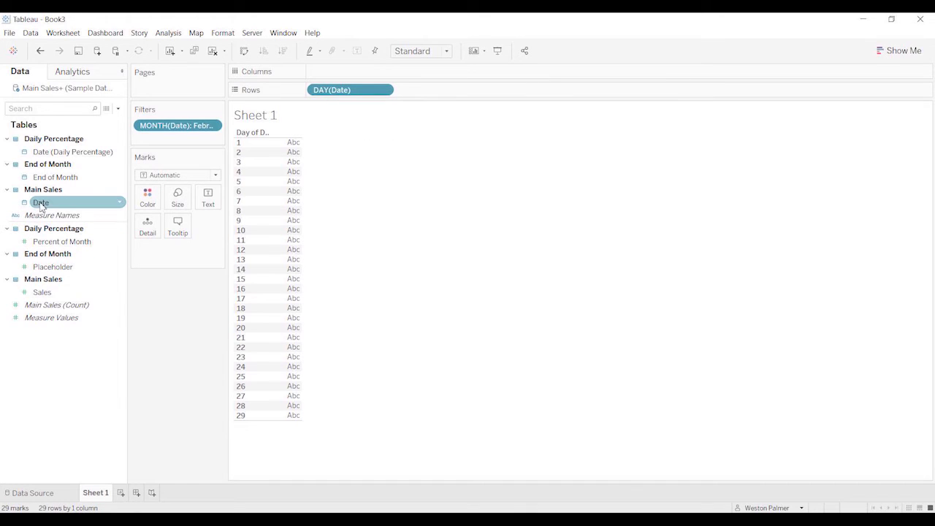
# - Add Date years (2020, 2021) to Columns and give Sales a default dollar currency format
pyautogui.moveTo(41, 203); pyautogui.dragTo(351, 71)
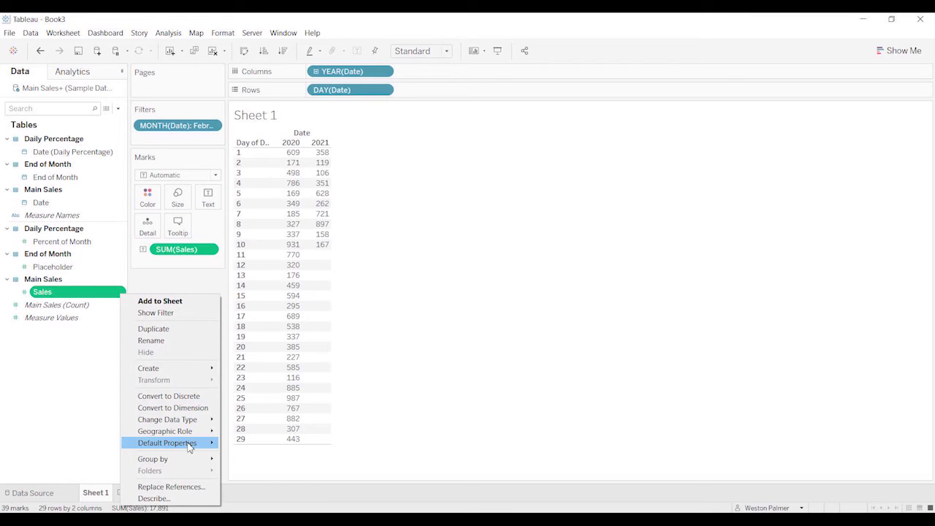
pyautogui.click(168, 443)
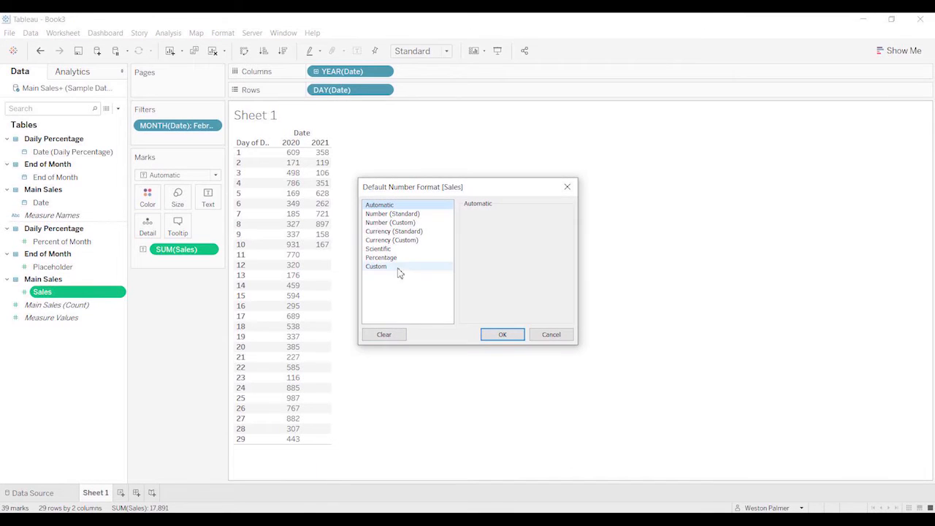
pyautogui.click(392, 239)
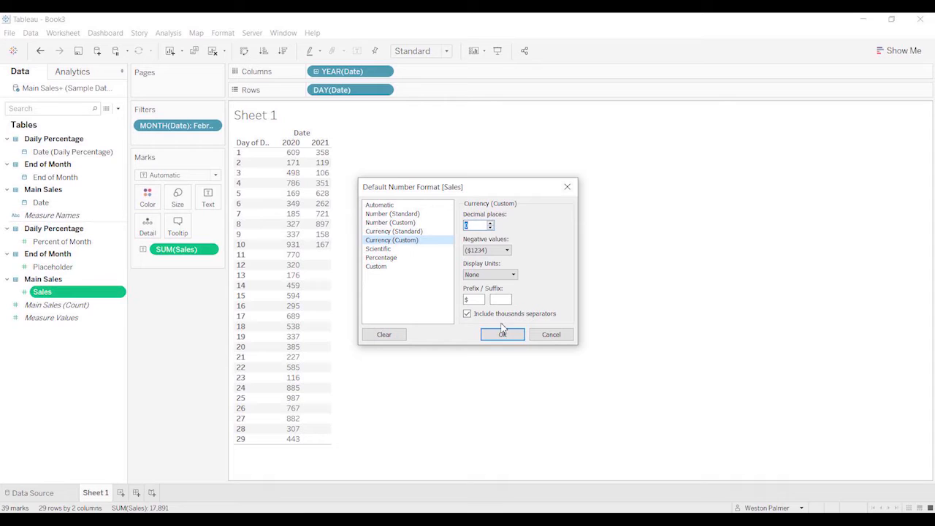
pyautogui.click(502, 334)
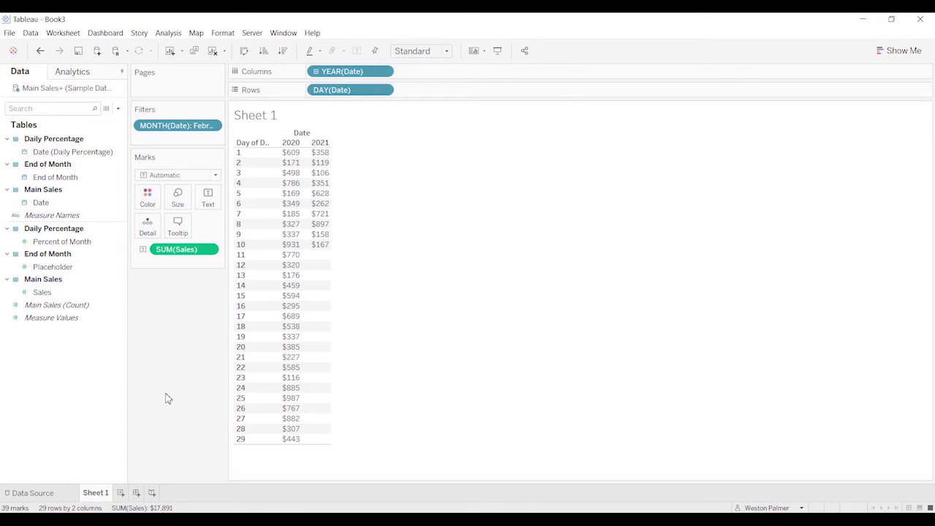
pyautogui.moveTo(331, 495)
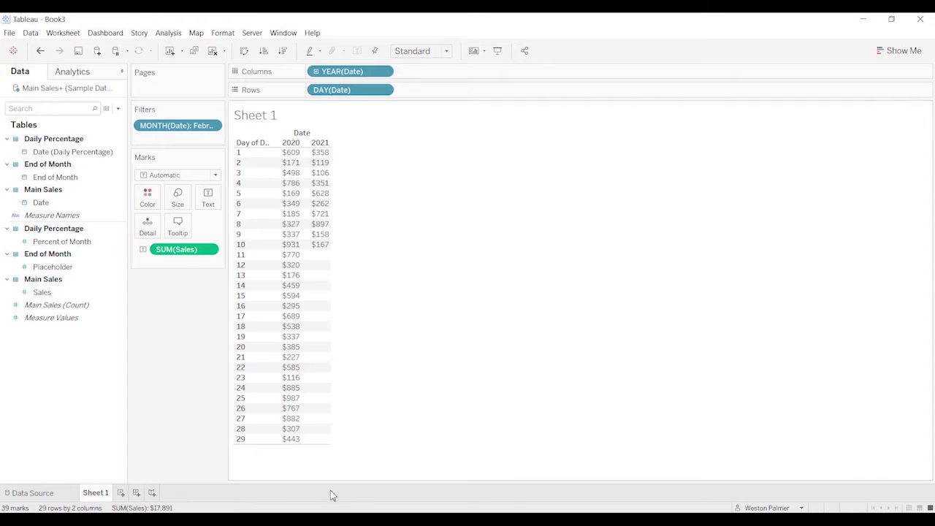
pyautogui.moveTo(324, 438)
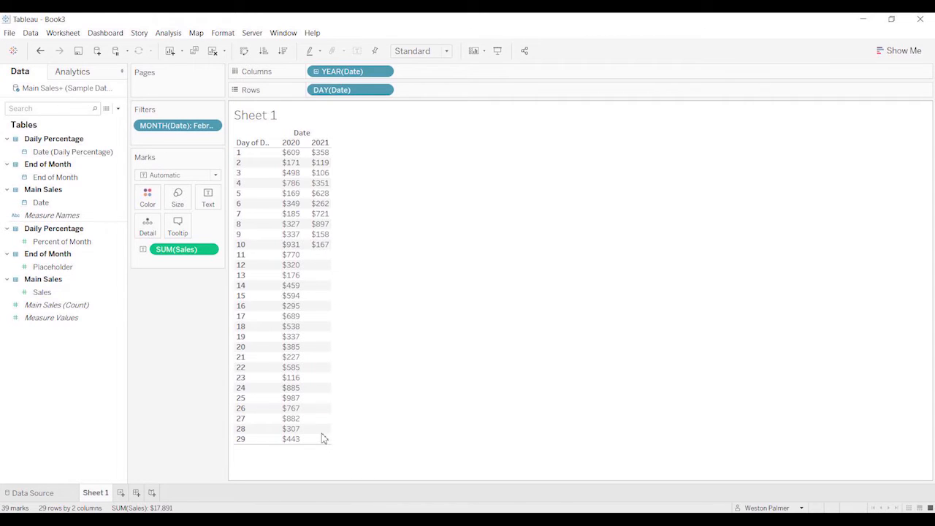
pyautogui.moveTo(324, 444)
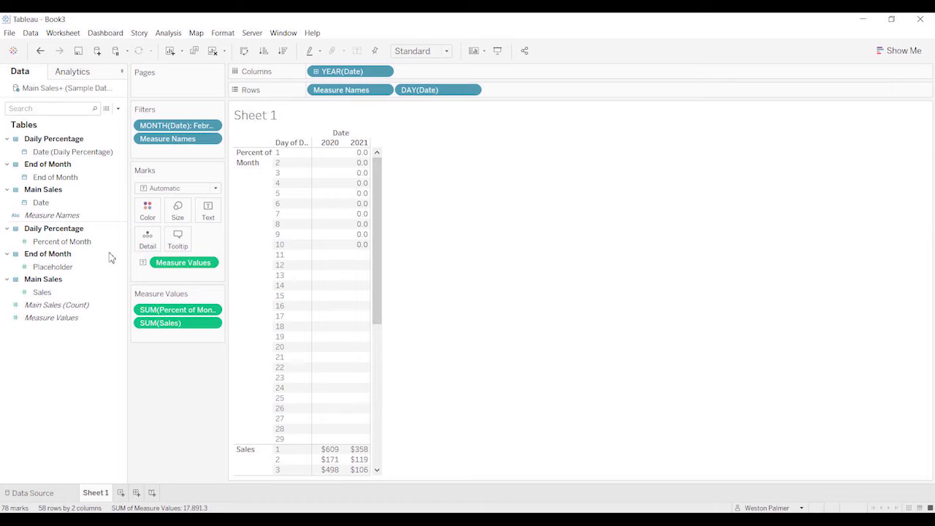
# - Format Percent of Month as one-decimal percentages and move Measure Names to Columns
pyautogui.rightClick(61, 241)
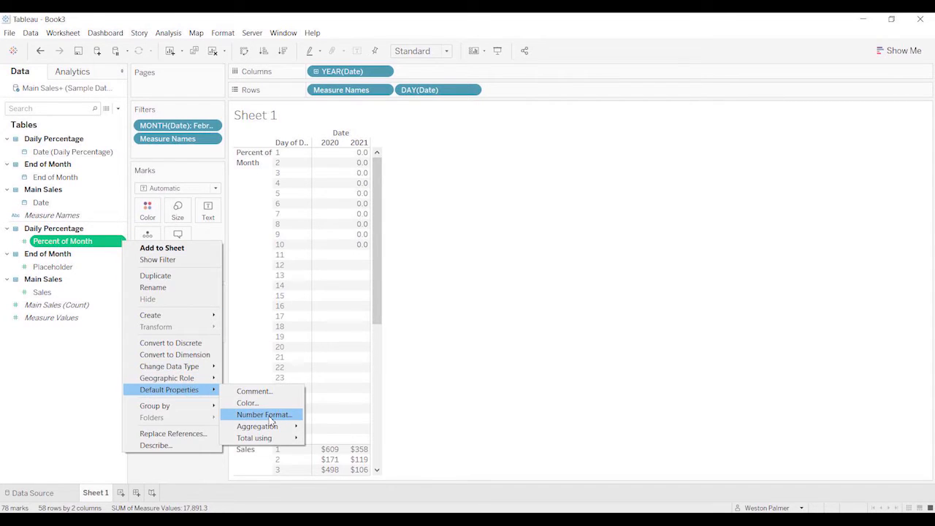
pyautogui.click(263, 414)
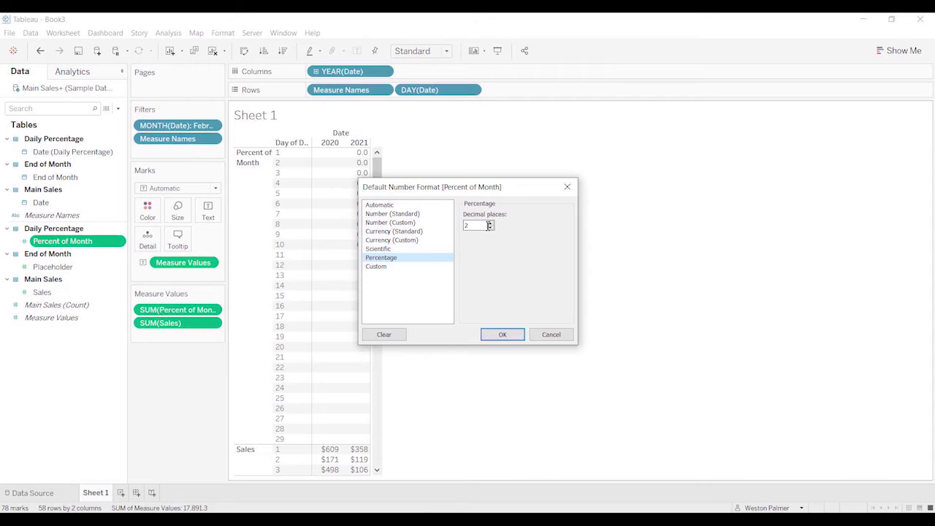
pyautogui.click(502, 334)
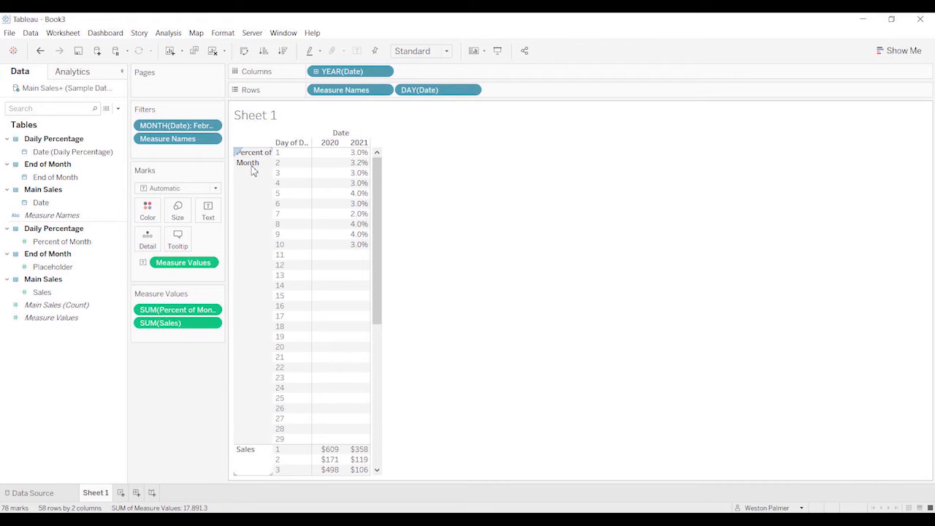
pyautogui.moveTo(261, 466)
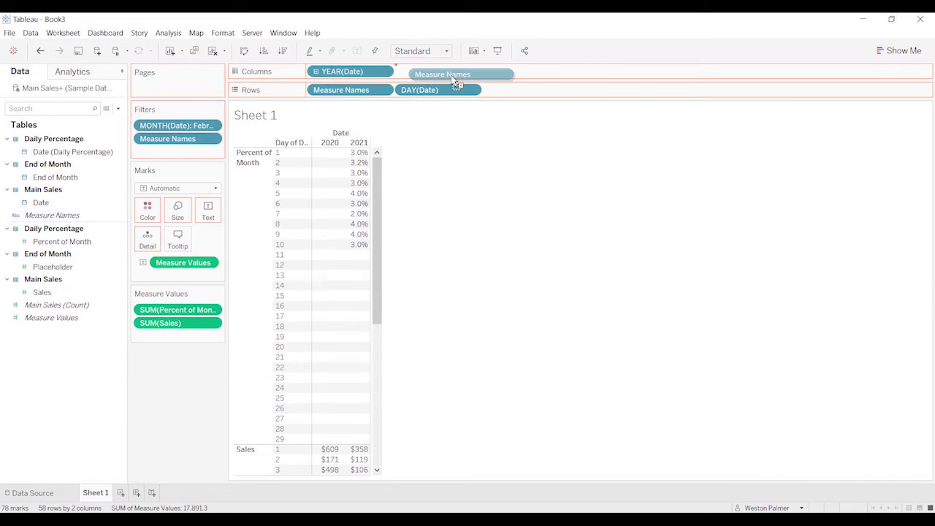
pyautogui.moveTo(453, 77); pyautogui.dragTo(429, 71)
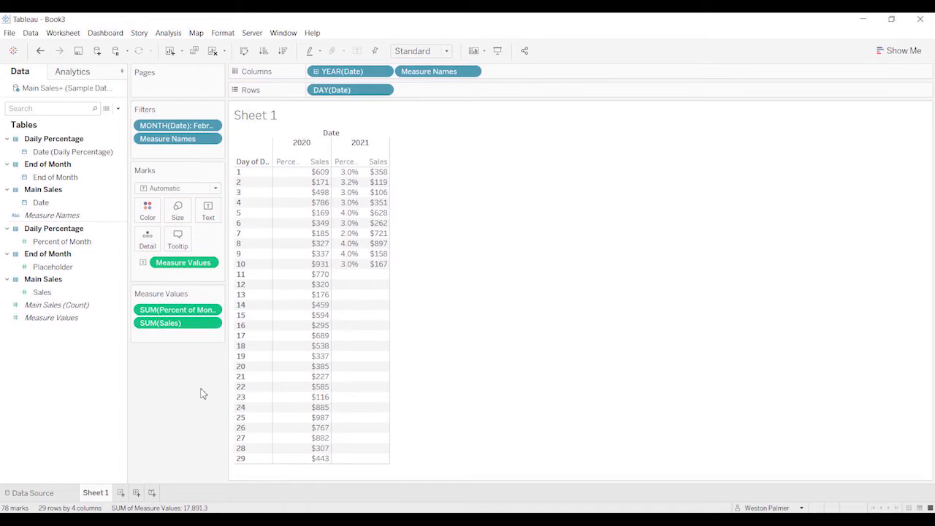
pyautogui.moveTo(379, 192)
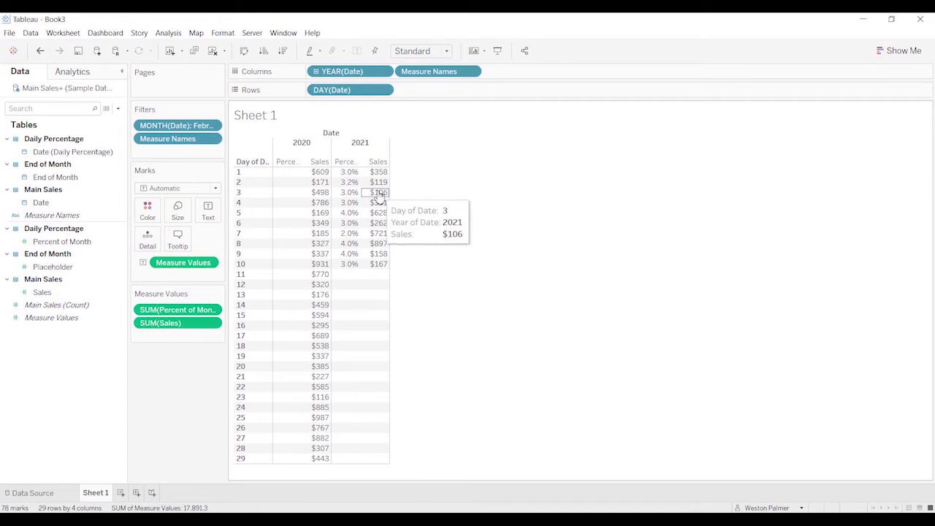
pyautogui.moveTo(385, 264)
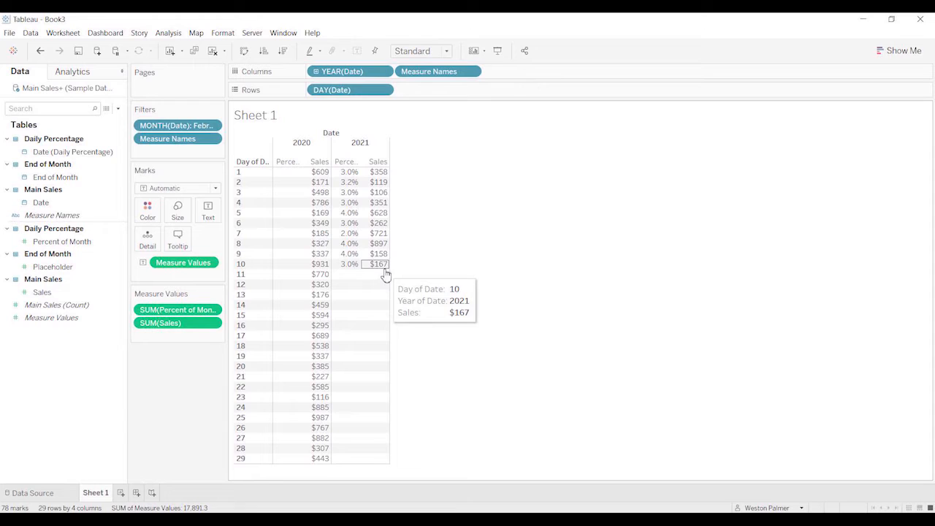
pyautogui.moveTo(380, 253)
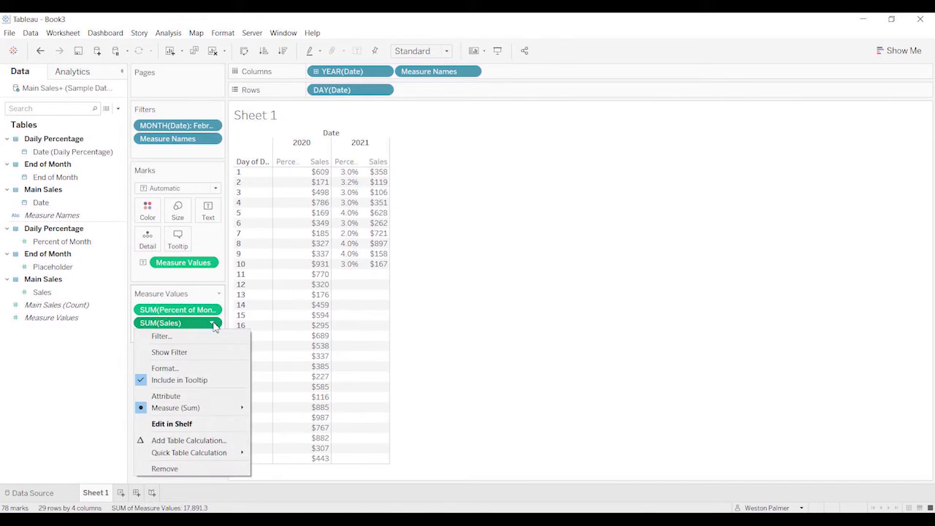
pyautogui.moveTo(188, 453)
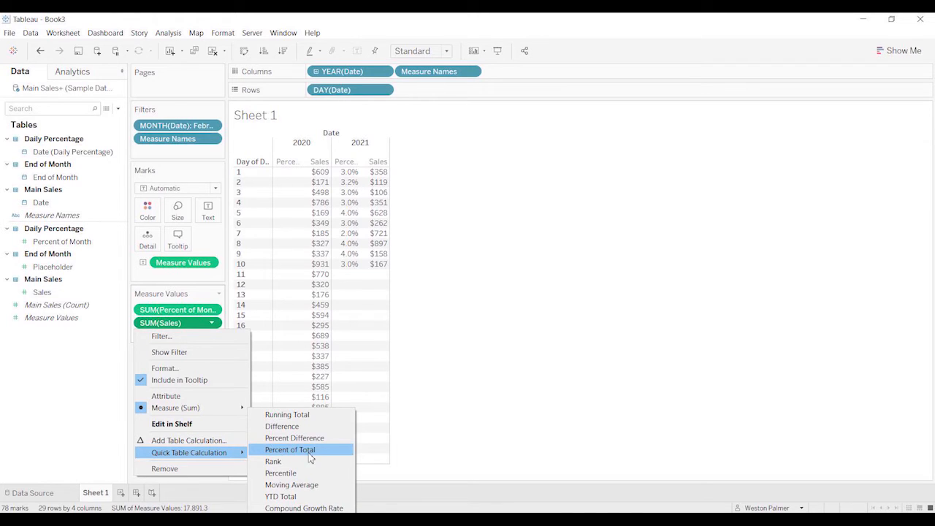
pyautogui.moveTo(310, 414)
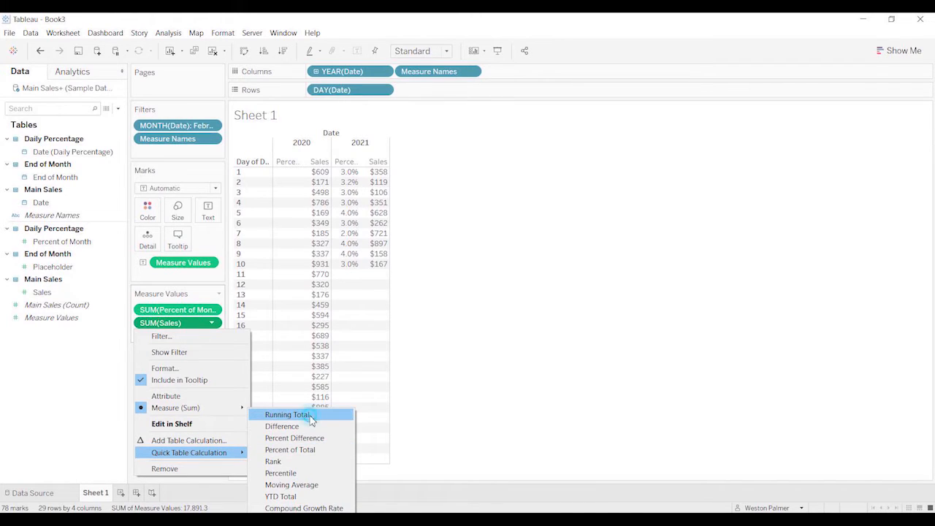
# - Change SUM(Sales) to a running total and reopen its options to adjust Compute Using
pyautogui.click(287, 414)
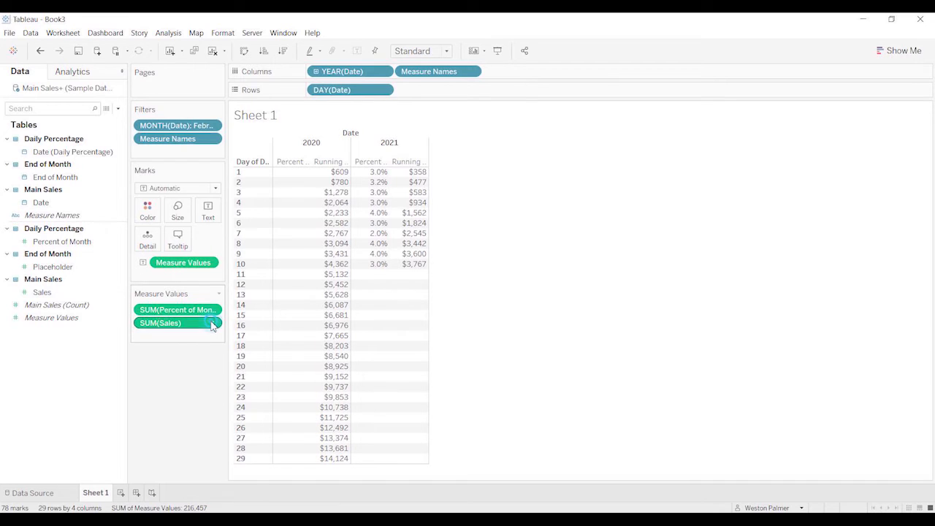
pyautogui.click(212, 323)
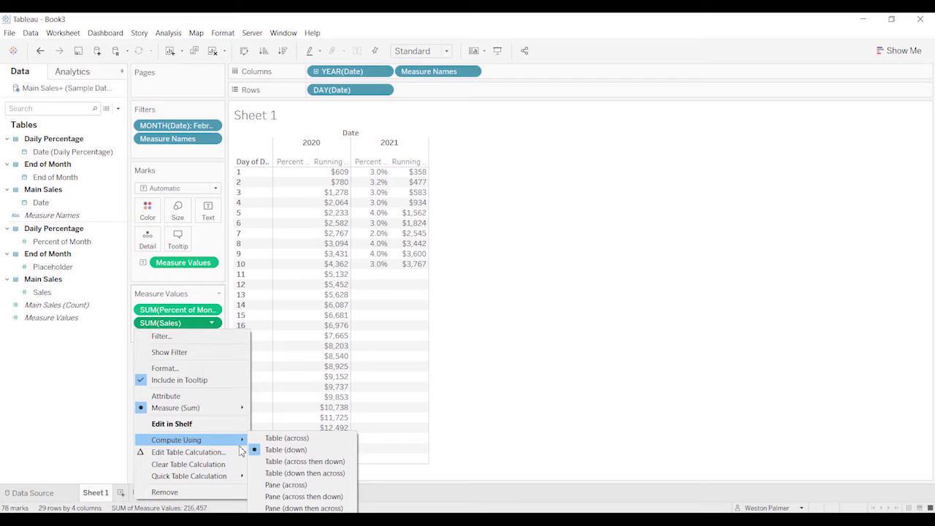
pyautogui.moveTo(305, 461)
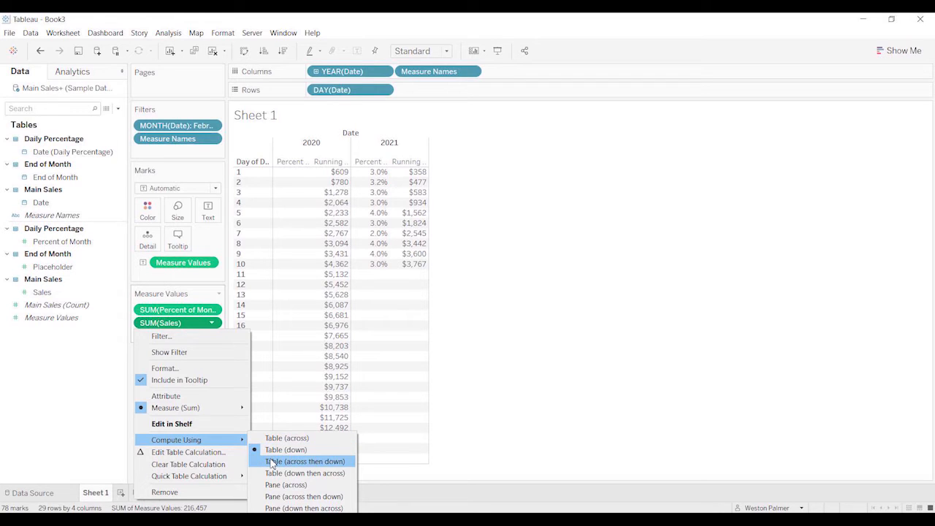
pyautogui.moveTo(275, 460)
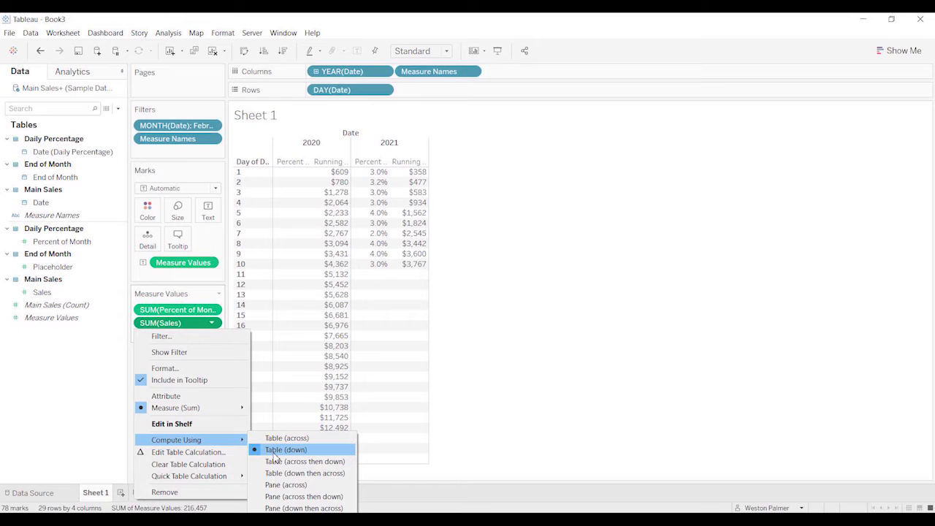
pyautogui.moveTo(163, 368)
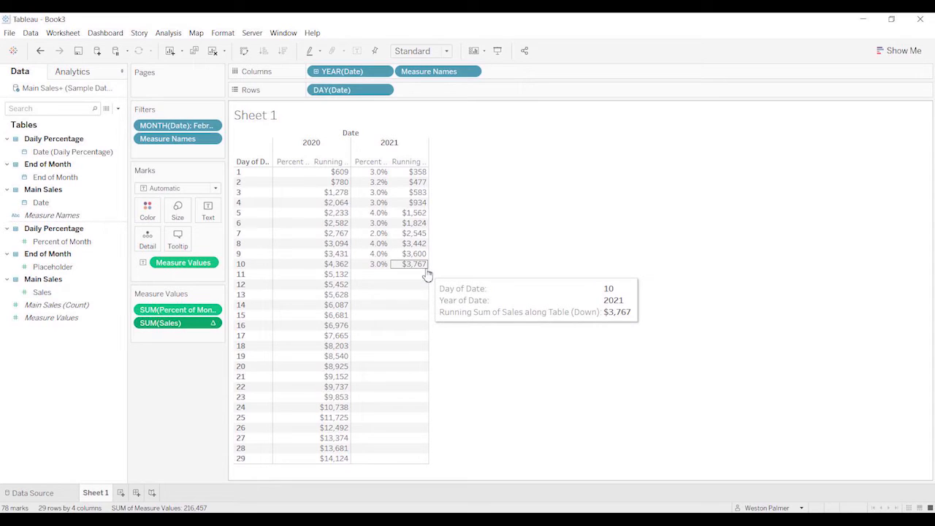
pyautogui.moveTo(172, 386)
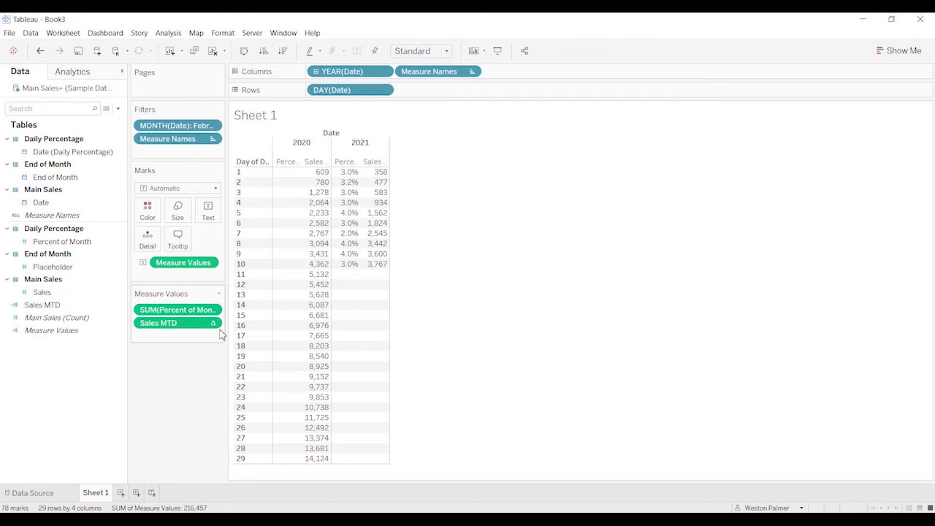
pyautogui.moveTo(377, 264)
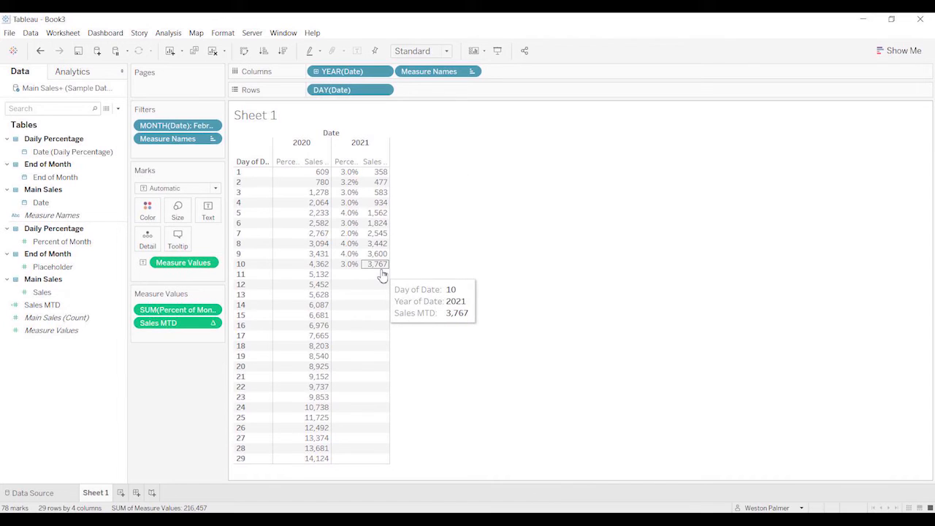
pyautogui.moveTo(382, 276)
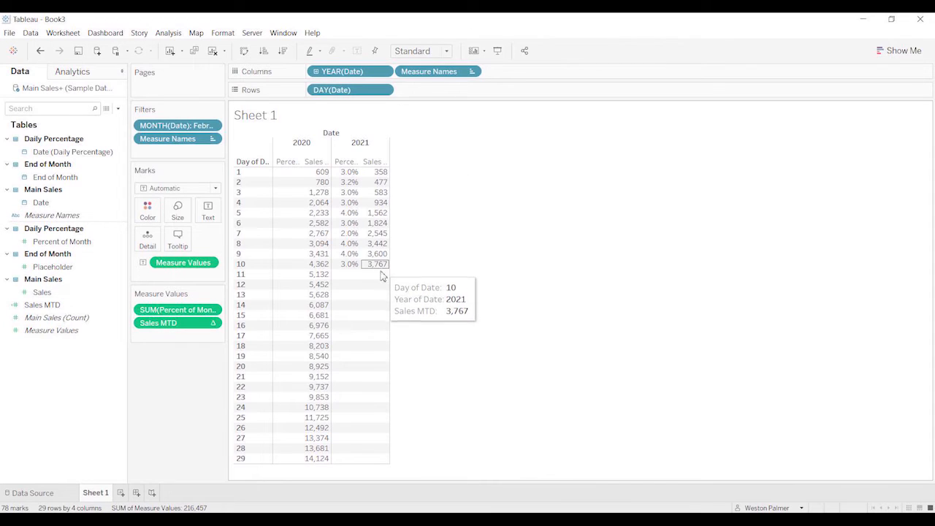
pyautogui.moveTo(327, 278)
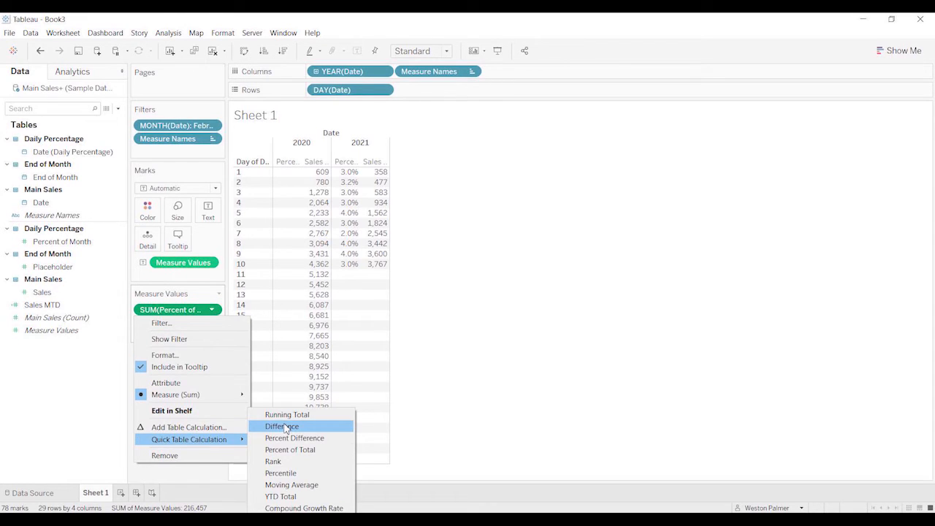
# - Turn Percent of Month into a running total and save it as the Percent Sales MTD field
pyautogui.click(286, 415)
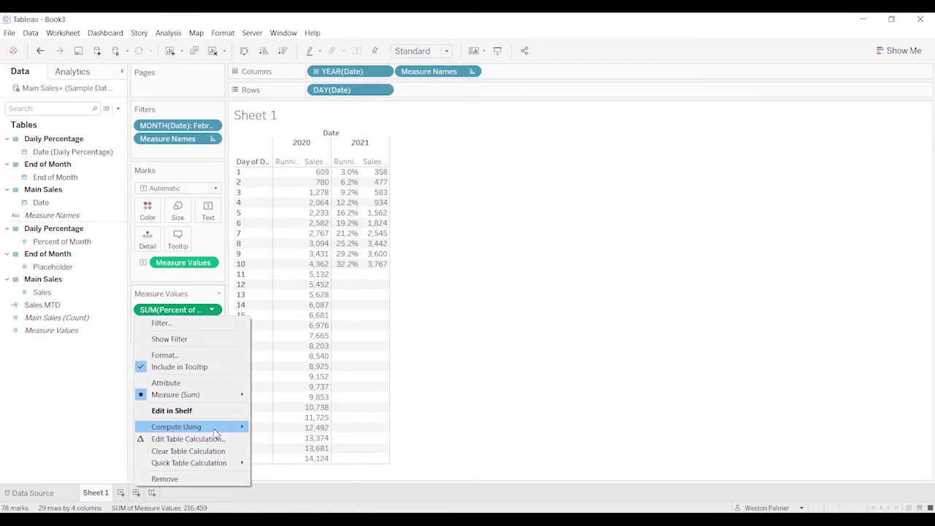
pyautogui.moveTo(124, 402)
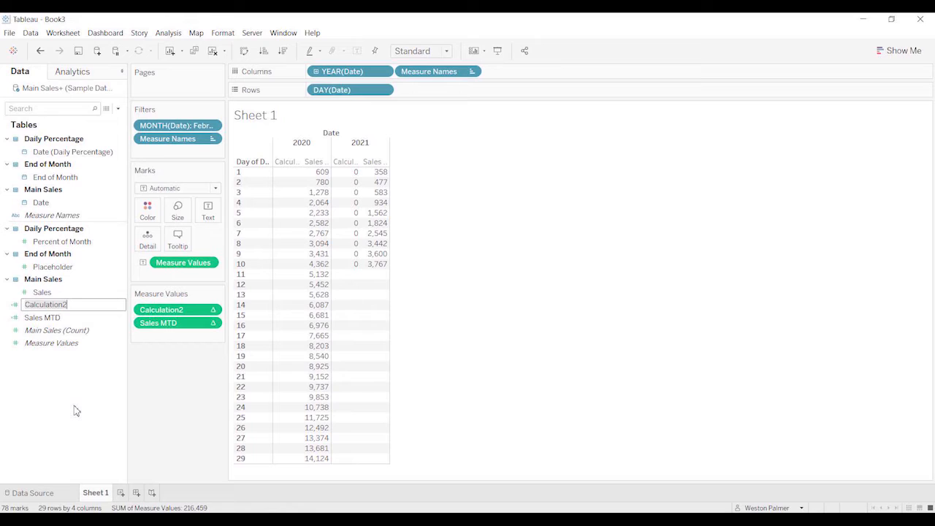
pyautogui.write('Percent Sale')
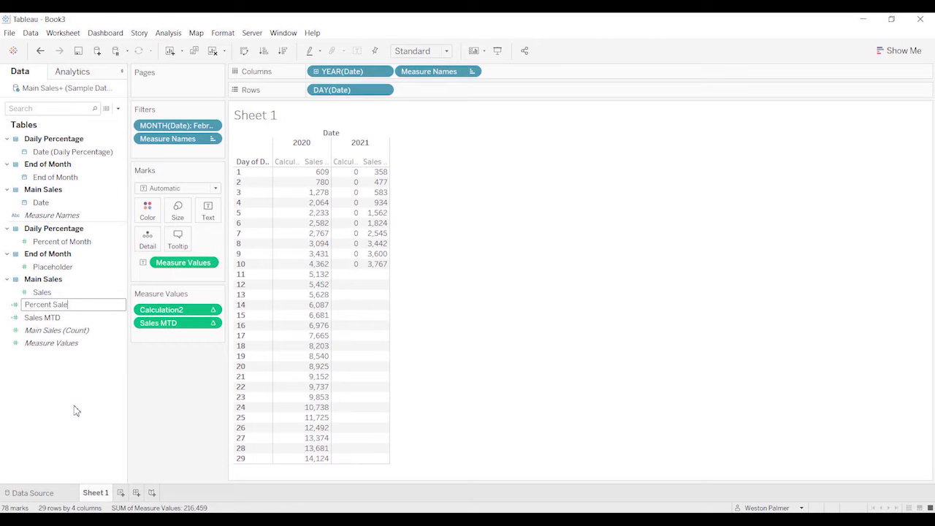
pyautogui.write('s MTD')
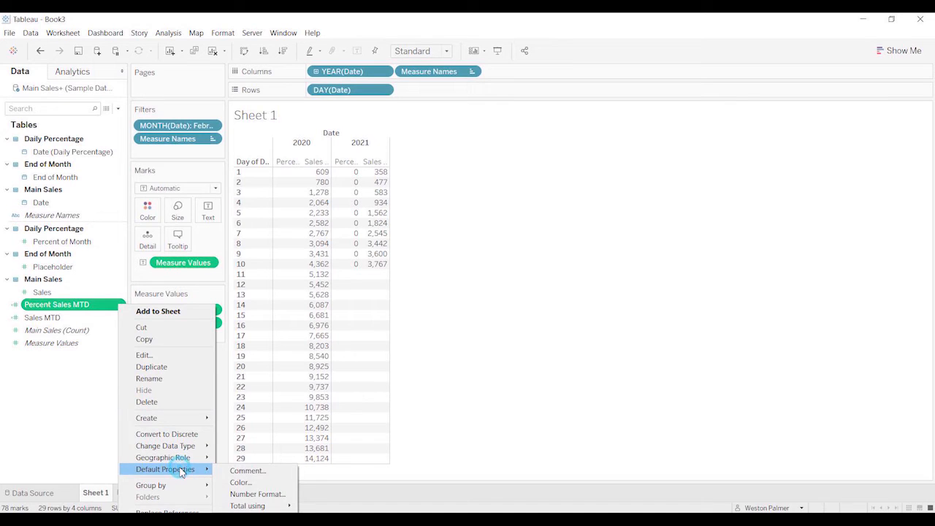
# - Choose Percentage in the default number format for Percent Sales MTD
pyautogui.click(258, 494)
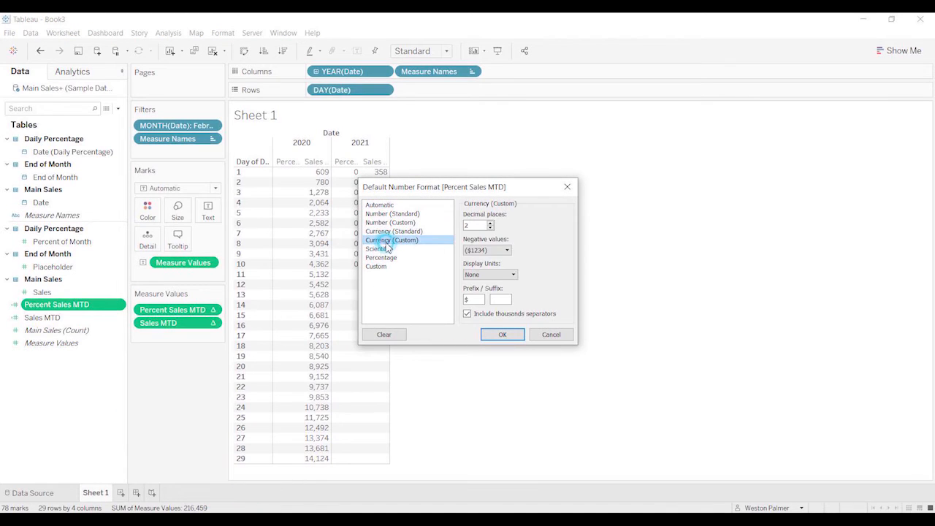
pyautogui.click(376, 266)
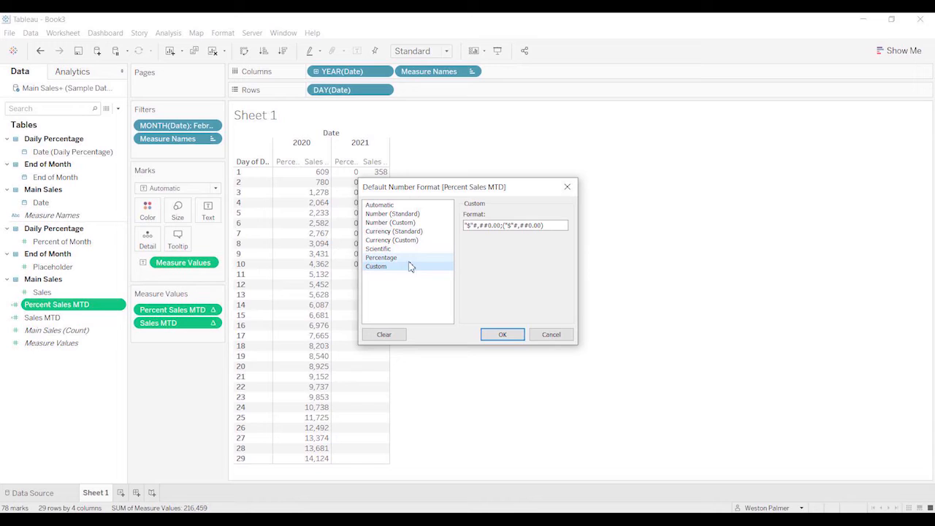
pyautogui.click(381, 257)
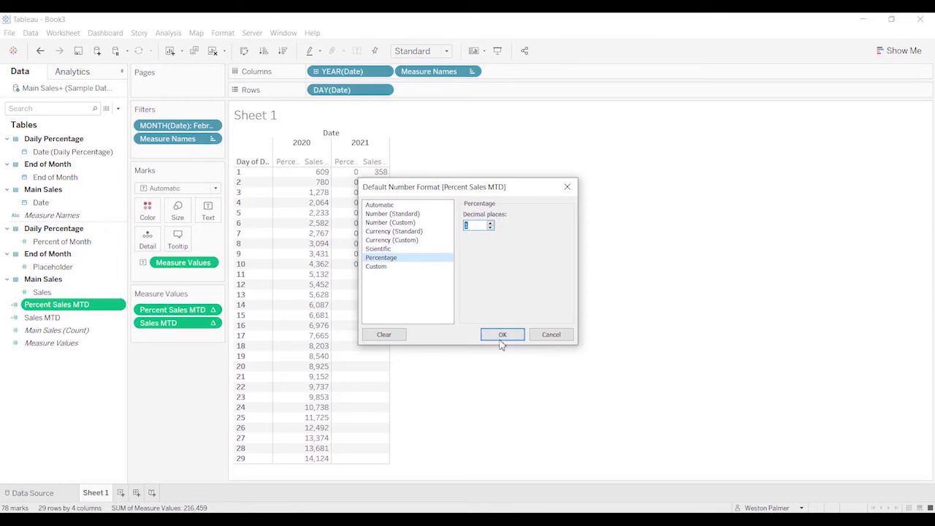
# - Confirm the percentage format, then calculate 3,767 ÷ 0.322 = 11,698.76 in Calculator
pyautogui.click(502, 334)
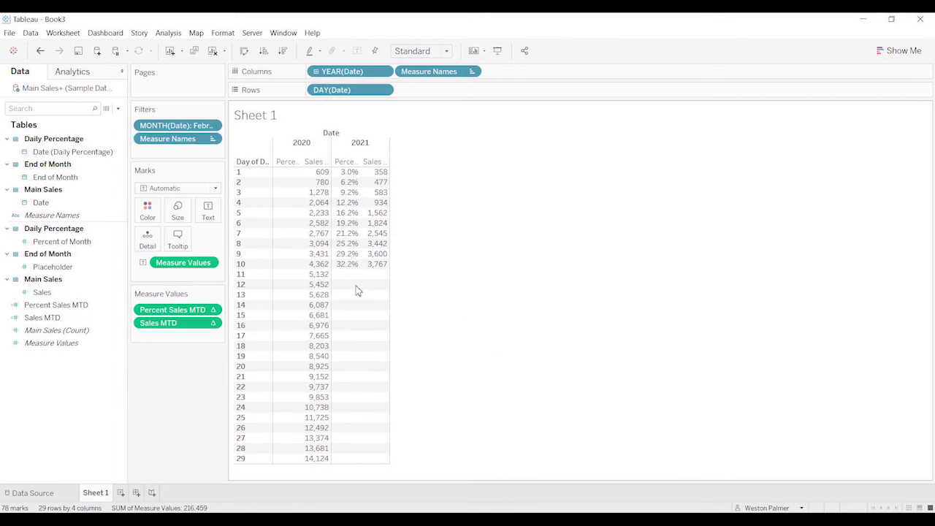
pyautogui.moveTo(383, 292)
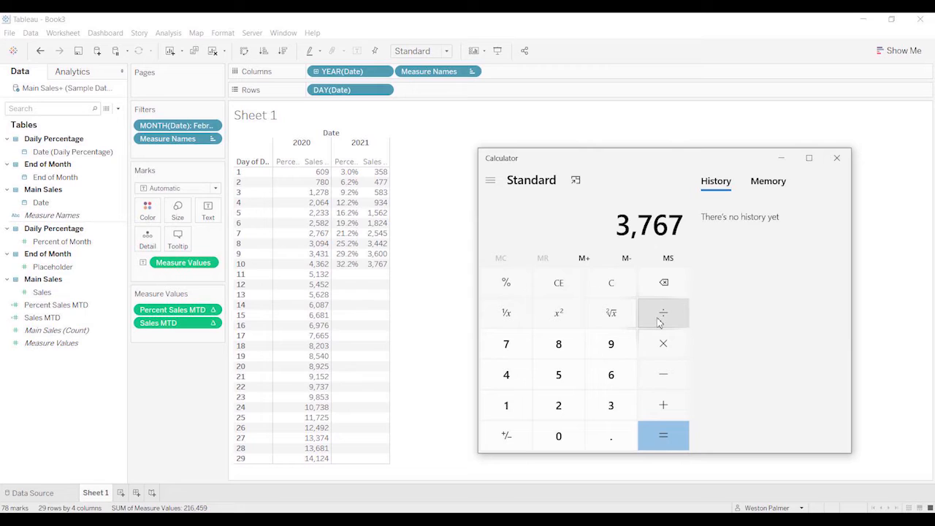
pyautogui.click(663, 313)
pyautogui.write('0.322')
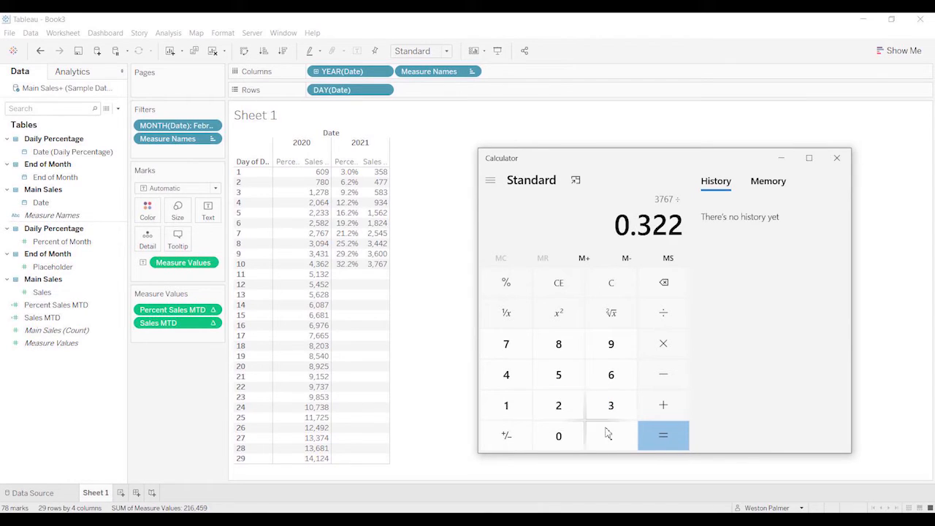
pyautogui.click(663, 435)
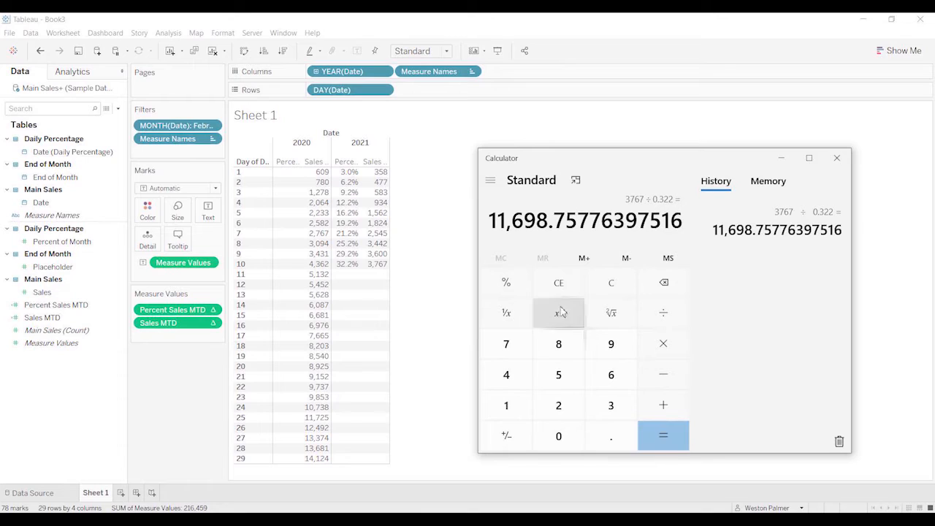
pyautogui.moveTo(344, 488)
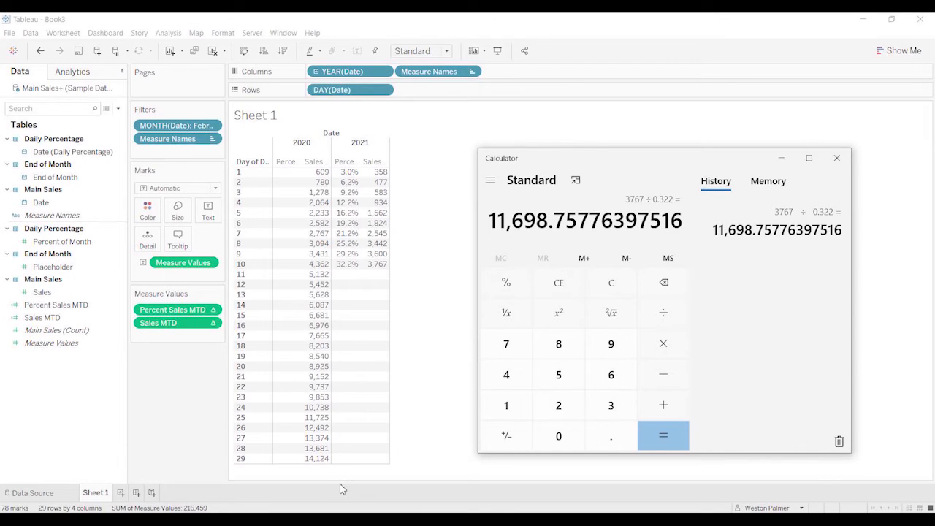
pyautogui.moveTo(372, 456)
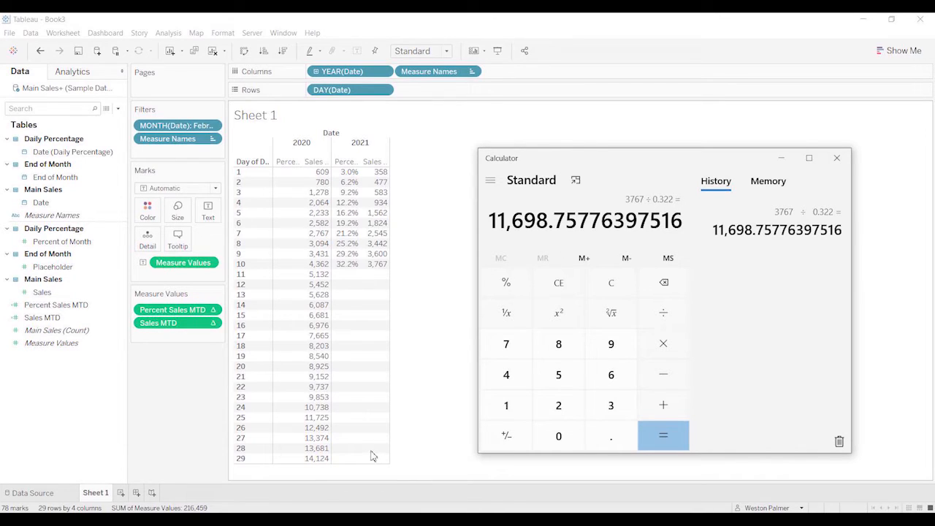
pyautogui.moveTo(495, 321)
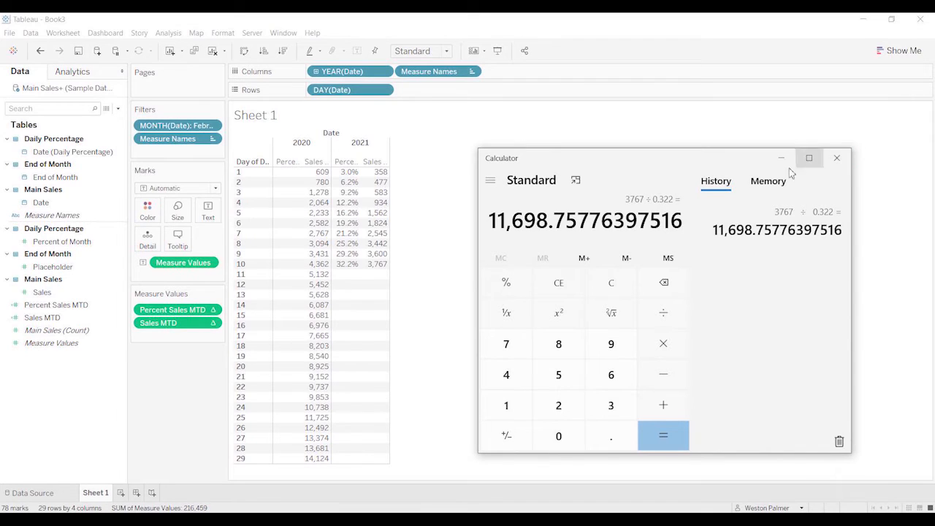
pyautogui.moveTo(526, 230)
pyautogui.write('Projected')
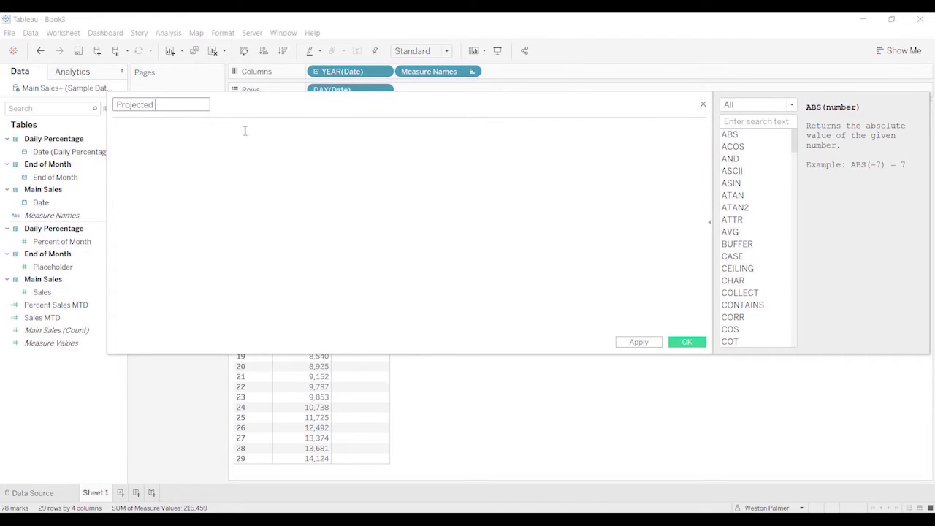
# - Create Projected Month End Sales as [Sales MTD]/[Percent Sales MTD] and save it
pyautogui.write('Month')
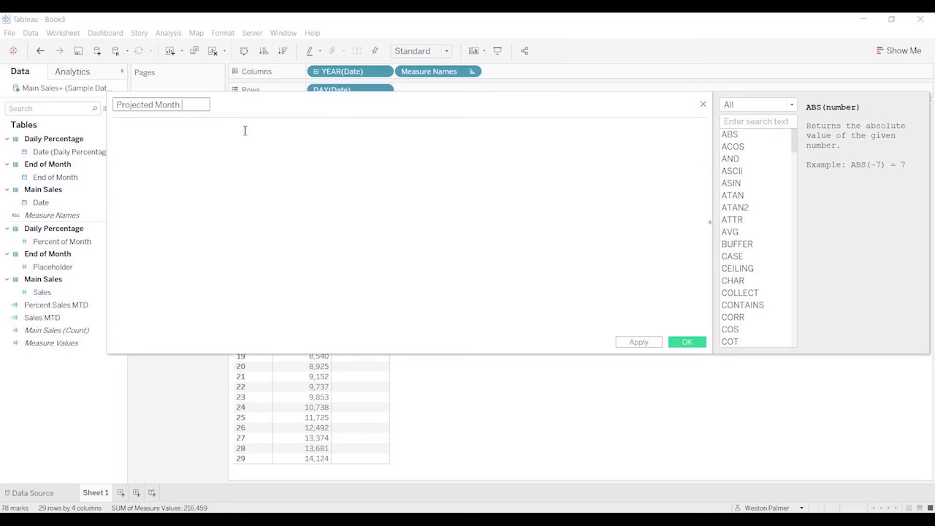
pyautogui.write('End Sales')
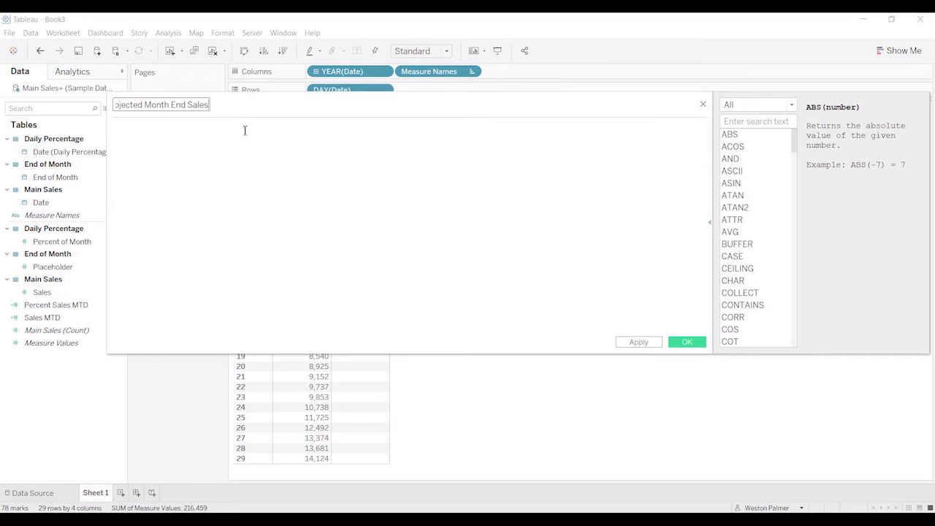
pyautogui.moveTo(240, 170)
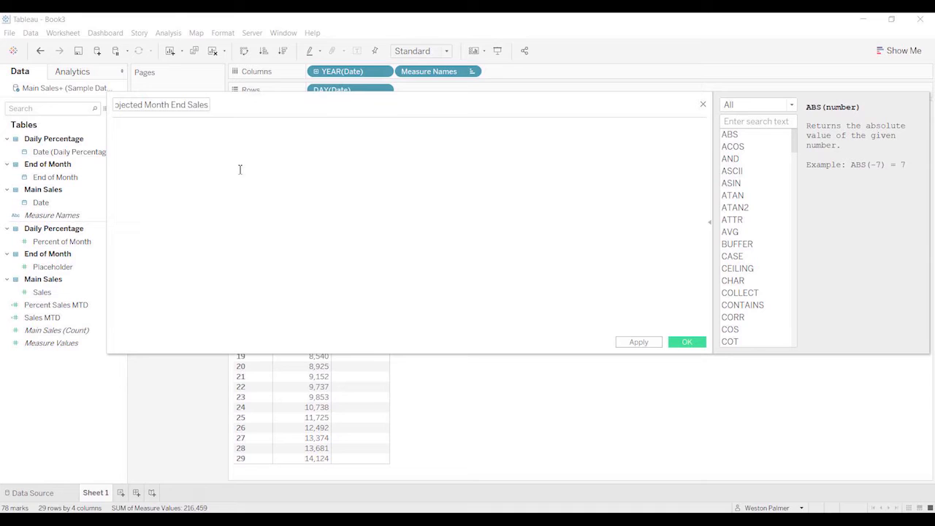
pyautogui.write('sale')
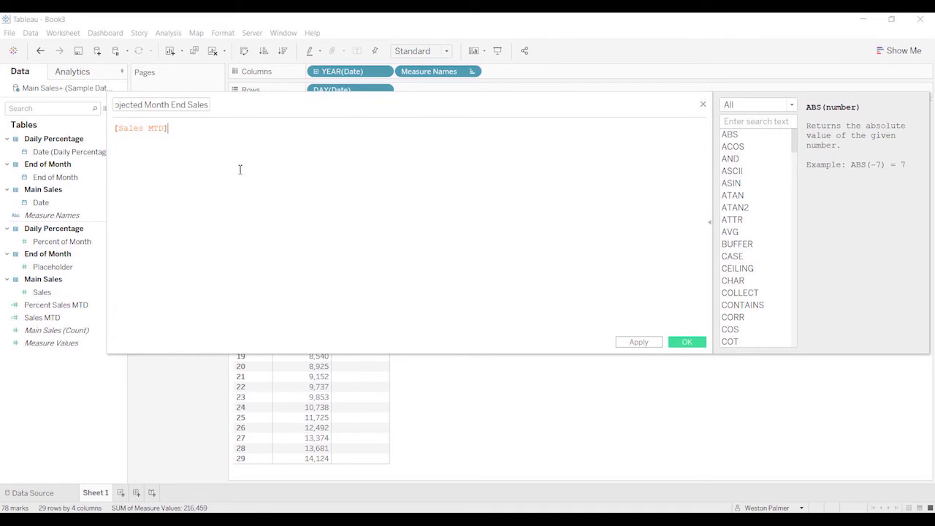
pyautogui.write('/')
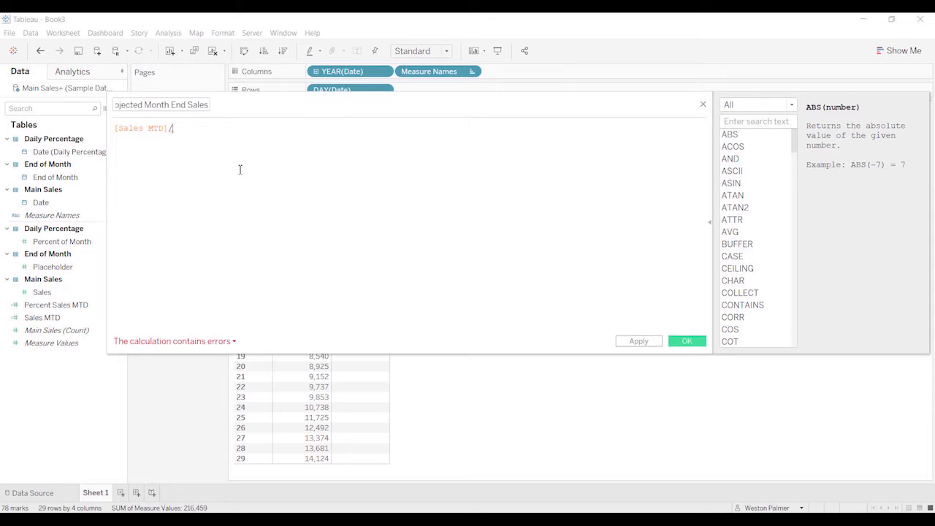
pyautogui.write('Per')
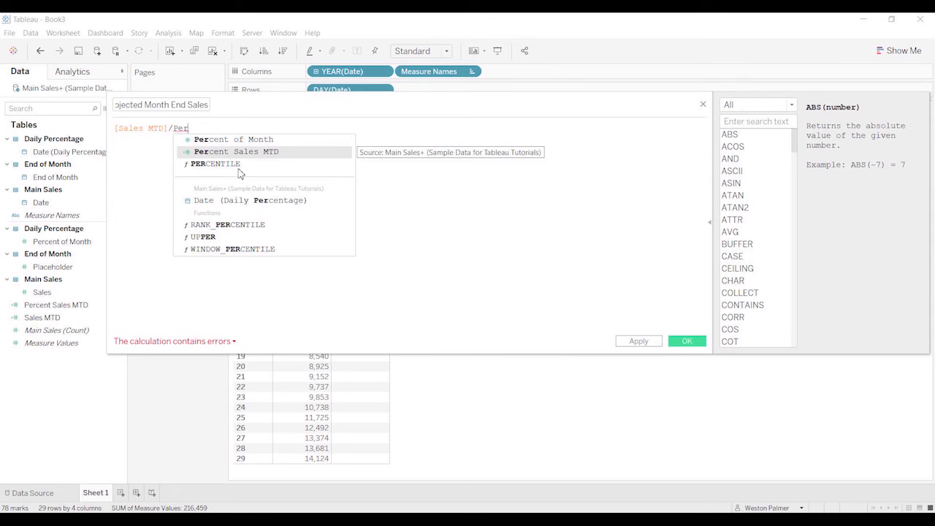
pyautogui.click(236, 151)
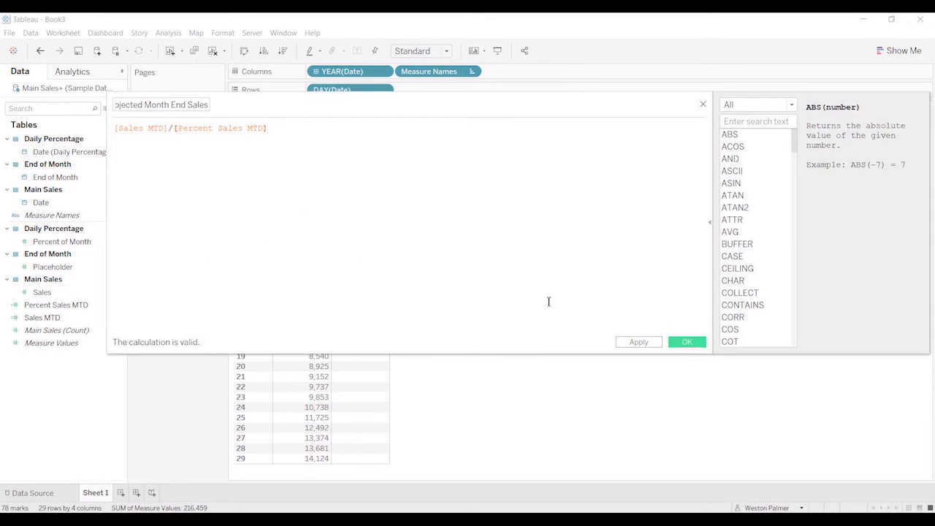
pyautogui.click(686, 342)
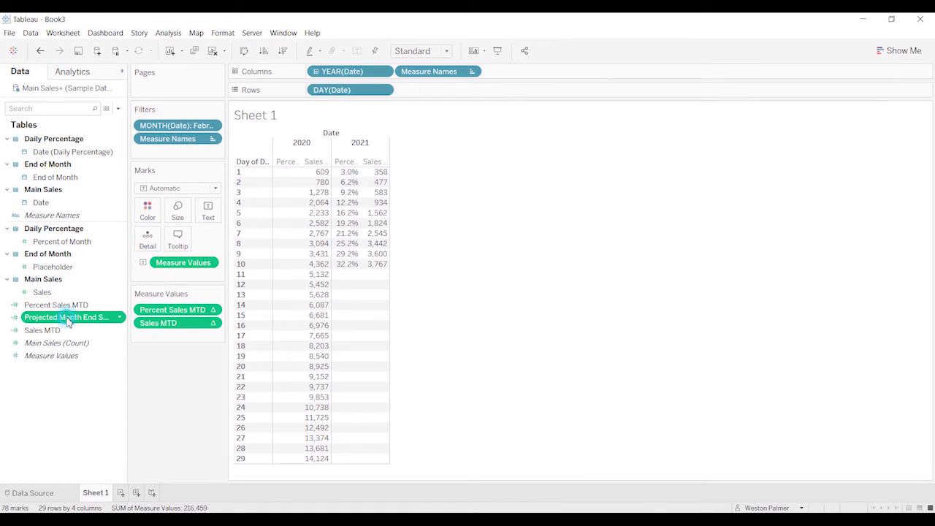
pyautogui.moveTo(179, 338)
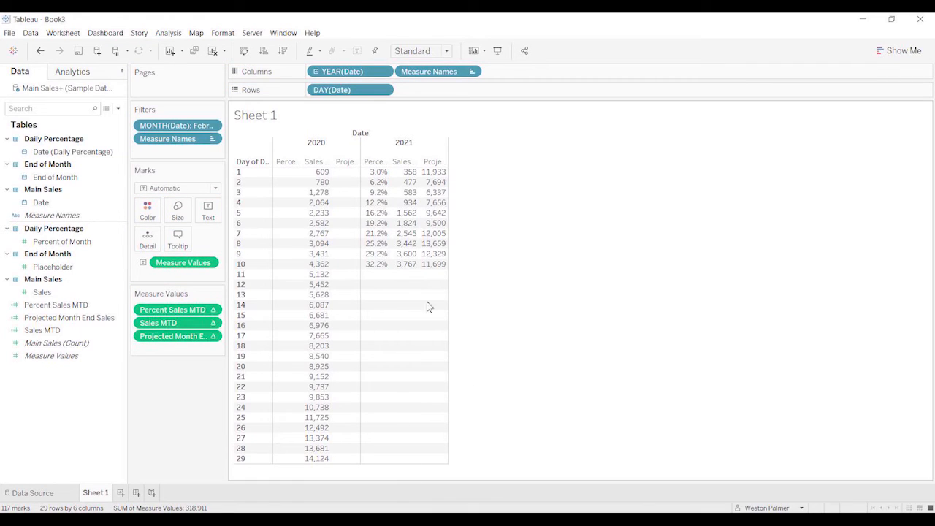
pyautogui.moveTo(449, 320)
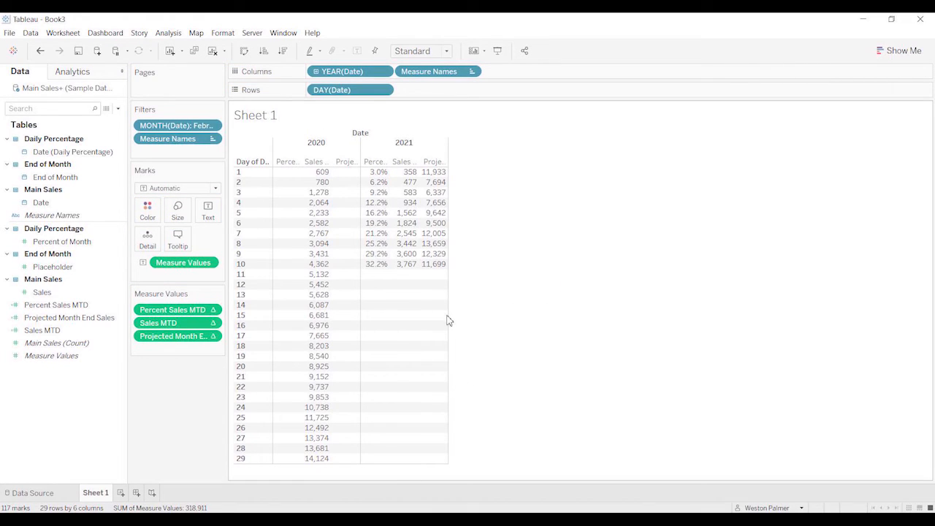
pyautogui.moveTo(442, 303)
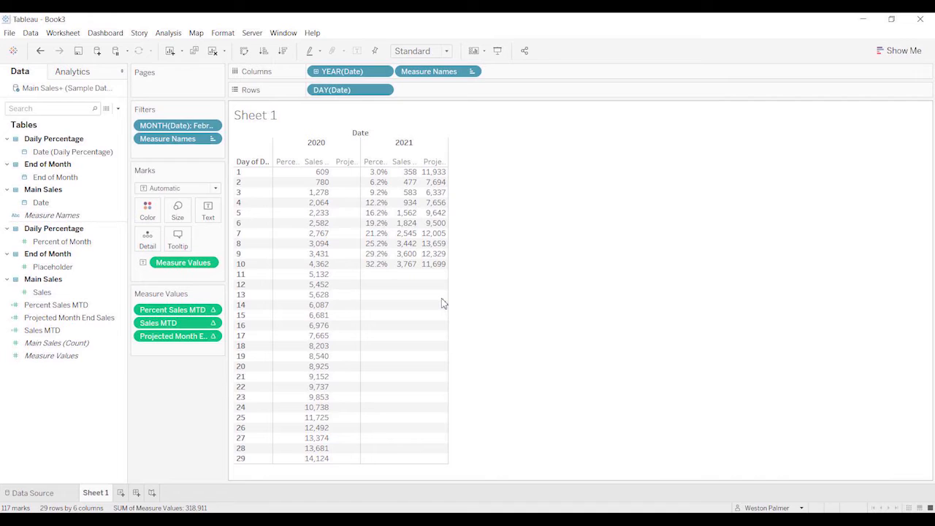
pyautogui.moveTo(434, 263)
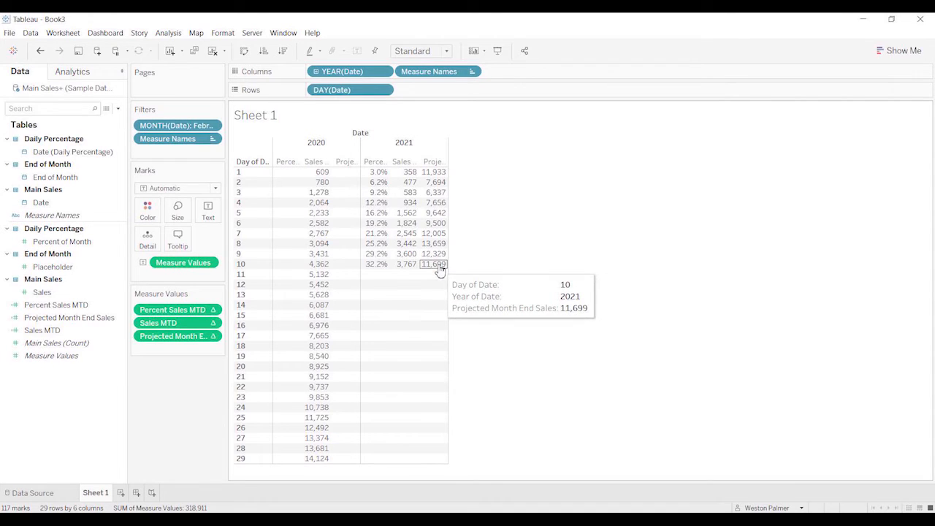
pyautogui.moveTo(420, 480)
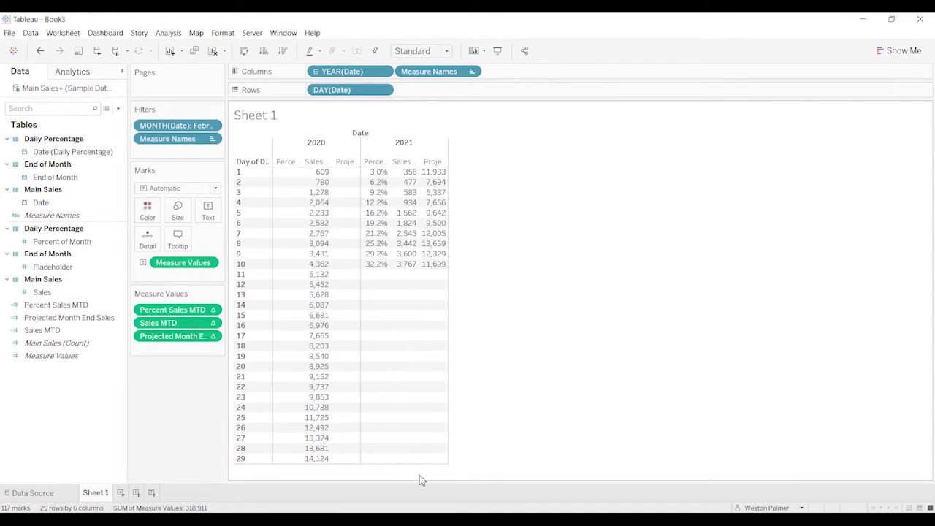
pyautogui.moveTo(412, 468)
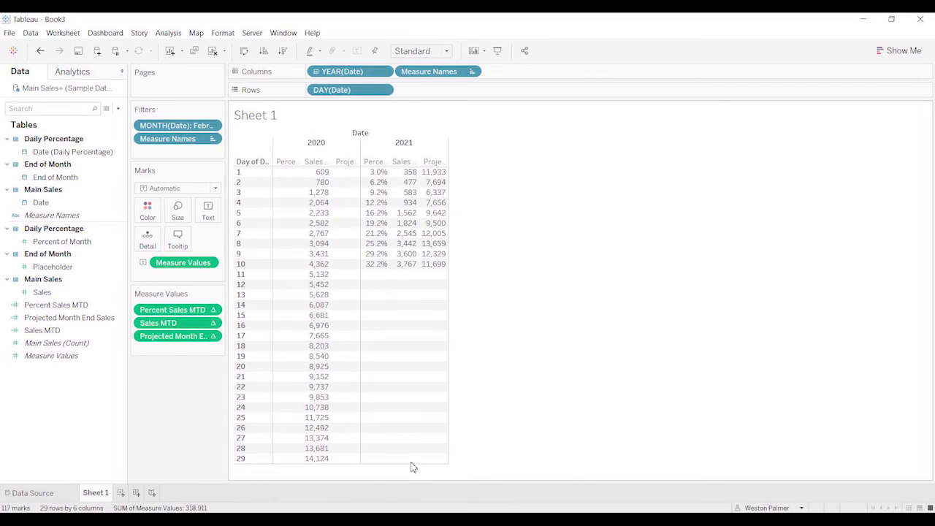
pyautogui.moveTo(548, 271)
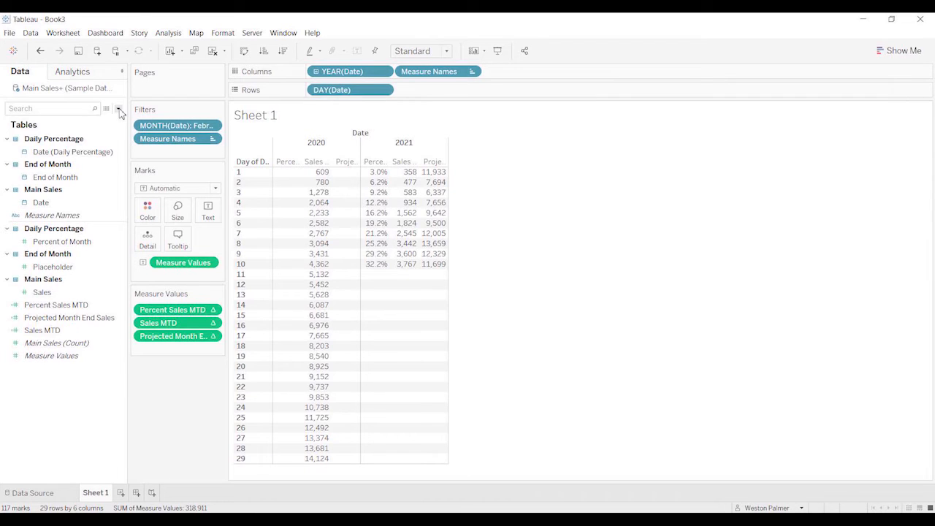
# - Save the Graph Date calculation: IF ISNULL([Date]) THEN [End of Month] ELSE [Date] END
pyautogui.click(119, 108)
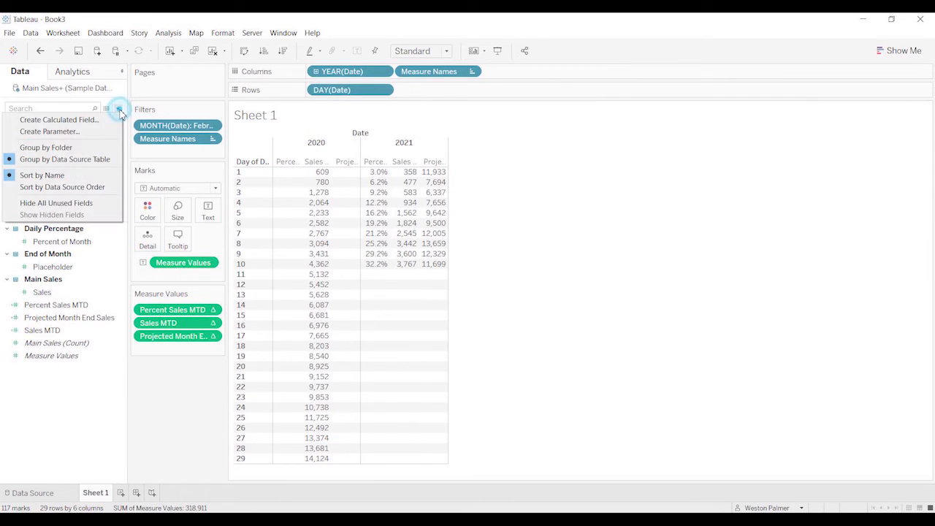
pyautogui.moveTo(94, 119)
pyautogui.write('Graph Date')
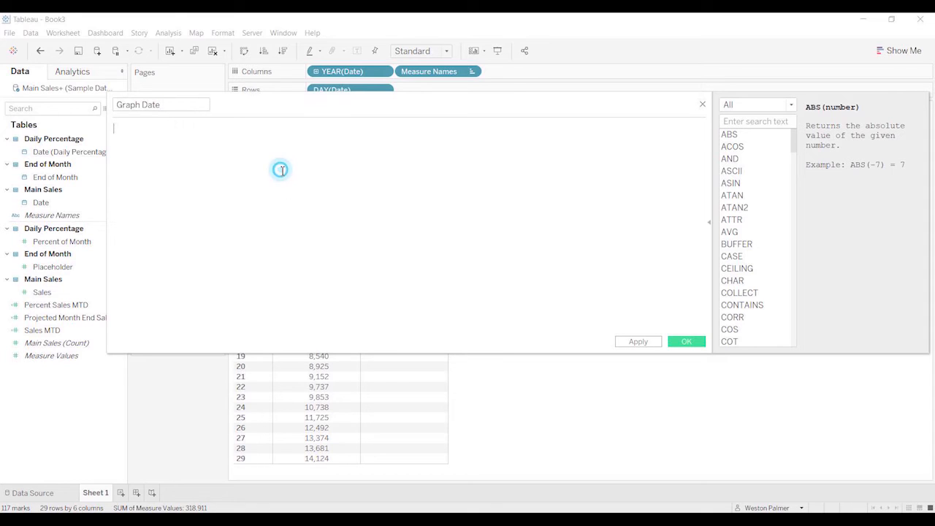
pyautogui.write('F')
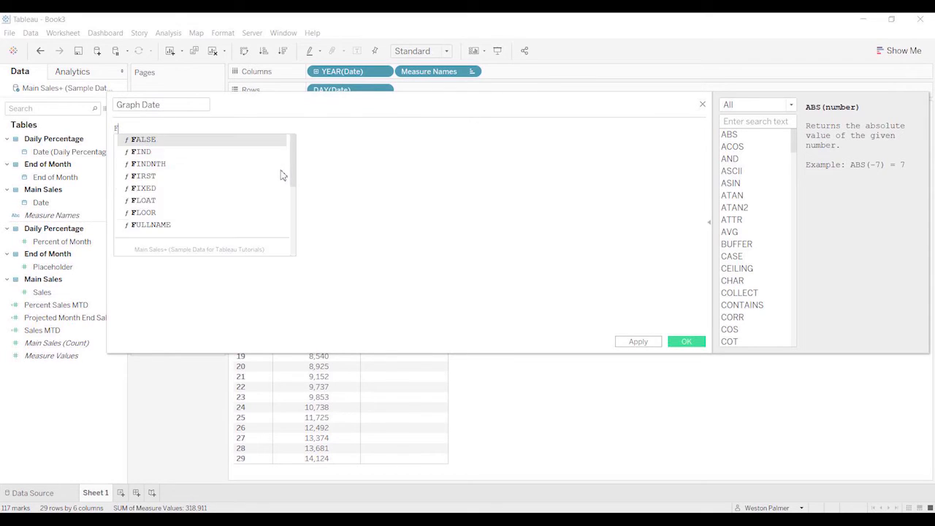
pyautogui.write('If')
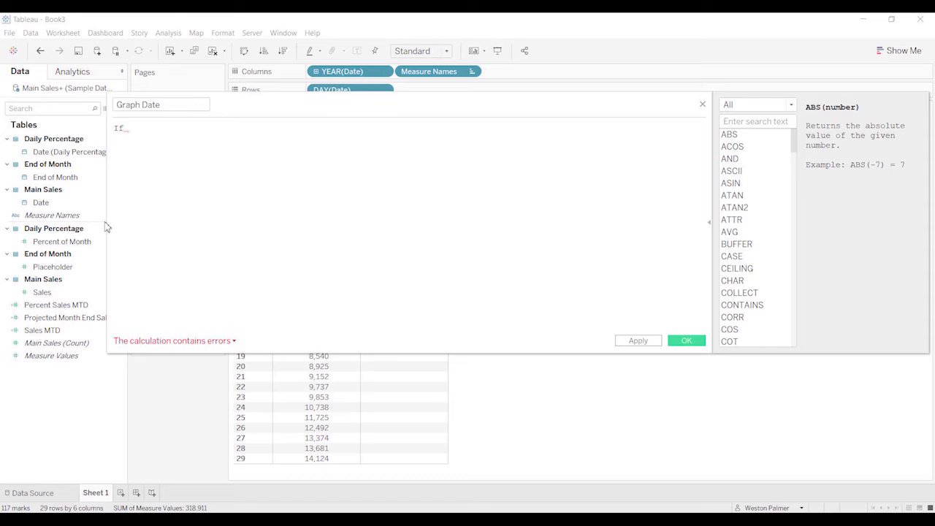
pyautogui.write('isnull(')
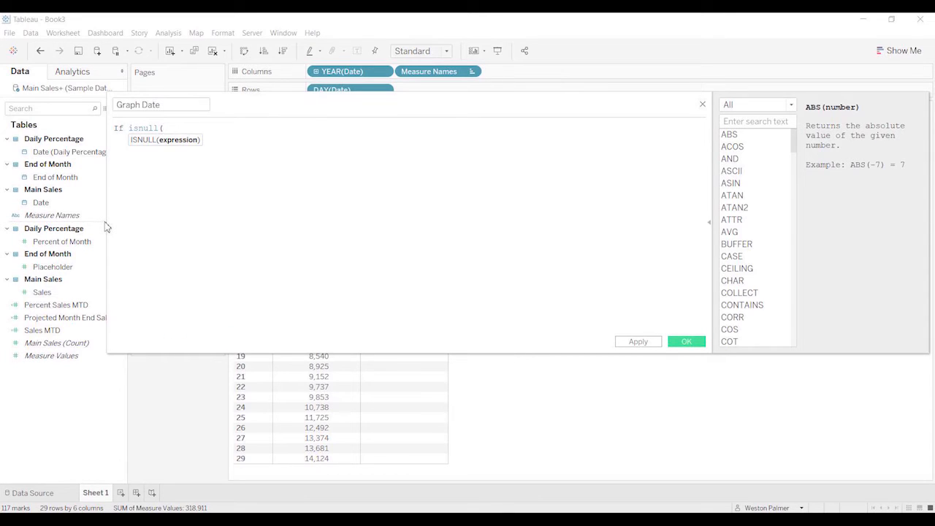
pyautogui.write('Date) THEN')
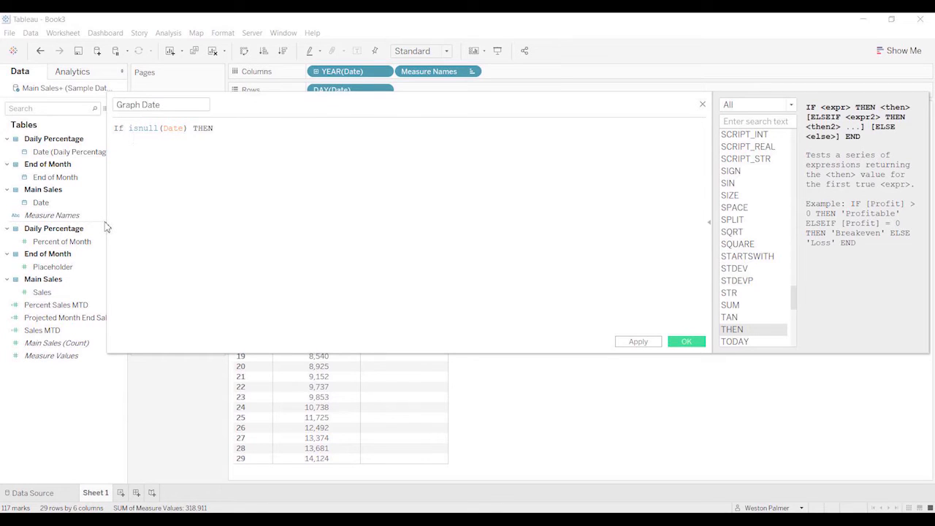
pyautogui.write('end')
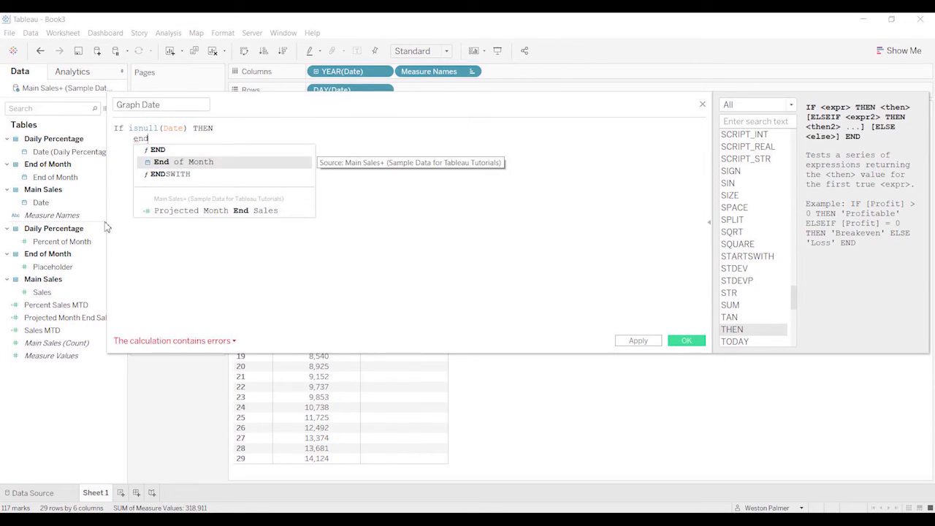
pyautogui.click(169, 161)
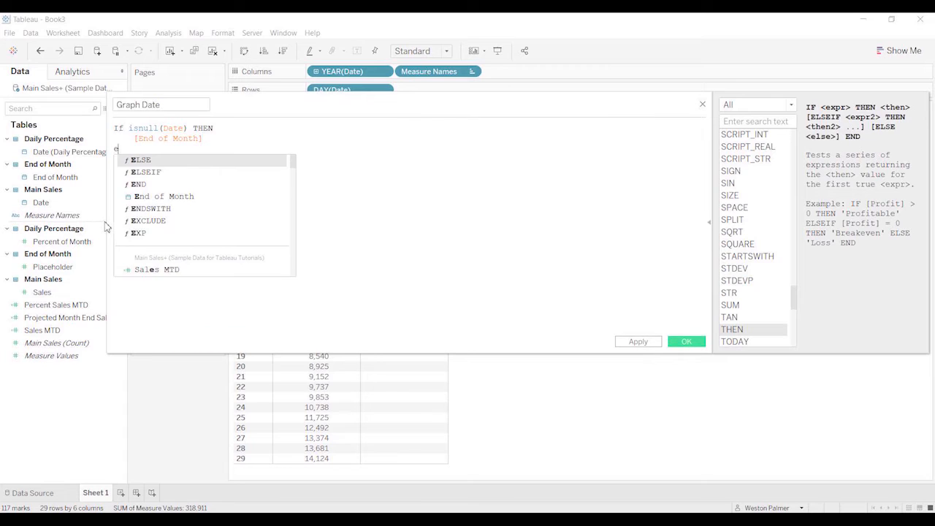
pyautogui.write('lse')
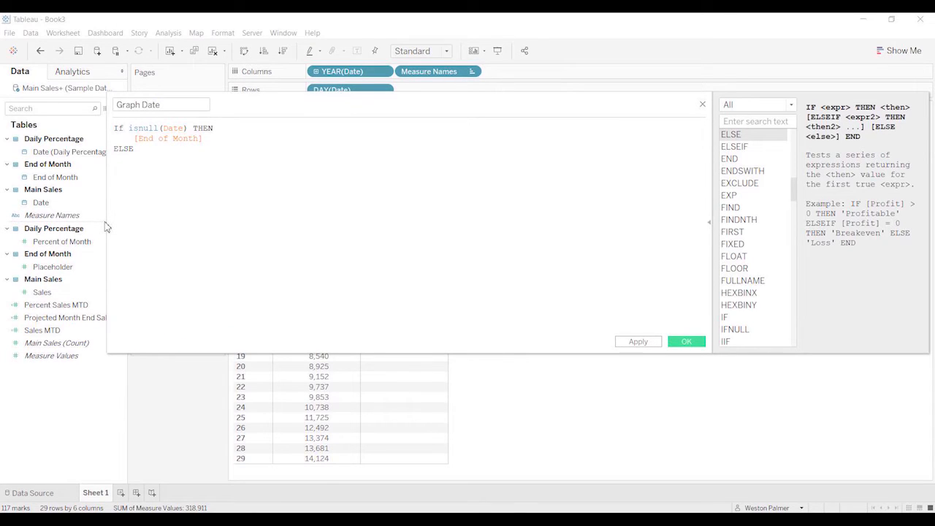
pyautogui.write('[Date]')
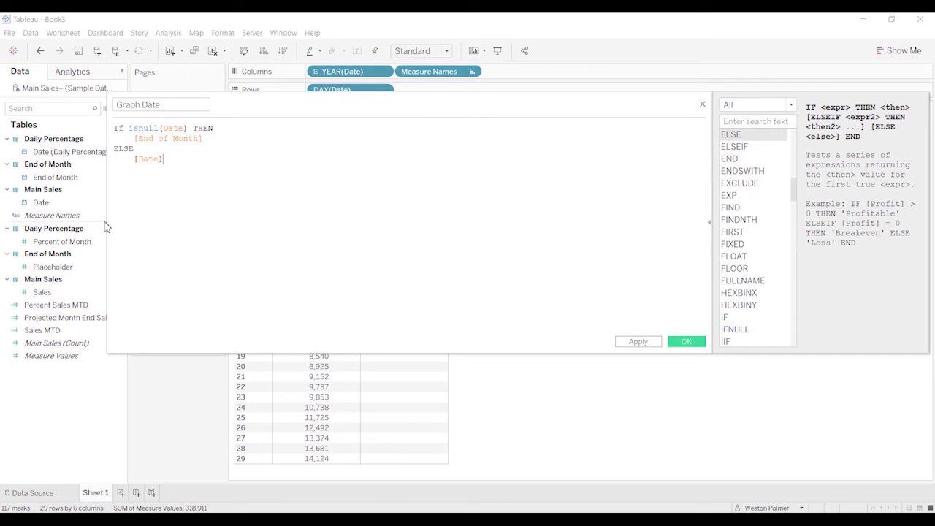
pyautogui.write('END')
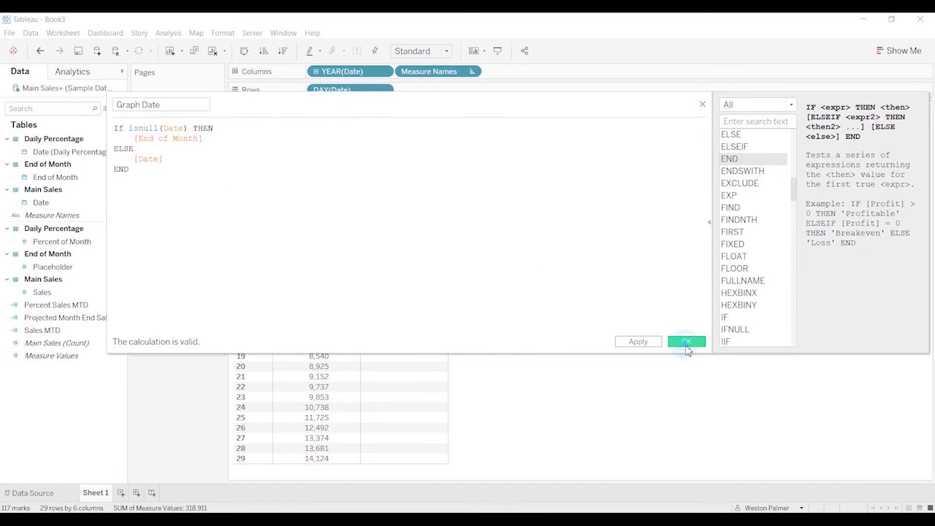
pyautogui.click(686, 342)
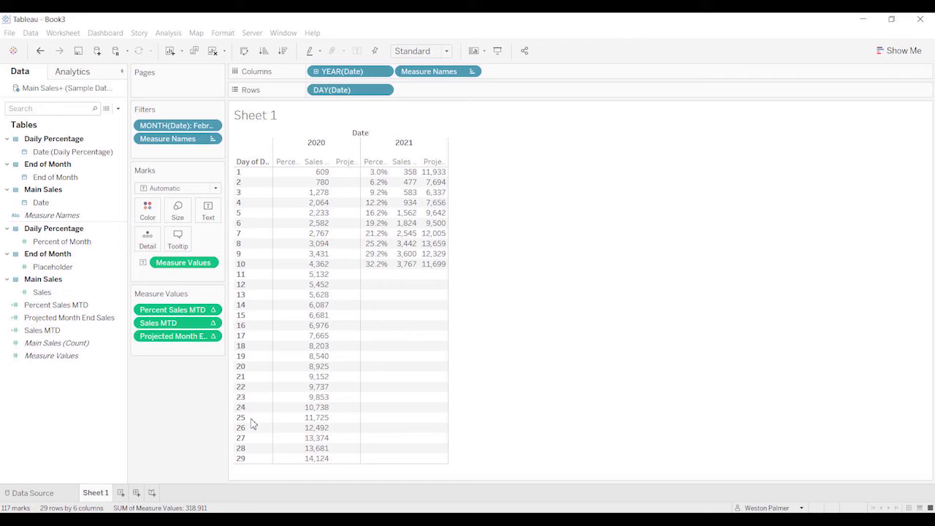
# - On new Sheet 2, list Date months and days in rows with years as columns
pyautogui.click(154, 493)
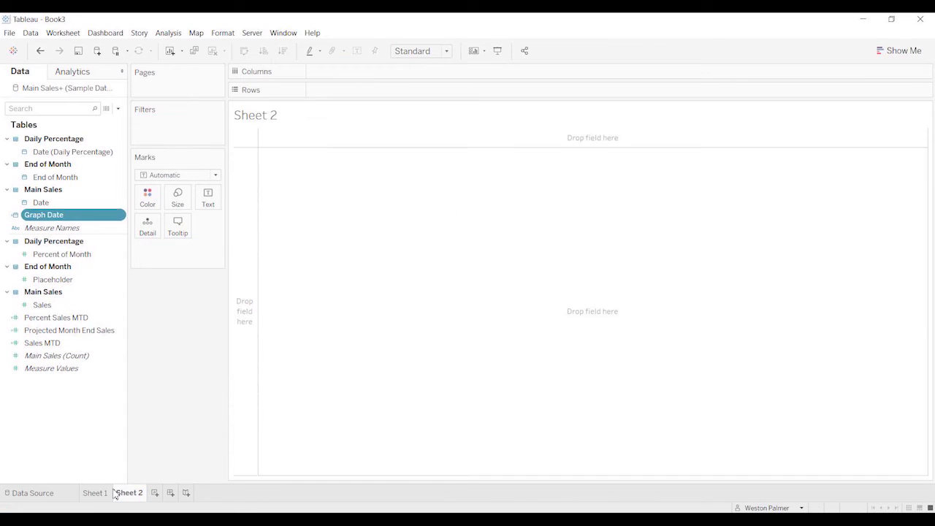
pyautogui.click(41, 202)
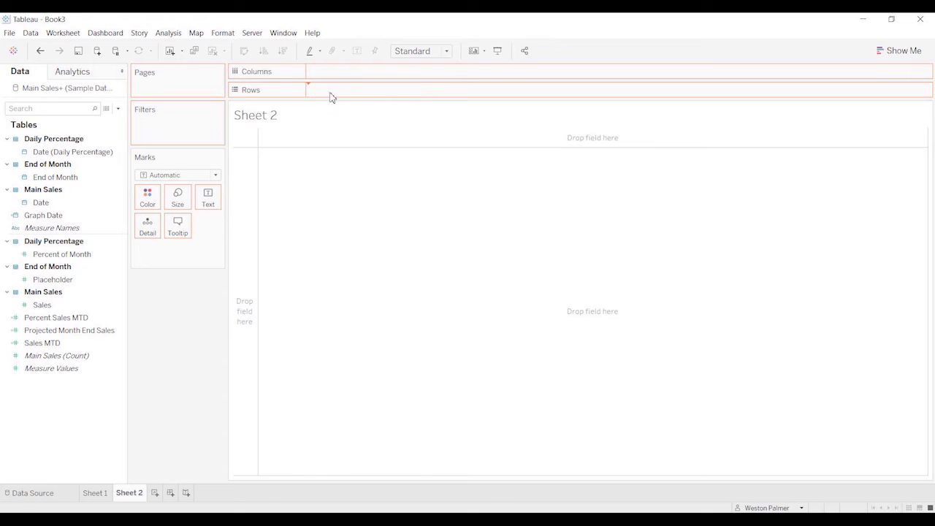
pyautogui.moveTo(40, 202); pyautogui.dragTo(344, 89)
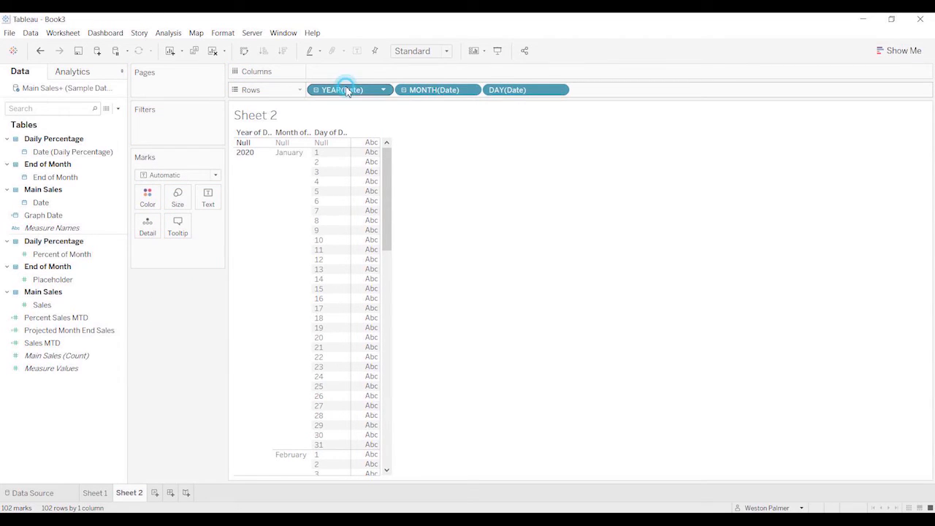
pyautogui.moveTo(342, 89); pyautogui.dragTo(342, 71)
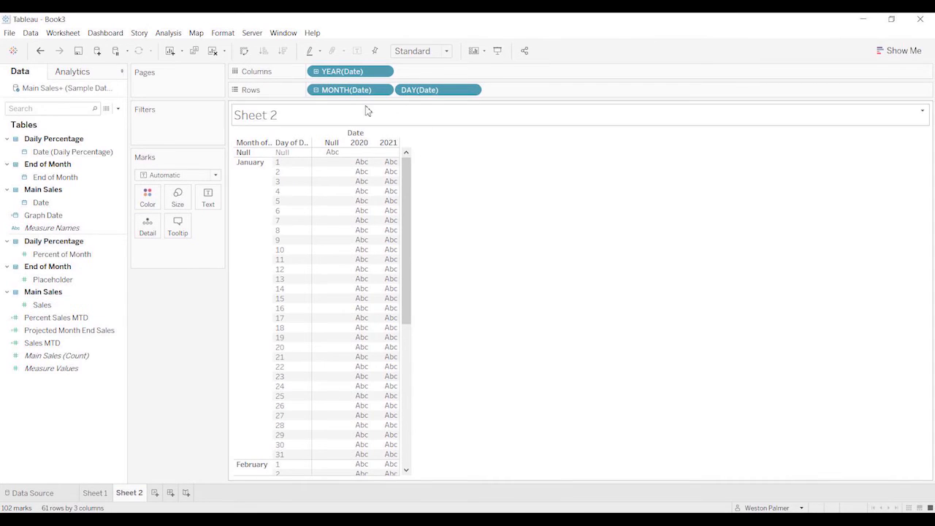
pyautogui.scroll(-3)
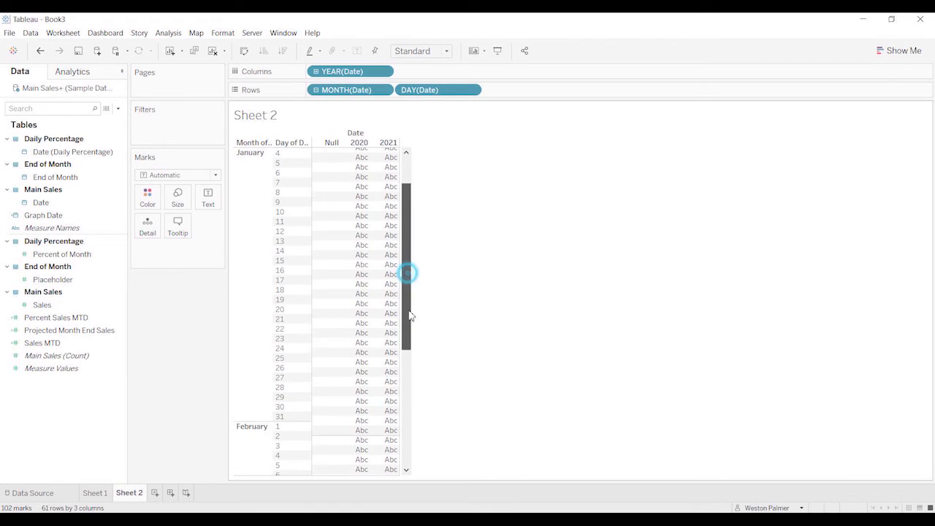
pyautogui.scroll(-3)
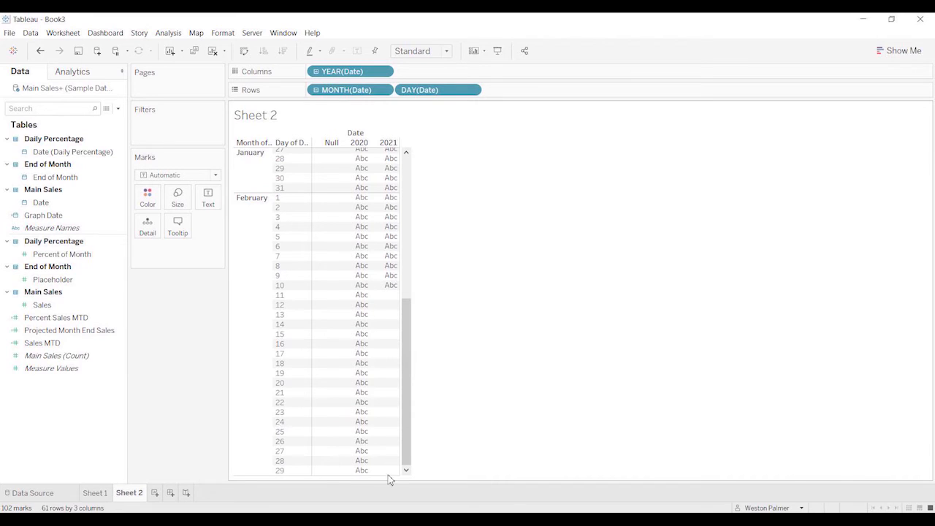
pyautogui.moveTo(382, 472)
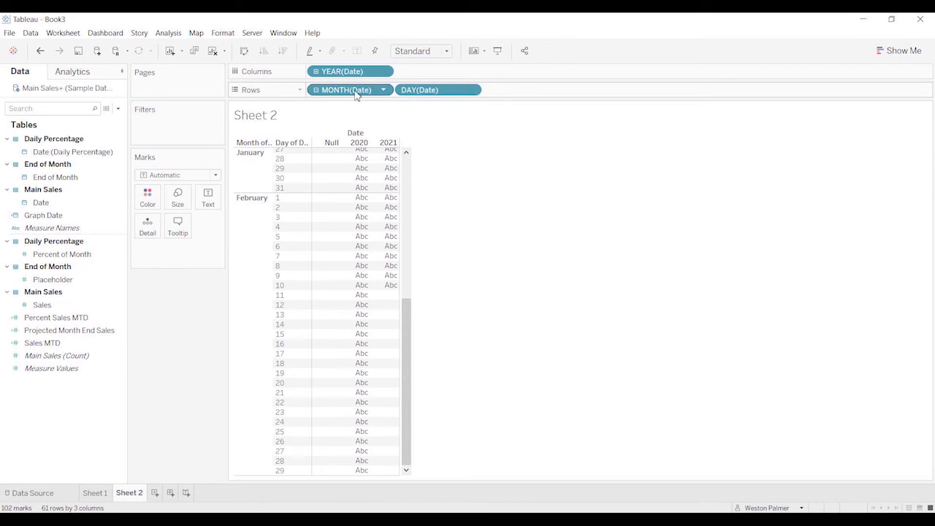
# - Clear Sheet 2 and rebuild it with Graph Date years, months and days, checking February 28, 2021
pyautogui.click(63, 33)
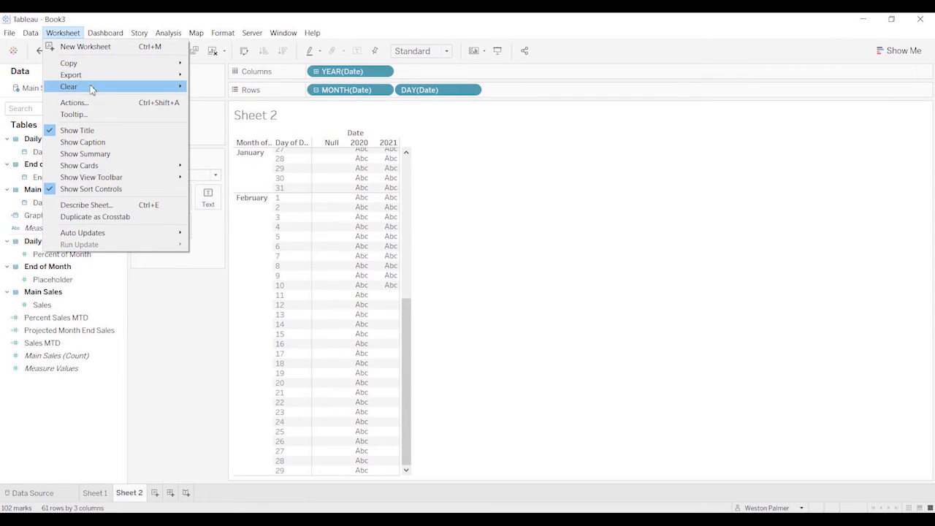
pyautogui.click(68, 86)
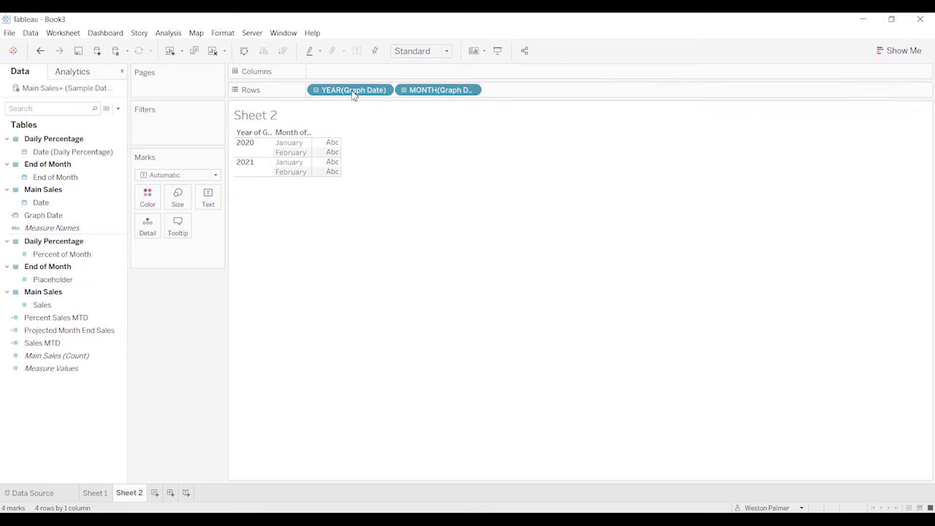
pyautogui.moveTo(353, 89); pyautogui.dragTo(353, 71)
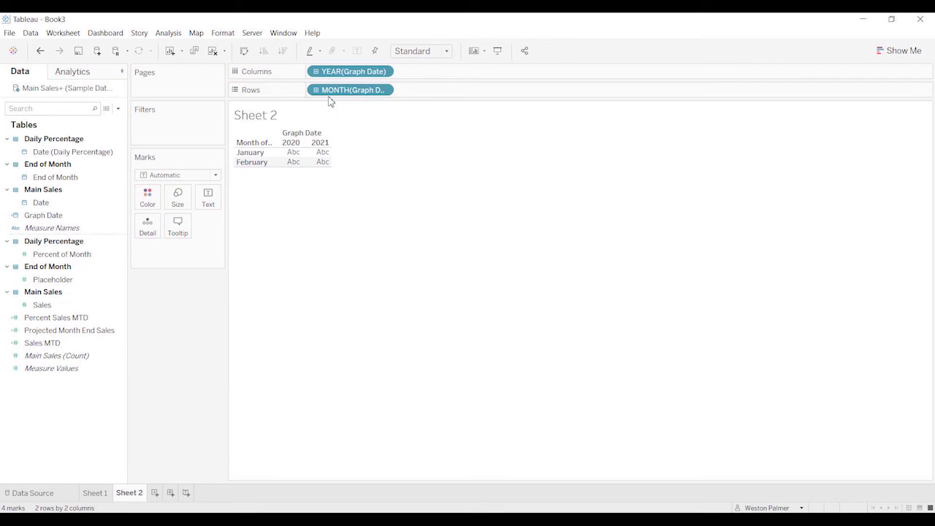
pyautogui.click(351, 89)
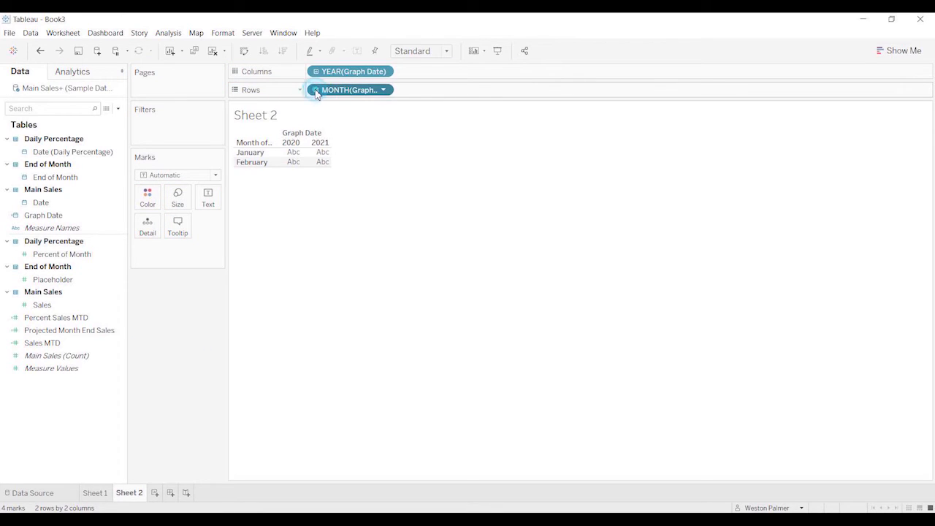
pyautogui.moveTo(43, 214); pyautogui.dragTo(431, 90)
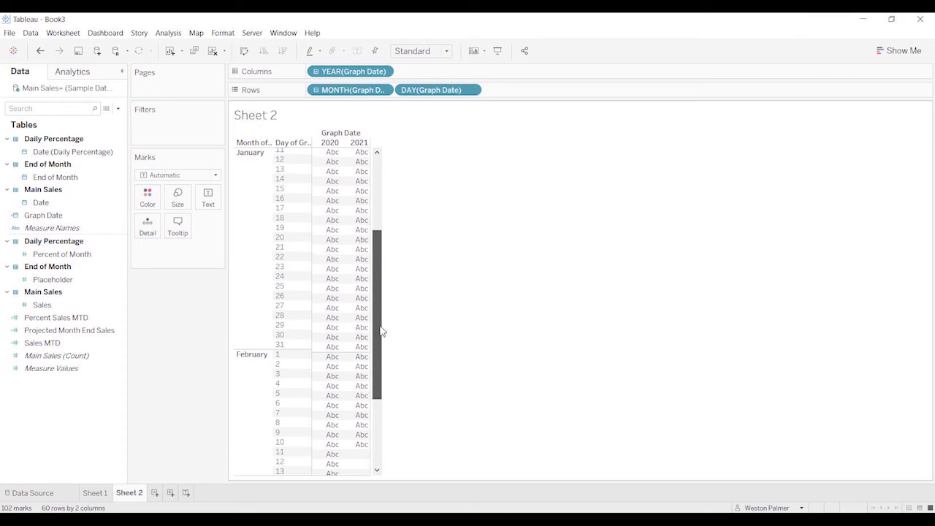
pyautogui.scroll(-3)
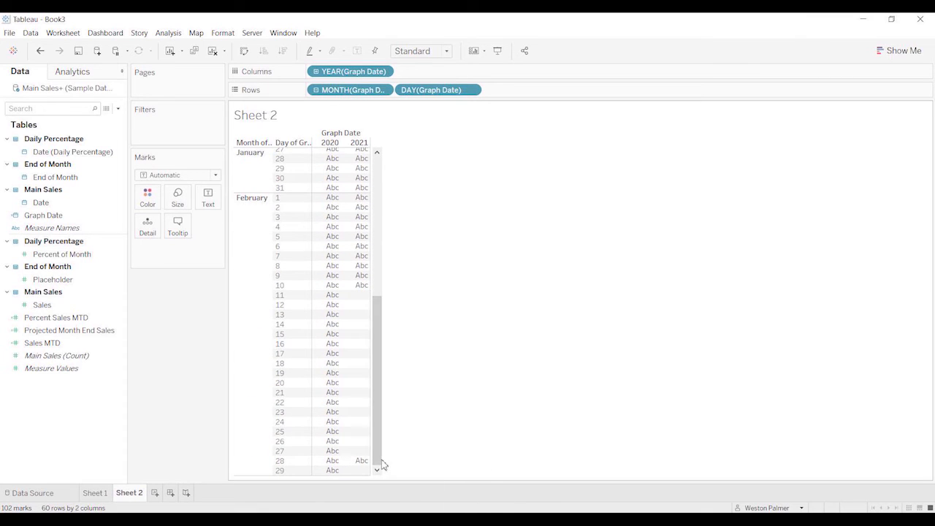
pyautogui.moveTo(361, 460)
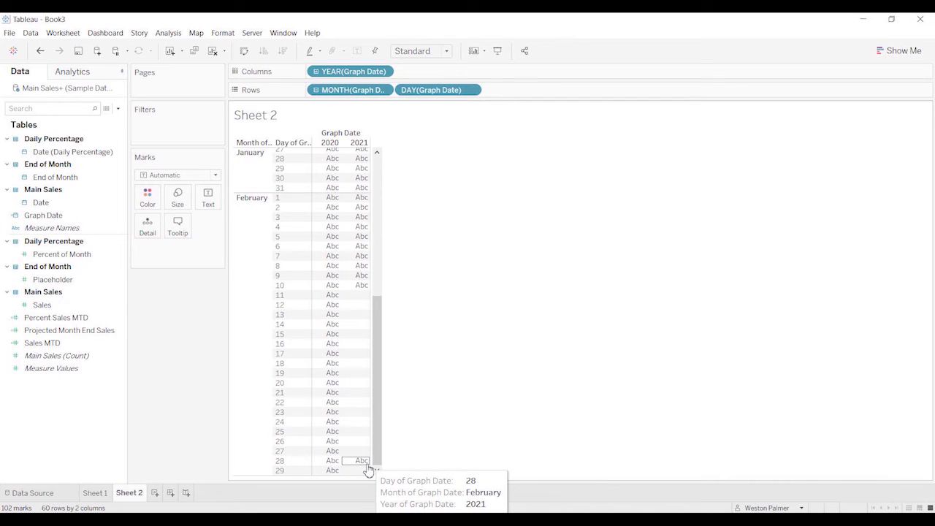
pyautogui.click(95, 492)
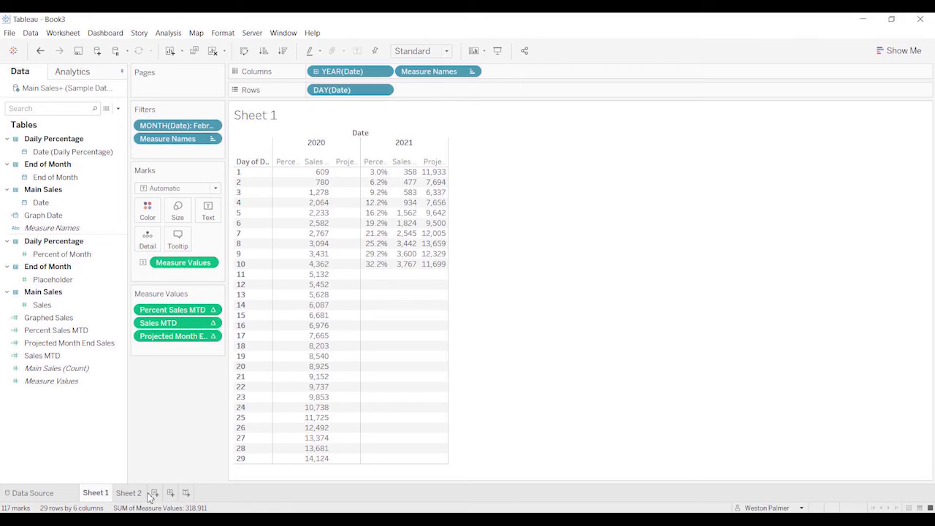
# - On new Sheet 3, place Graph Date days across columns, filtered to February
pyautogui.click(153, 492)
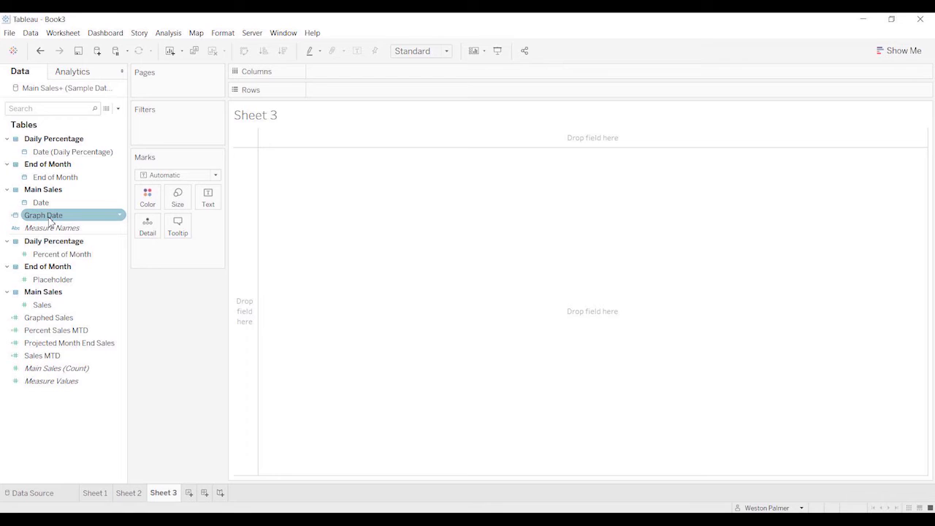
pyautogui.moveTo(43, 215); pyautogui.dragTo(347, 76)
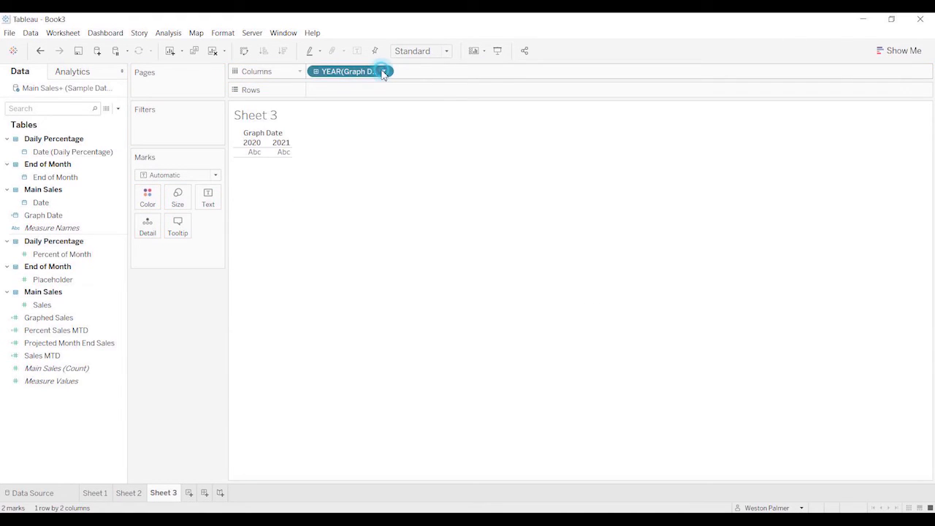
pyautogui.click(383, 71)
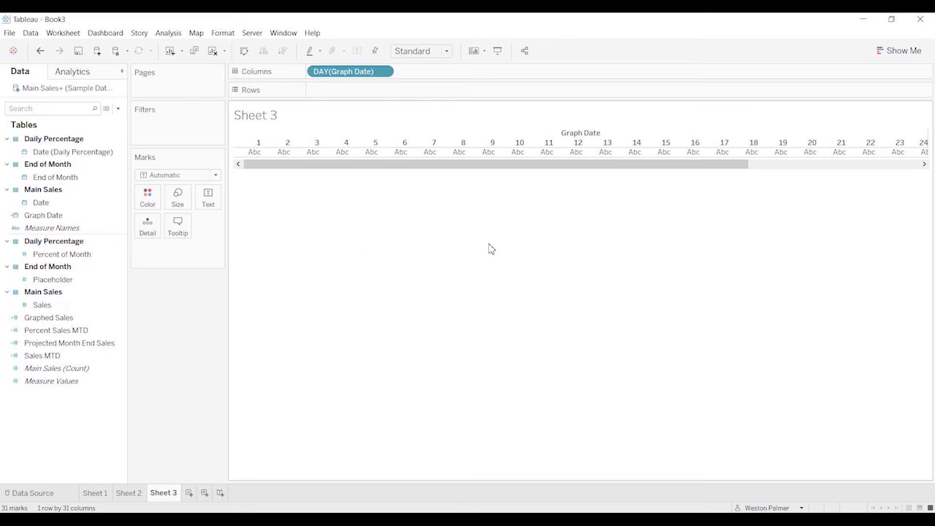
pyautogui.click(43, 215)
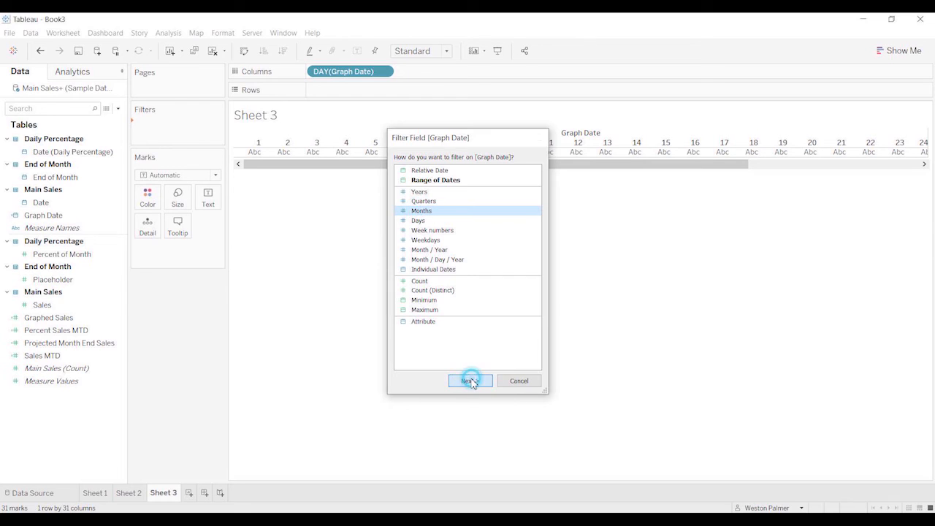
pyautogui.click(469, 380)
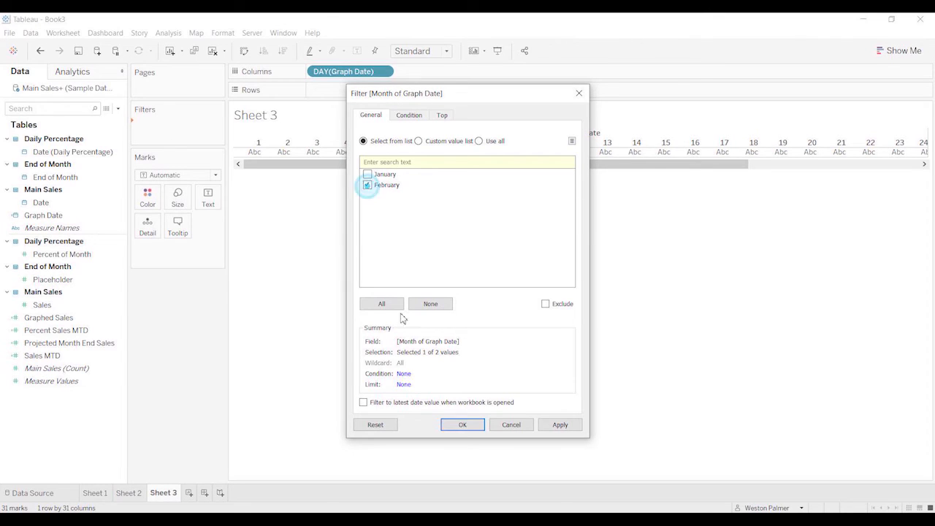
pyautogui.click(461, 424)
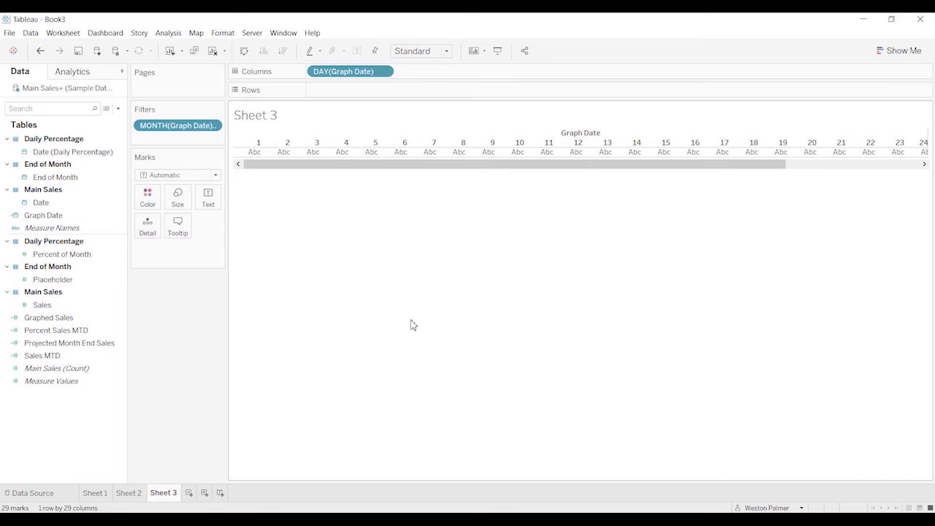
pyautogui.hscroll(3)
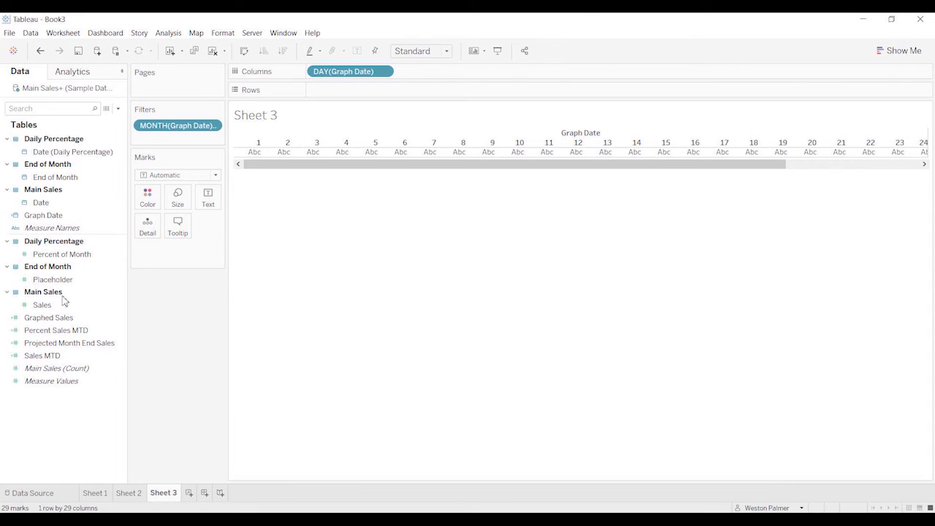
pyautogui.click(42, 355)
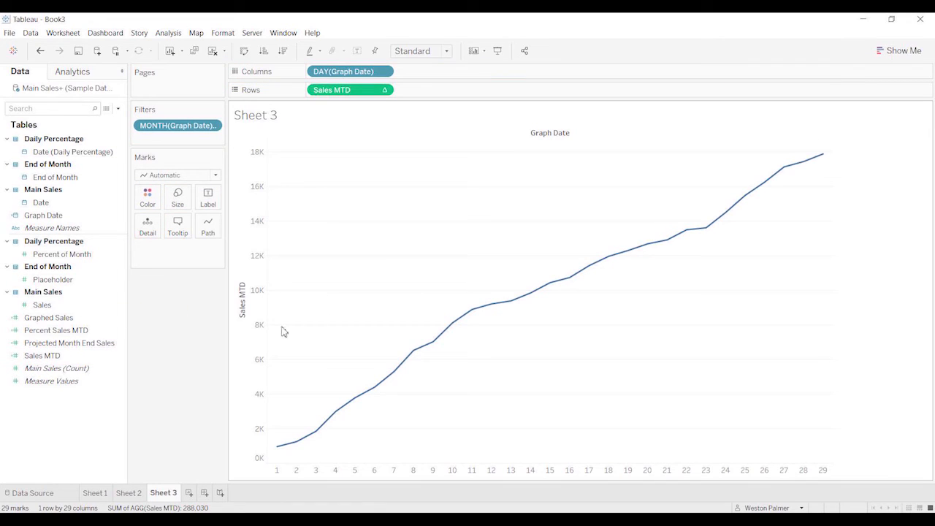
pyautogui.moveTo(719, 186)
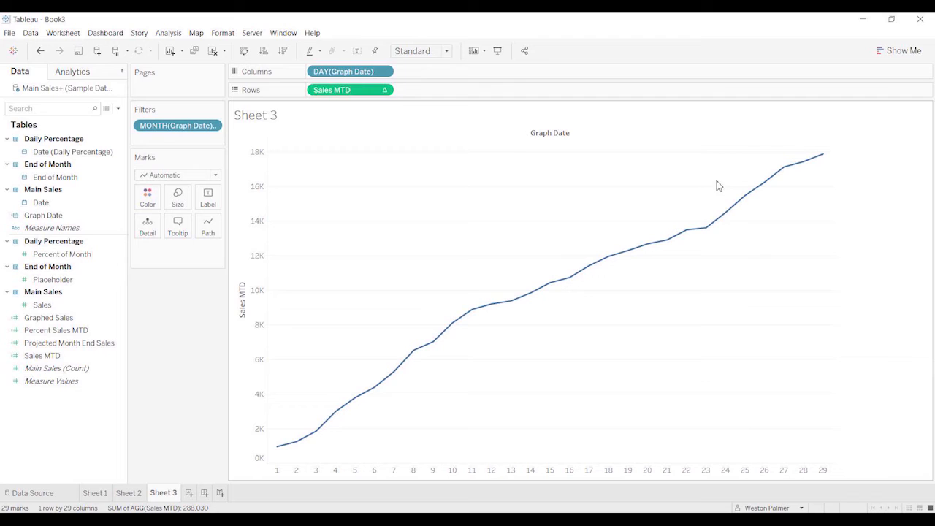
pyautogui.click(51, 227)
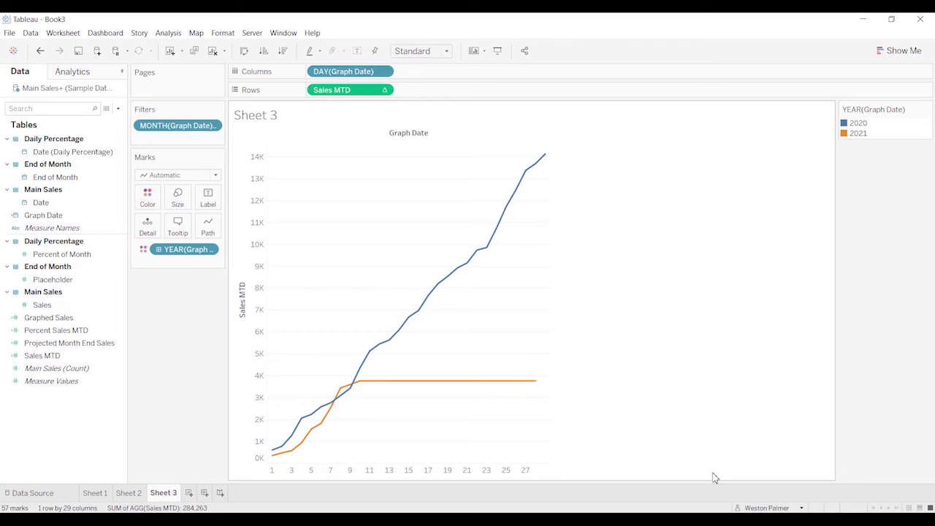
pyautogui.moveTo(350, 416)
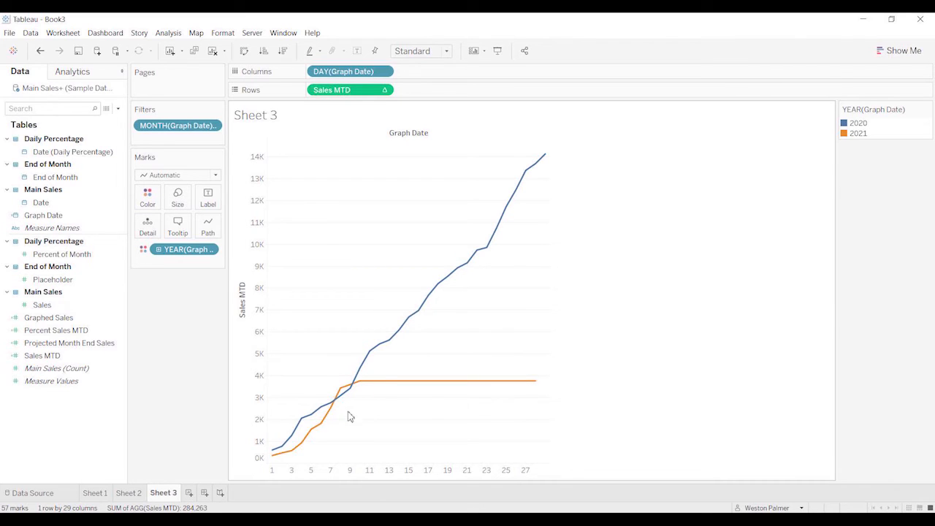
pyautogui.moveTo(364, 387)
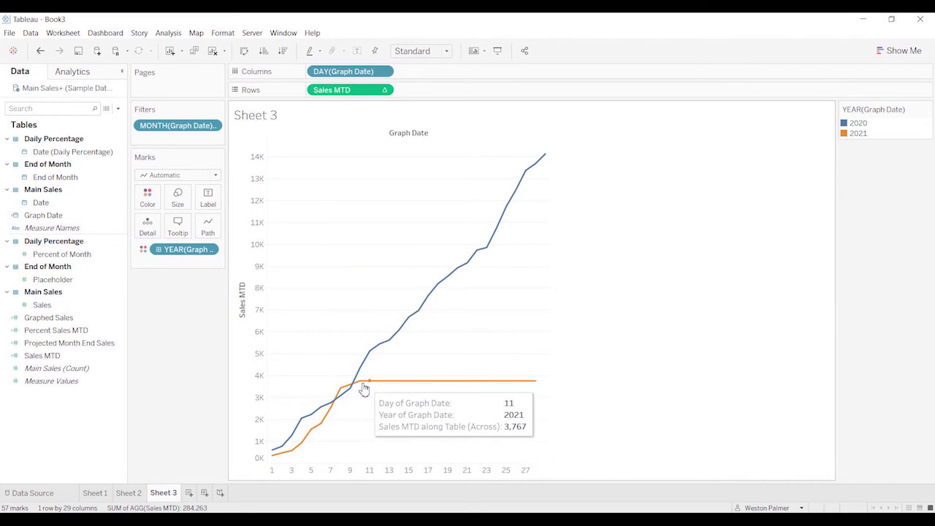
pyautogui.moveTo(453, 385)
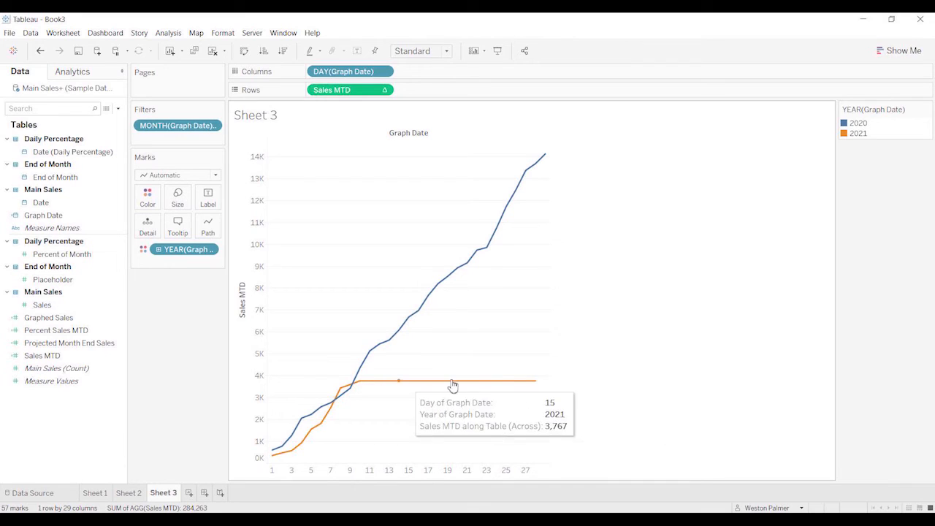
pyautogui.moveTo(399, 323)
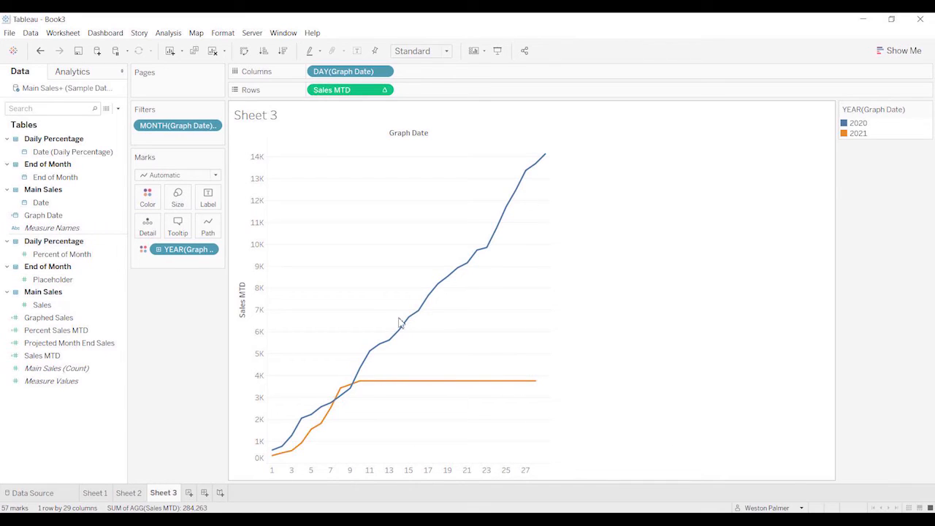
pyautogui.moveTo(557, 195)
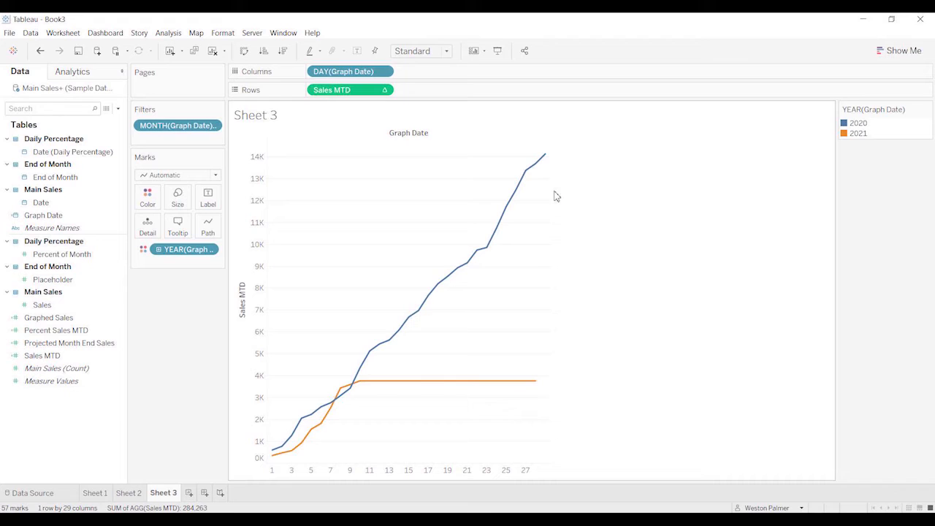
pyautogui.moveTo(219, 426)
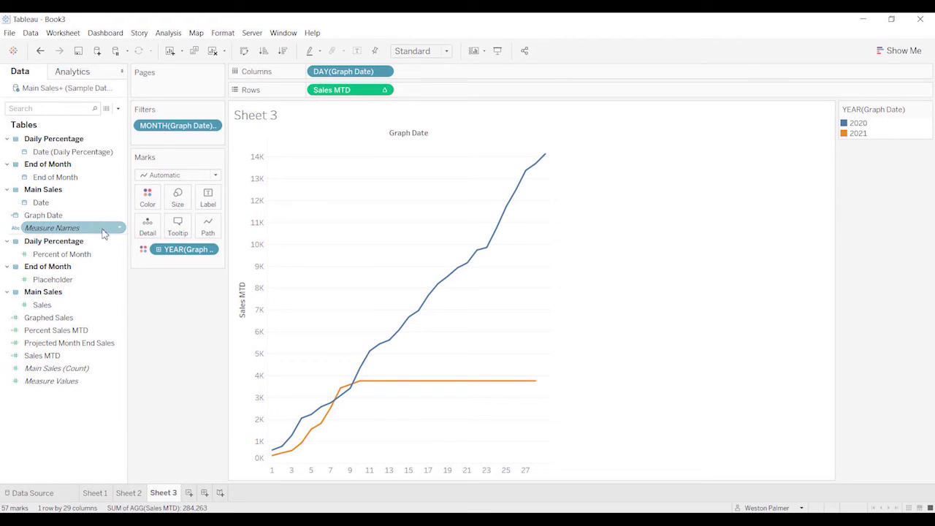
pyautogui.rightClick(48, 317)
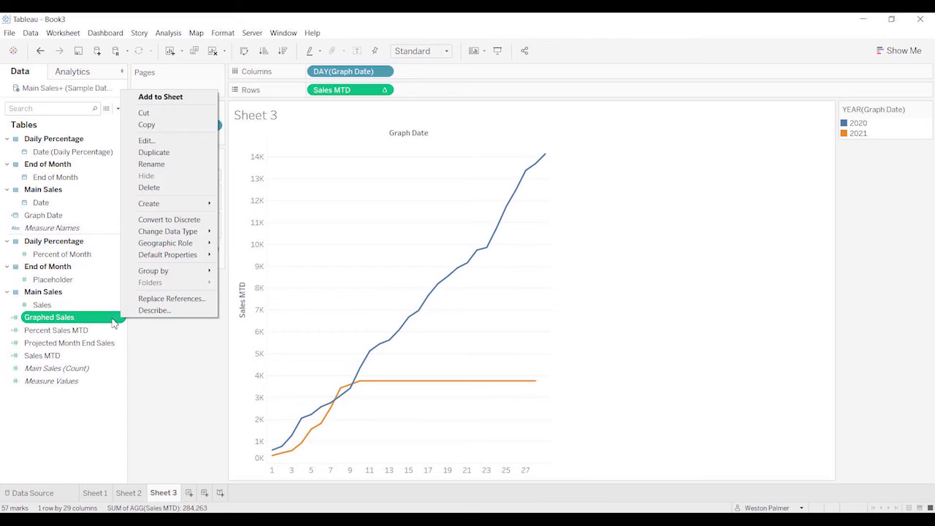
pyautogui.moveTo(130, 187)
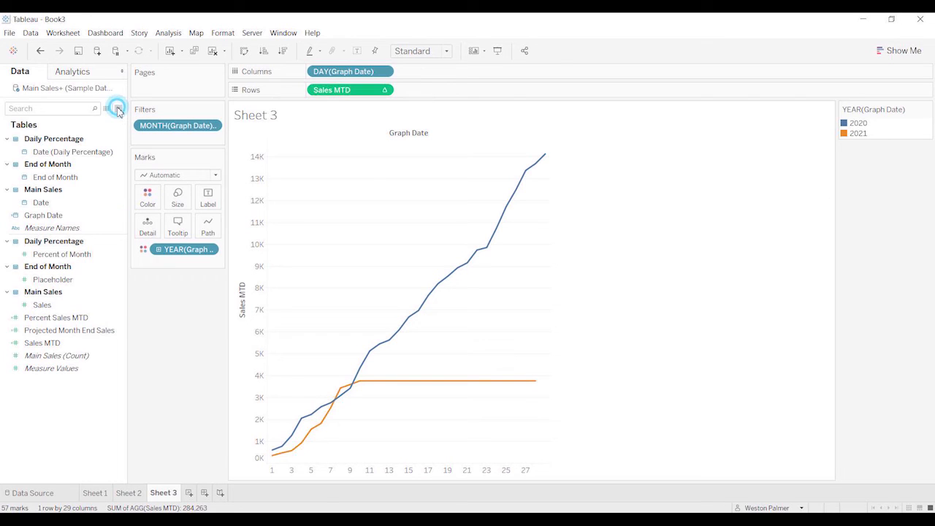
# - Start a new calculated field from the Data pane menu
pyautogui.click(117, 111)
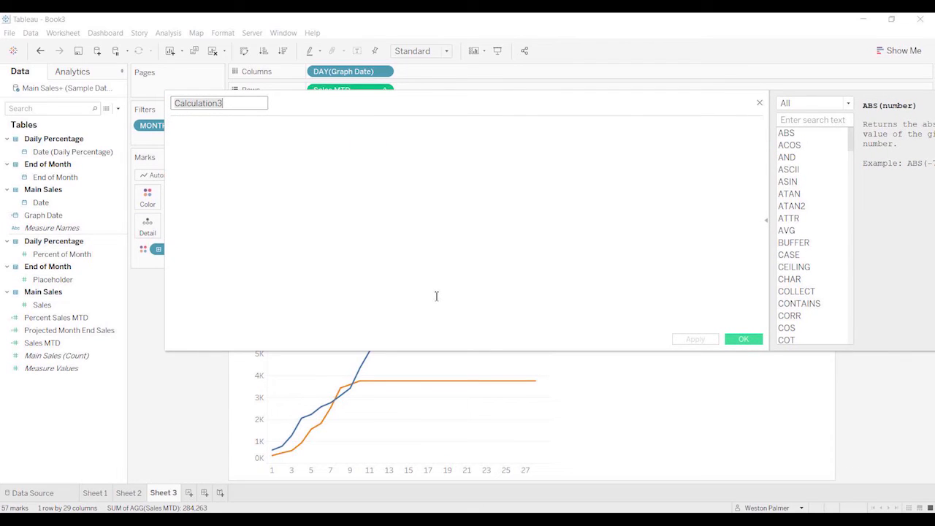
# - Name the new calculation Graphed Sales
pyautogui.write('G')
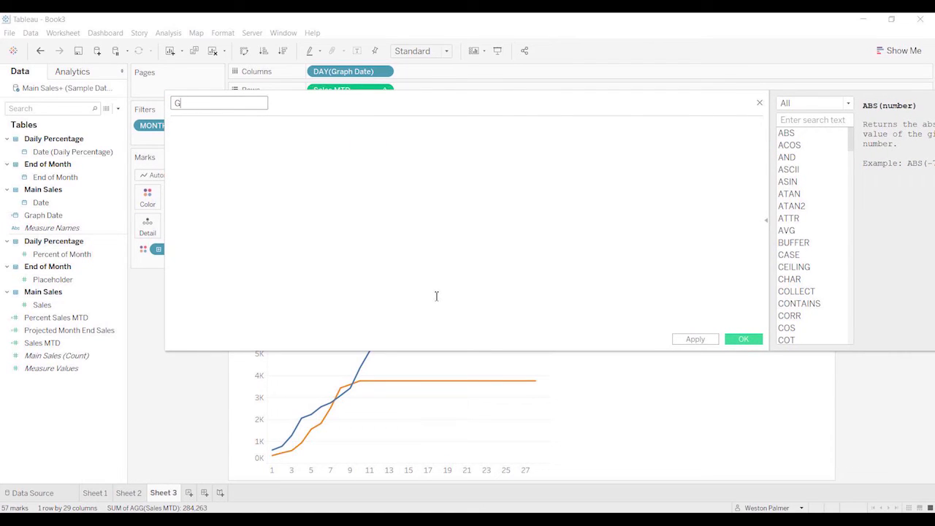
pyautogui.write('raphed S')
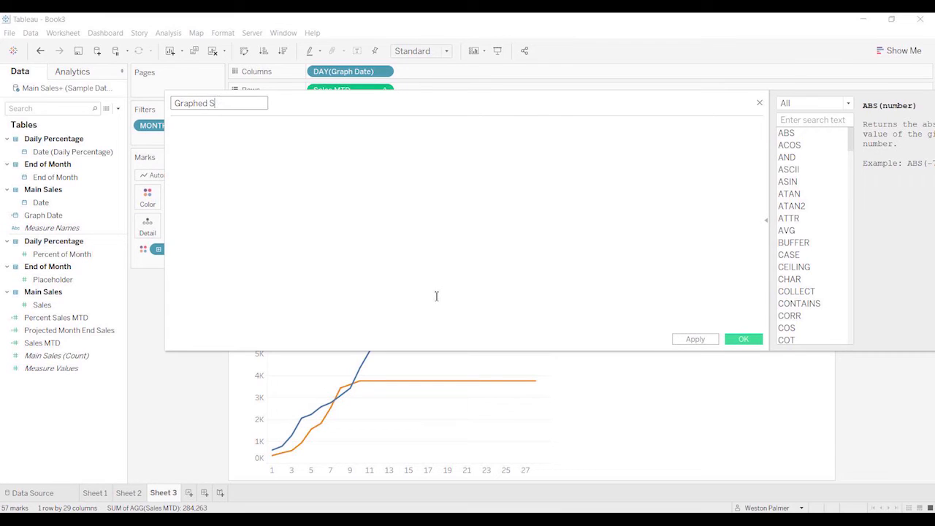
pyautogui.write('ales')
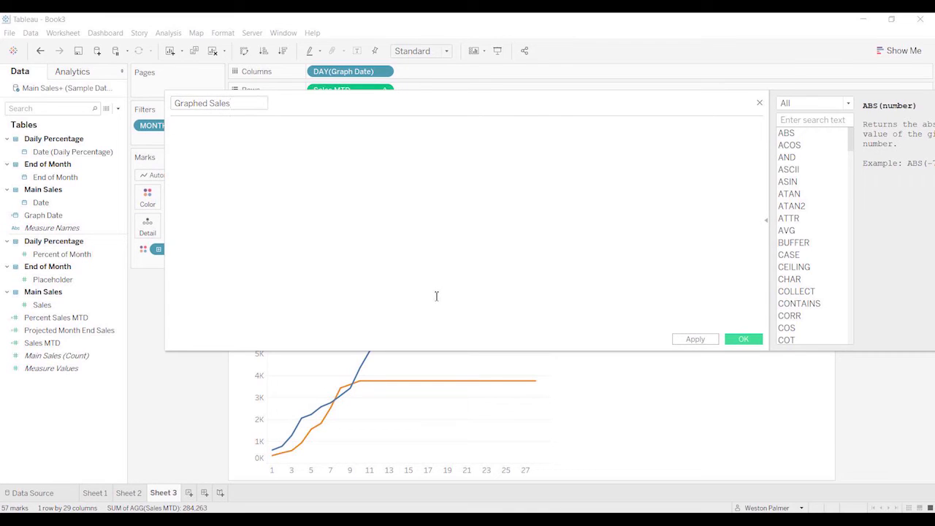
# - Enter the formula IF ISNULL(MAX([Date])) THEN NULL ELSE [Sales MTD] END
pyautogui.write('if gra')
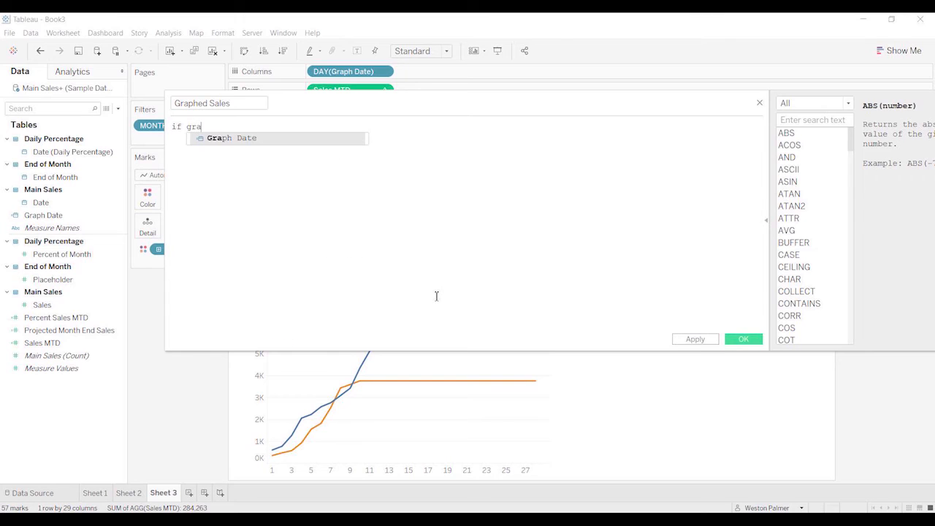
pyautogui.write('d')
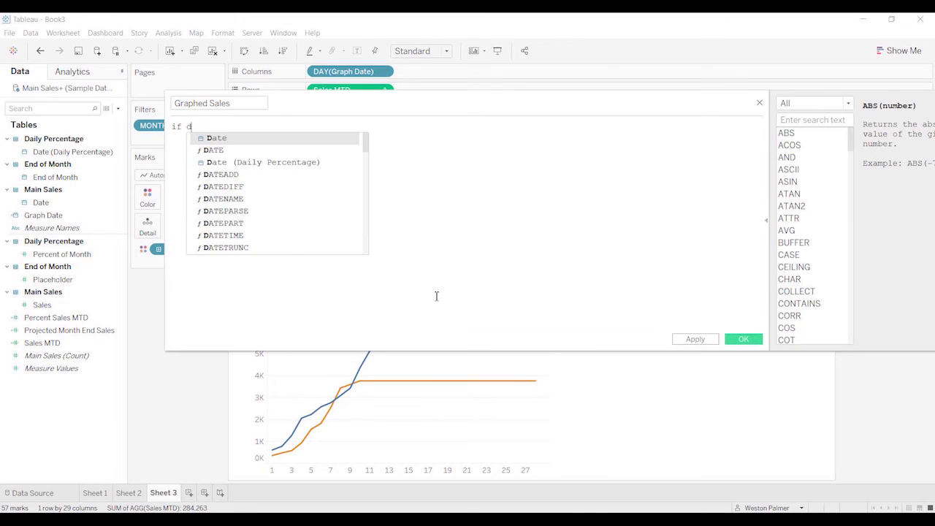
pyautogui.write('ISNULL(da')
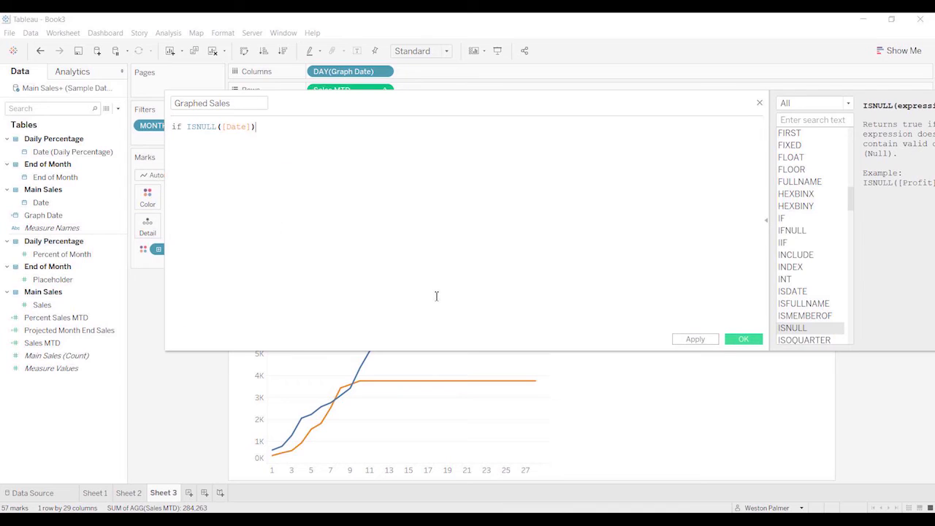
pyautogui.write('Then')
pyautogui.write('Null')
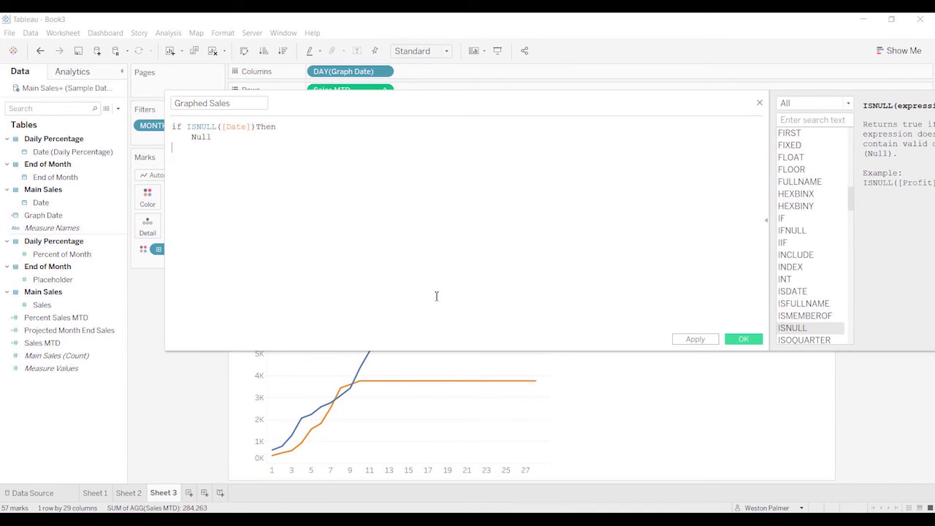
pyautogui.write('ELSE')
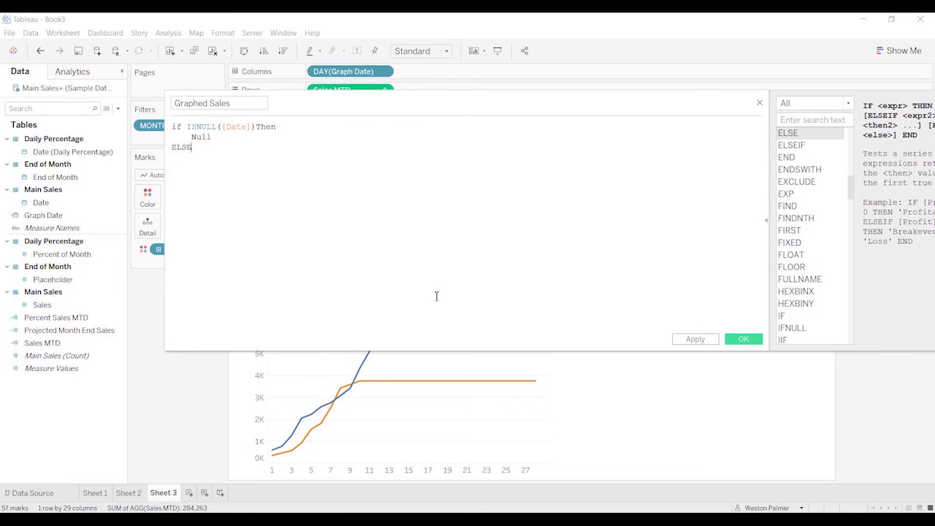
pyautogui.press('enter')
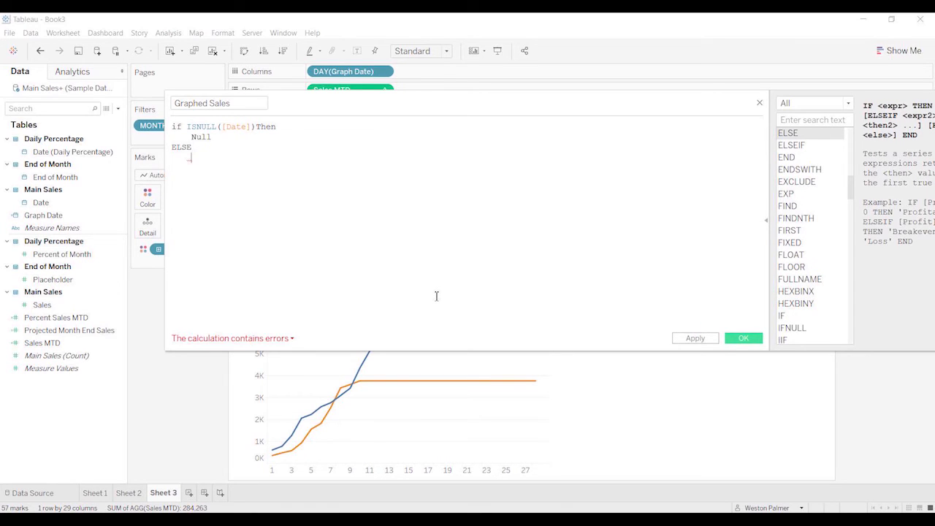
pyautogui.write('Sale')
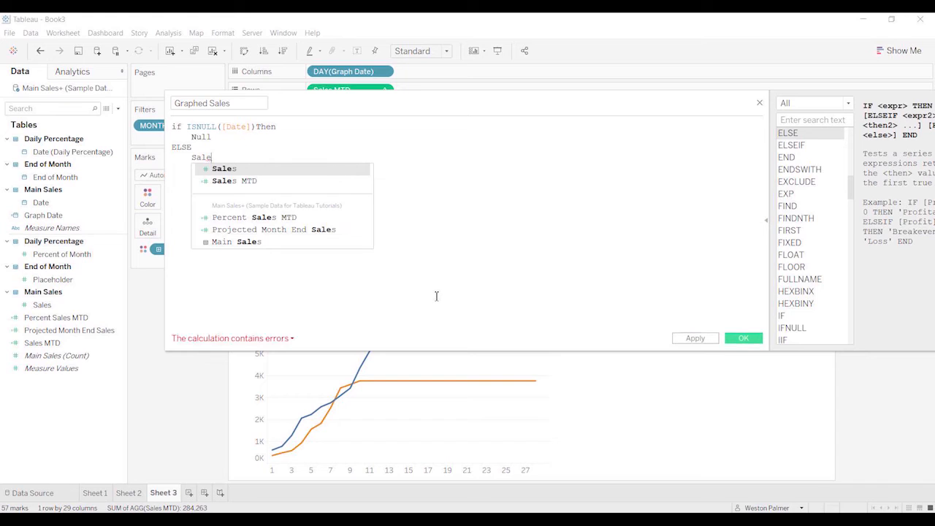
pyautogui.click(233, 180)
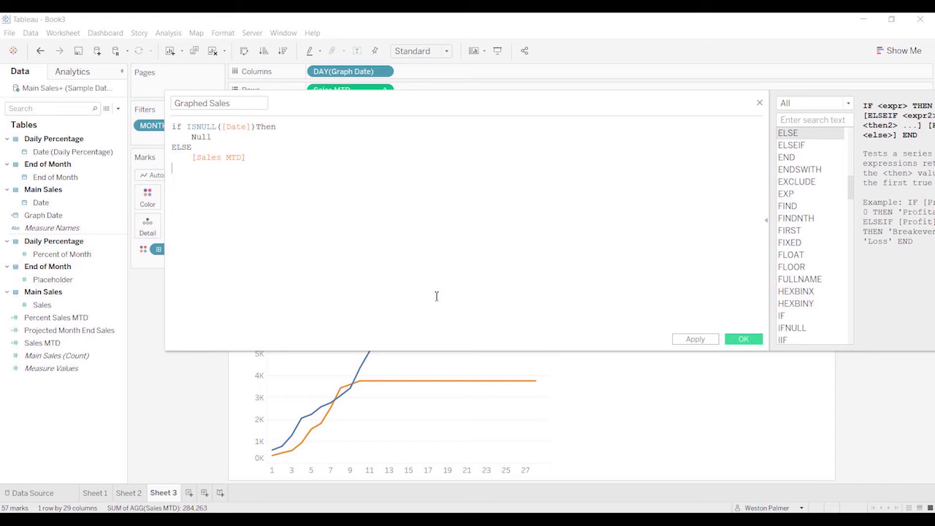
pyautogui.write('end')
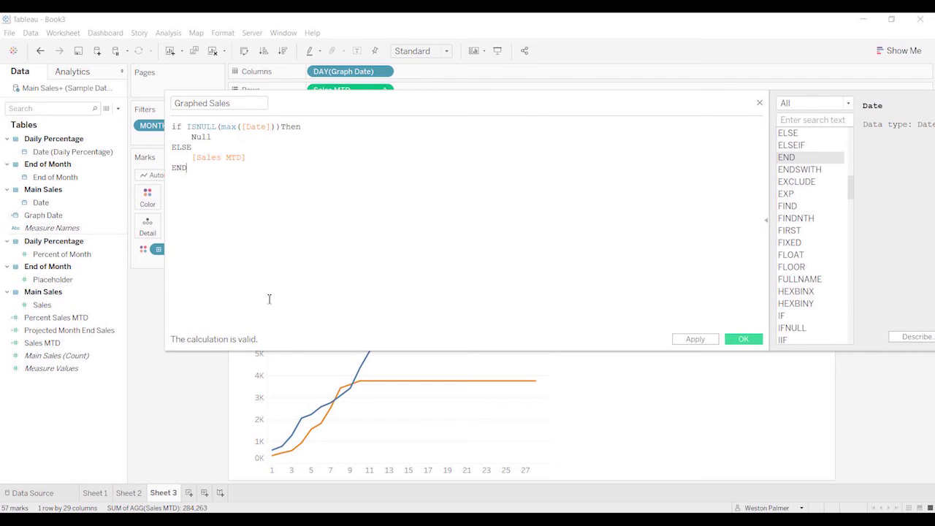
pyautogui.moveTo(362, 387)
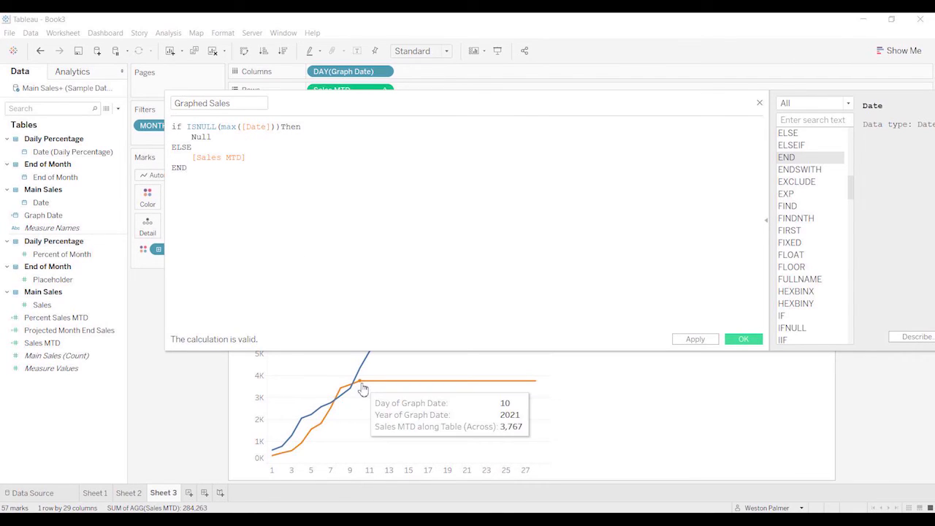
pyautogui.moveTo(287, 465)
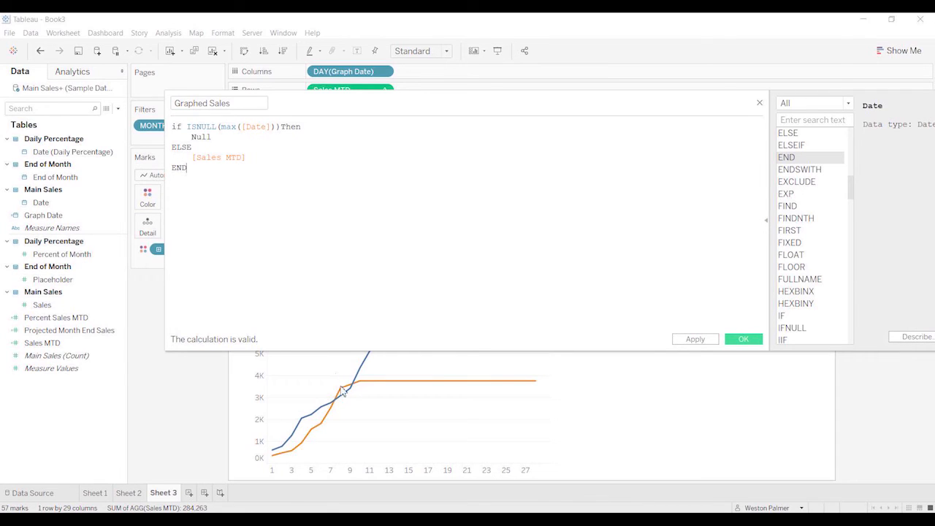
pyautogui.moveTo(272, 454)
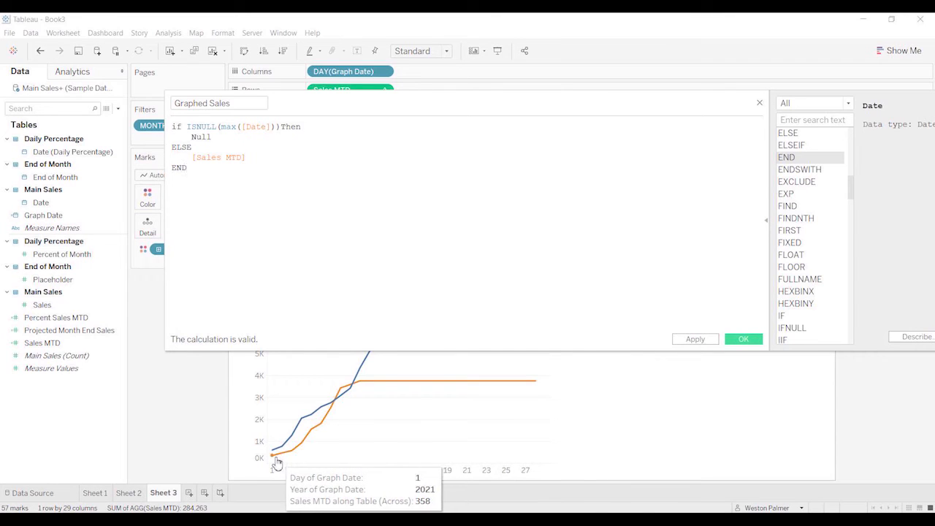
pyautogui.click(187, 167)
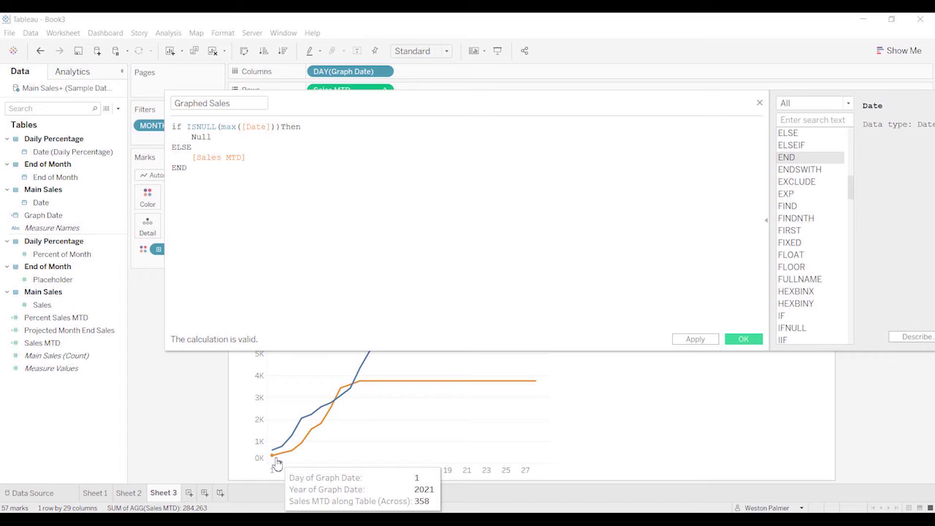
pyautogui.moveTo(292, 457)
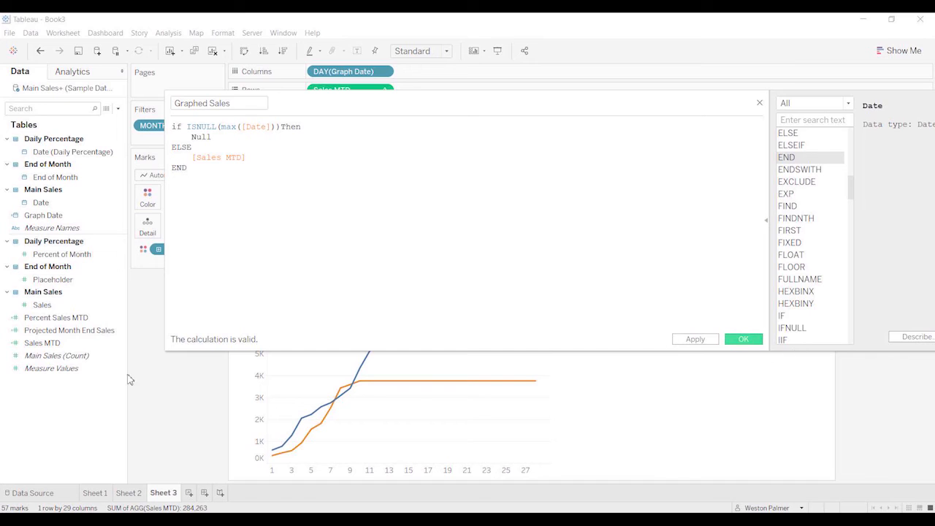
# - Save the Graphed Sales calculation and plot it over Sales MTD on Rows
pyautogui.click(743, 338)
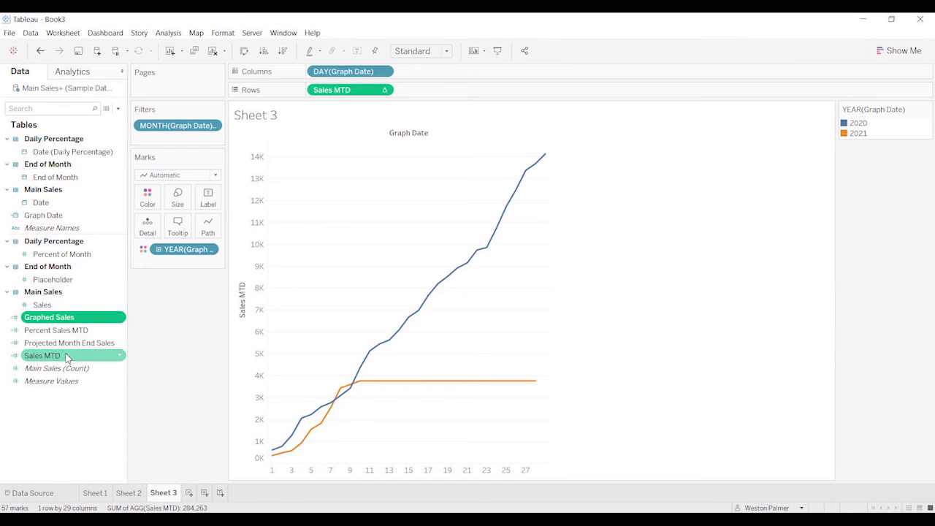
pyautogui.moveTo(49, 316); pyautogui.dragTo(333, 90)
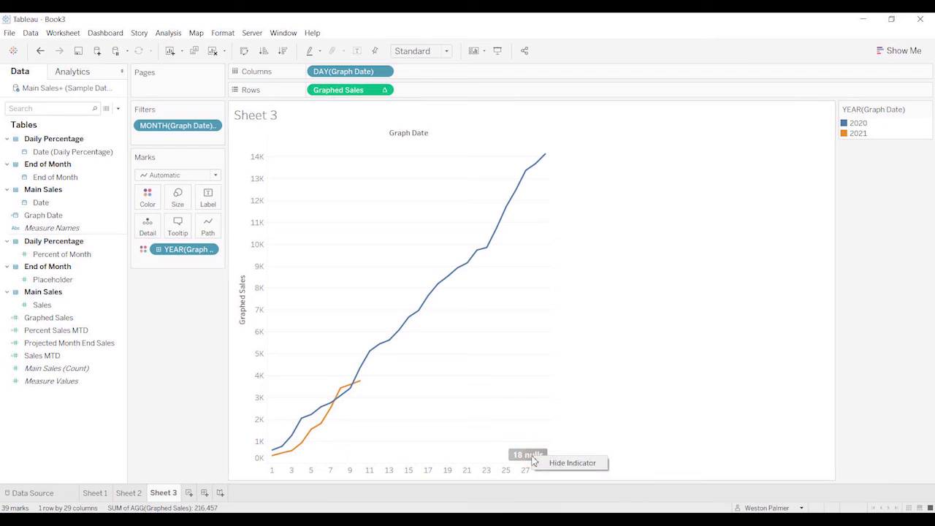
pyautogui.moveTo(407, 424)
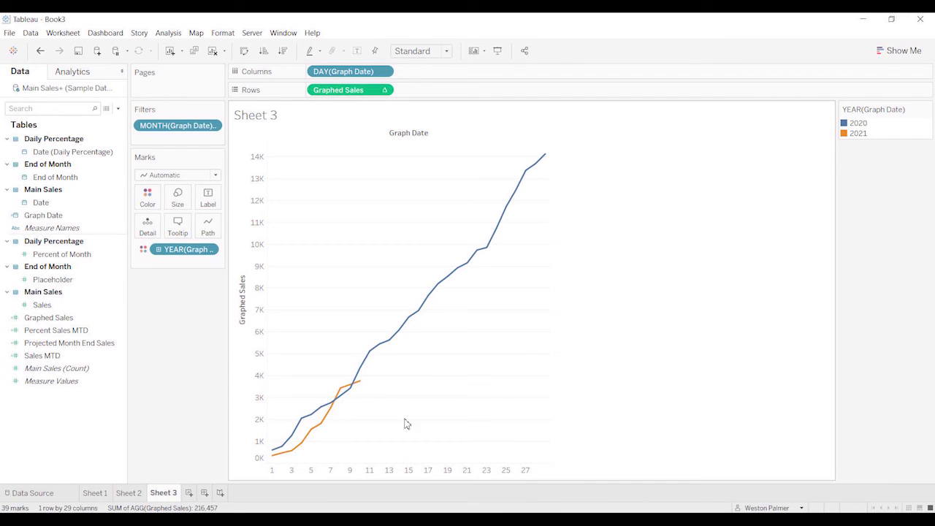
pyautogui.moveTo(234, 393)
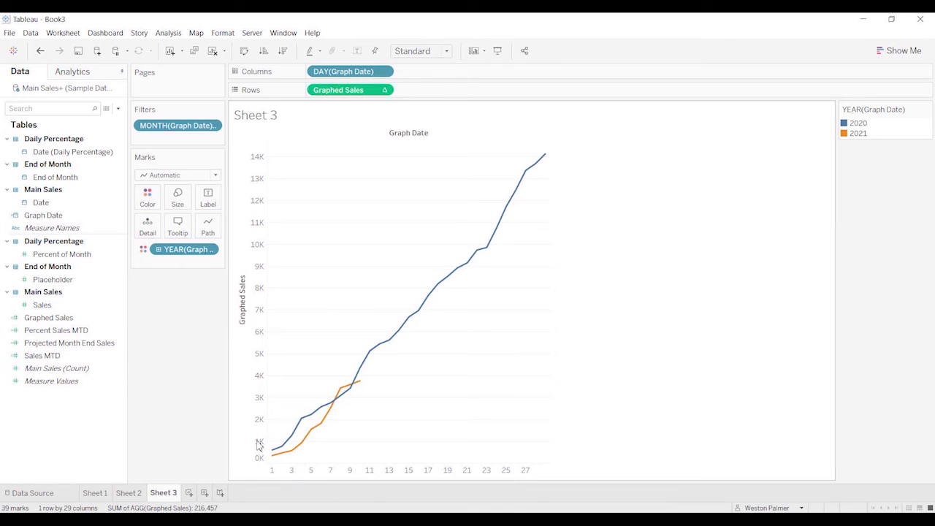
# - Drag Projected Month End Sales onto Rows beside Graphed Sales as a second chart
pyautogui.click(65, 343)
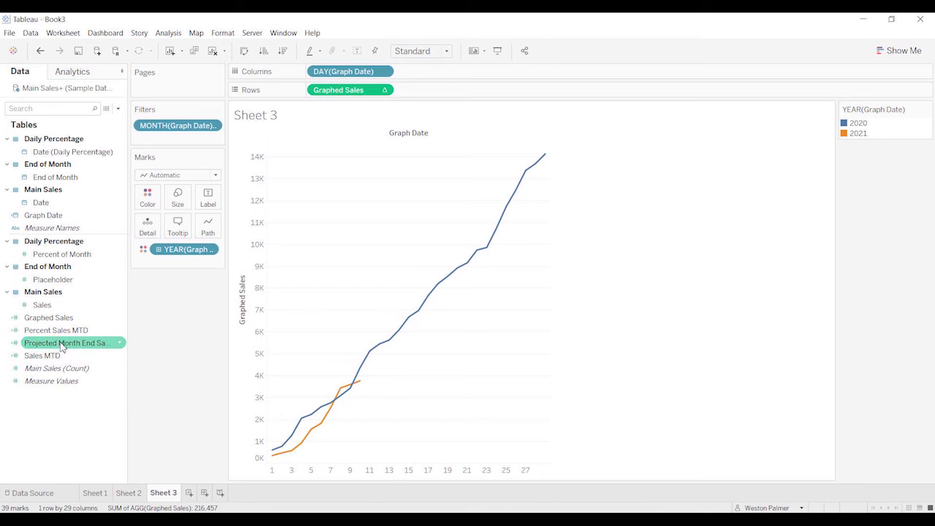
pyautogui.moveTo(64, 343); pyautogui.dragTo(458, 86)
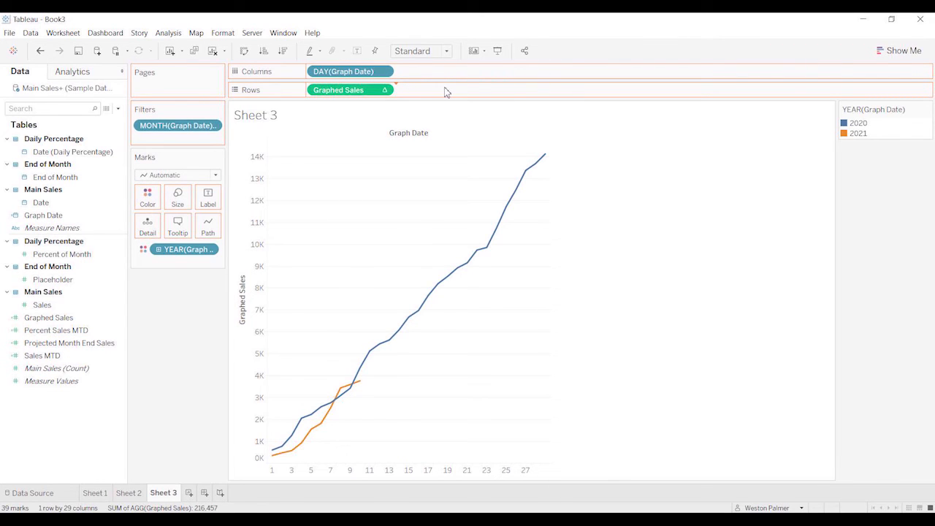
pyautogui.moveTo(70, 342); pyautogui.dragTo(435, 90)
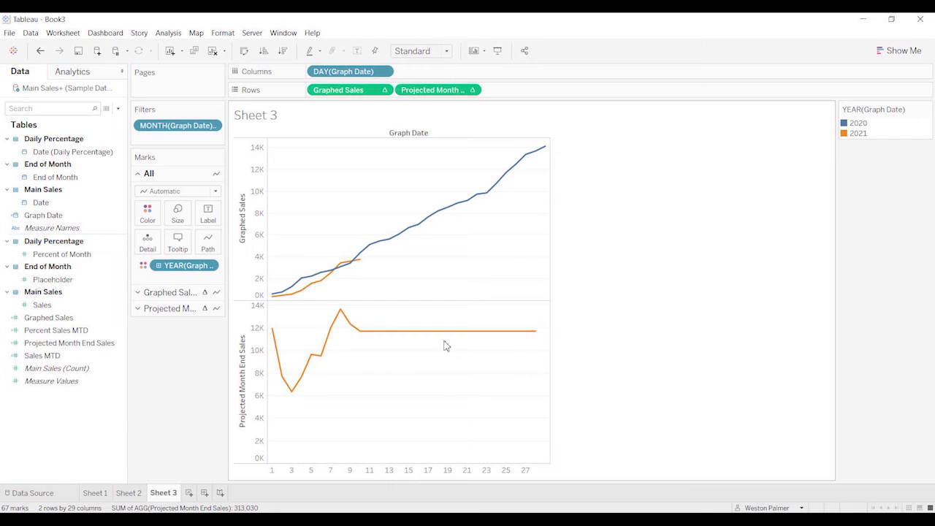
pyautogui.moveTo(336, 337)
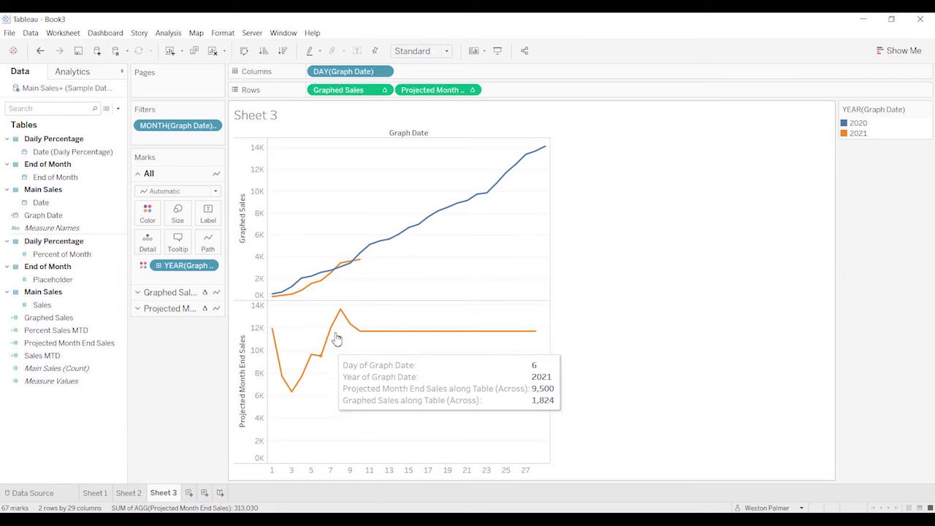
pyautogui.moveTo(509, 353)
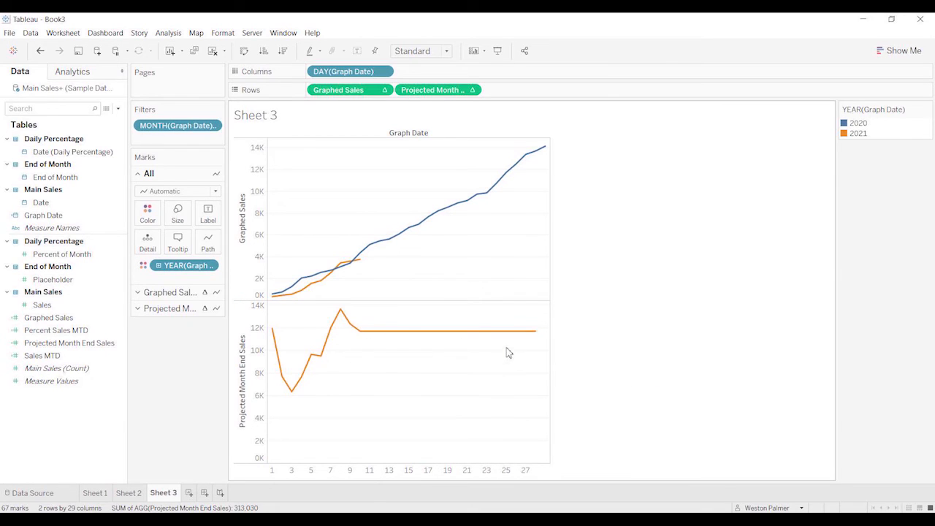
pyautogui.moveTo(272, 334)
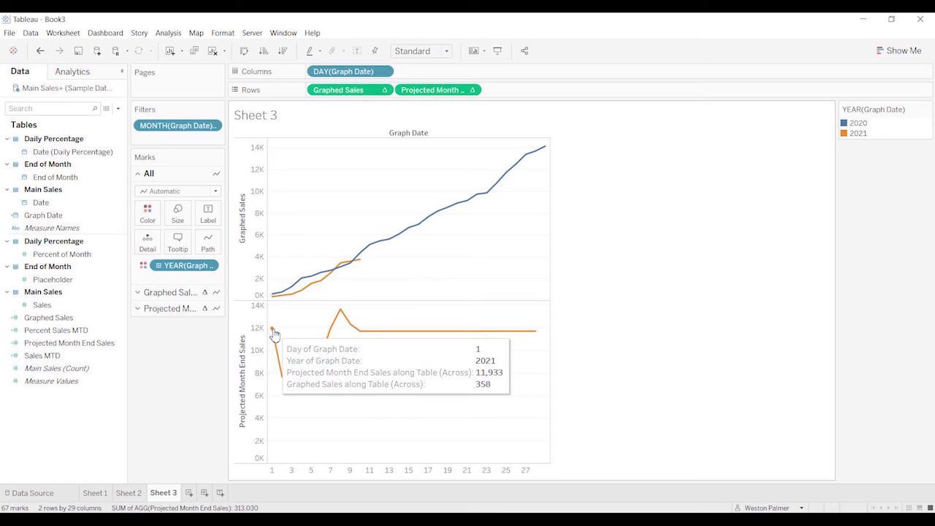
pyautogui.moveTo(273, 331)
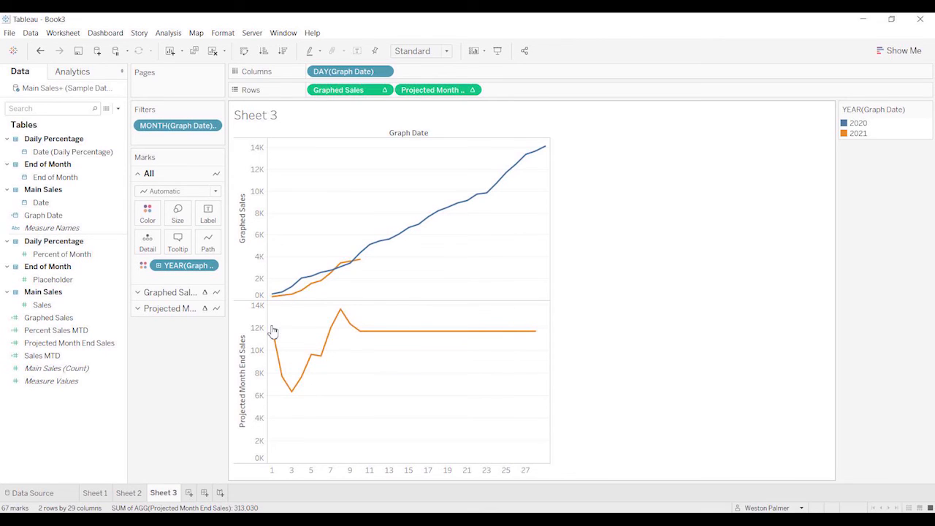
pyautogui.moveTo(274, 334)
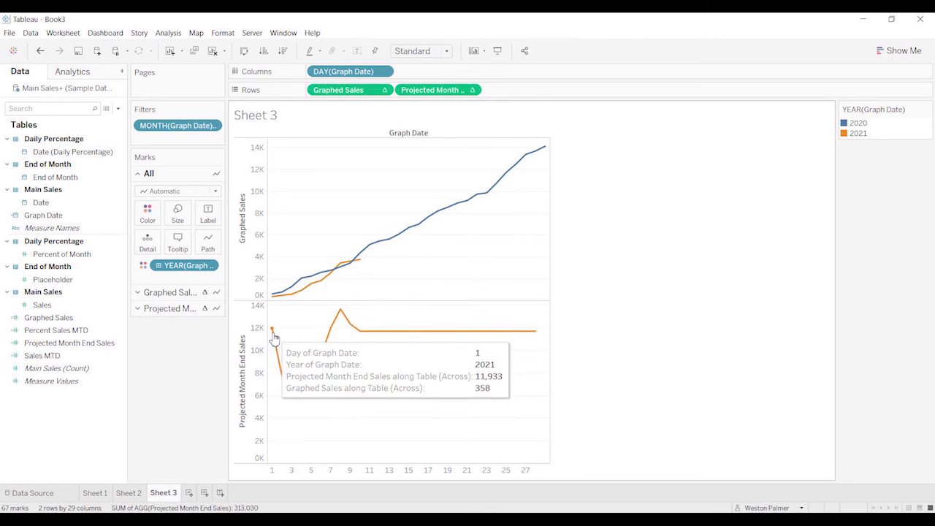
pyautogui.moveTo(276, 302)
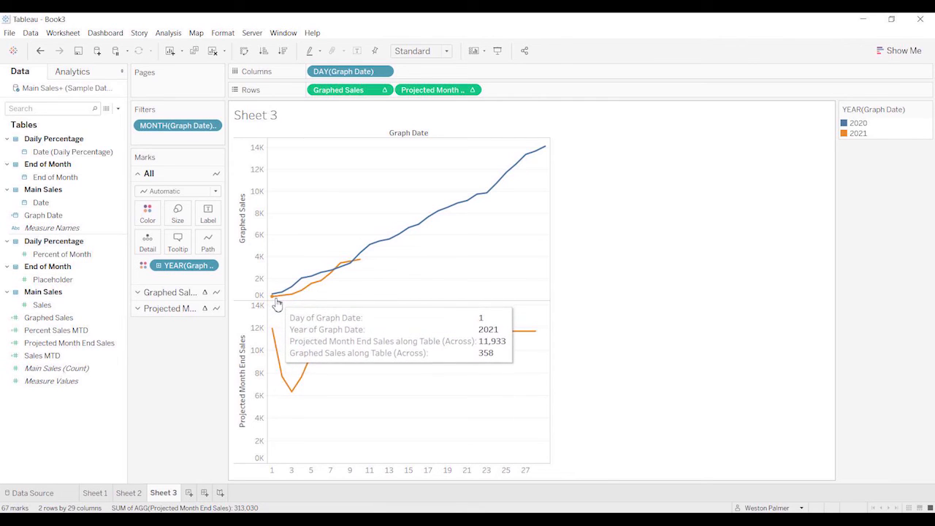
pyautogui.moveTo(276, 371)
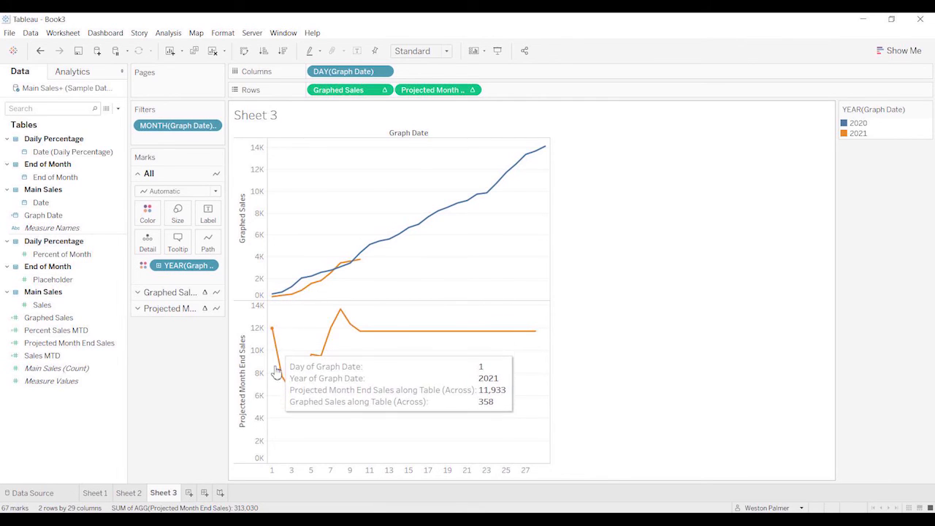
pyautogui.moveTo(290, 395)
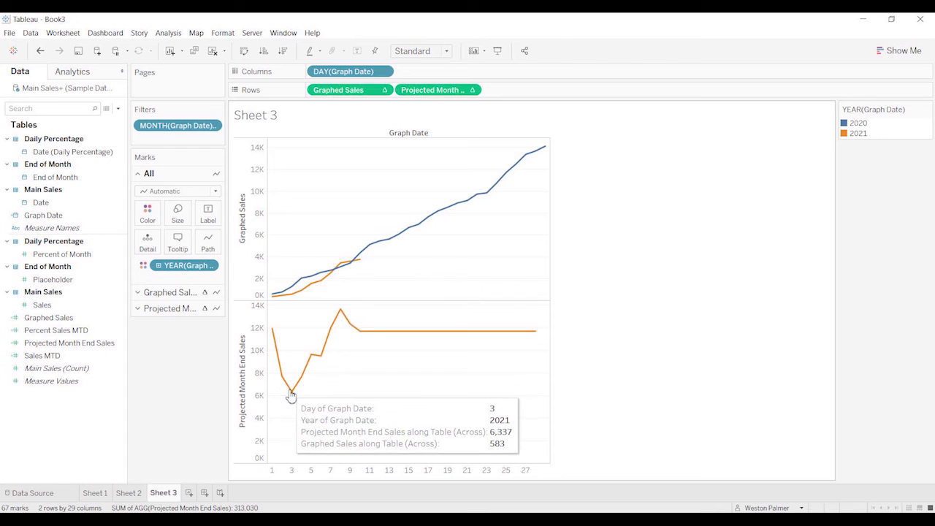
pyautogui.moveTo(324, 338)
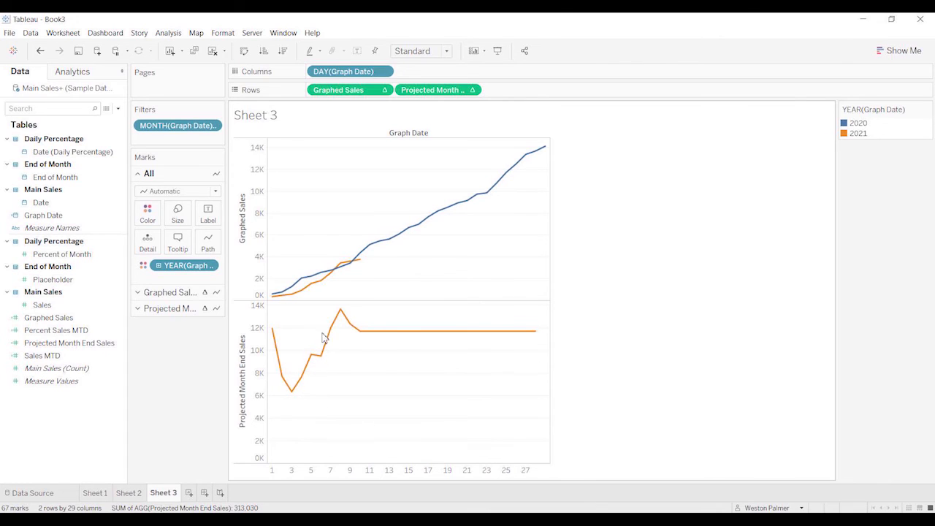
pyautogui.moveTo(358, 335)
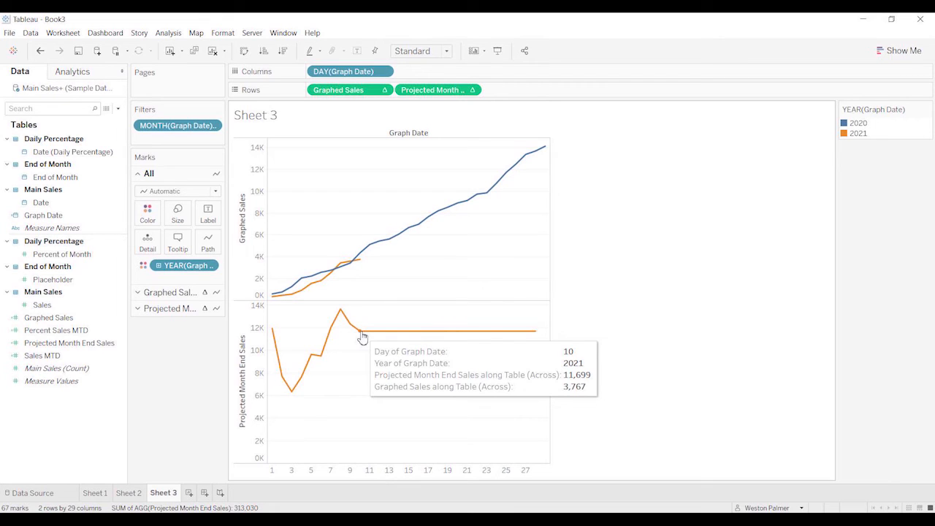
pyautogui.moveTo(363, 339)
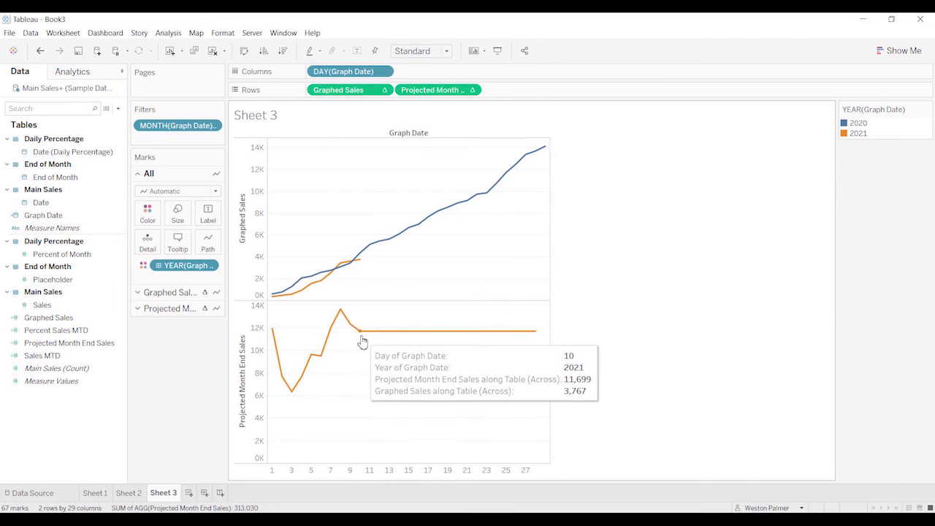
pyautogui.moveTo(555, 330)
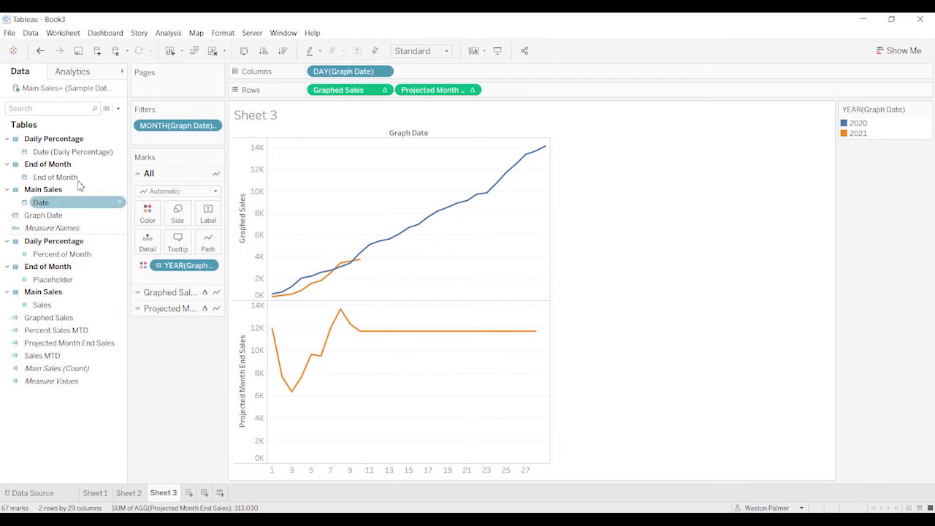
# - Create a new calculated field named Month End Projection
pyautogui.click(117, 108)
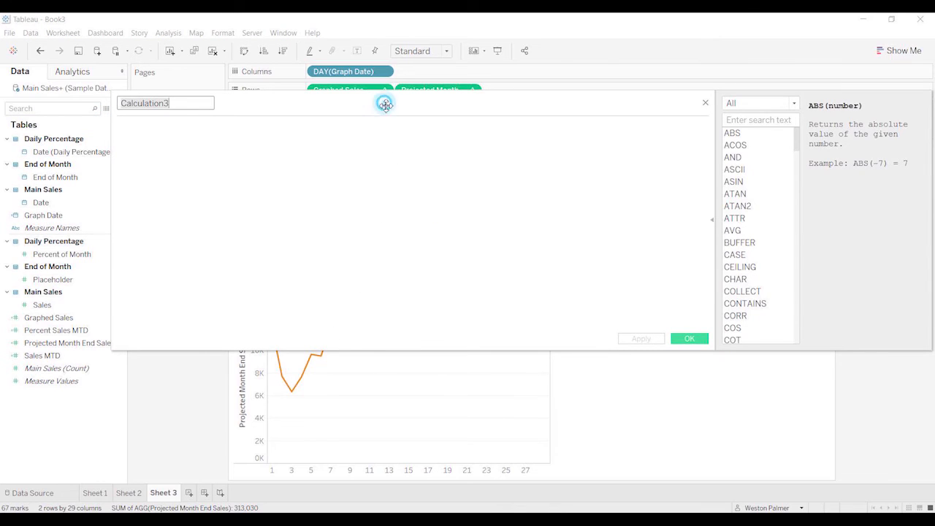
pyautogui.moveTo(385, 103); pyautogui.dragTo(449, 199)
pyautogui.write('Month')
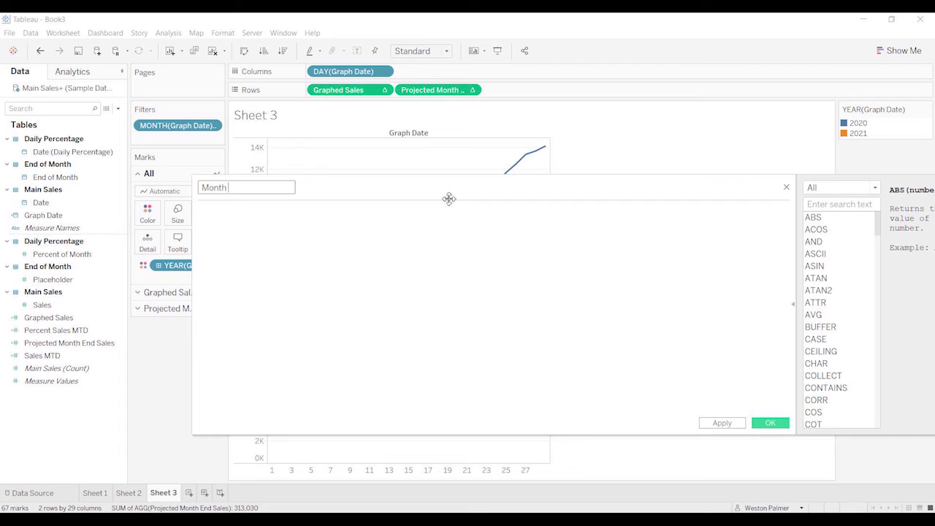
pyautogui.write('End Project')
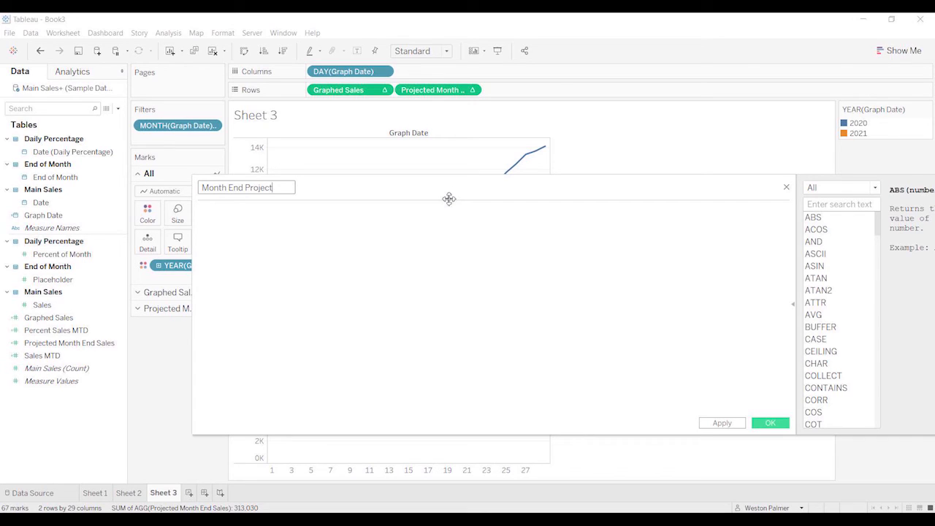
pyautogui.write('ion')
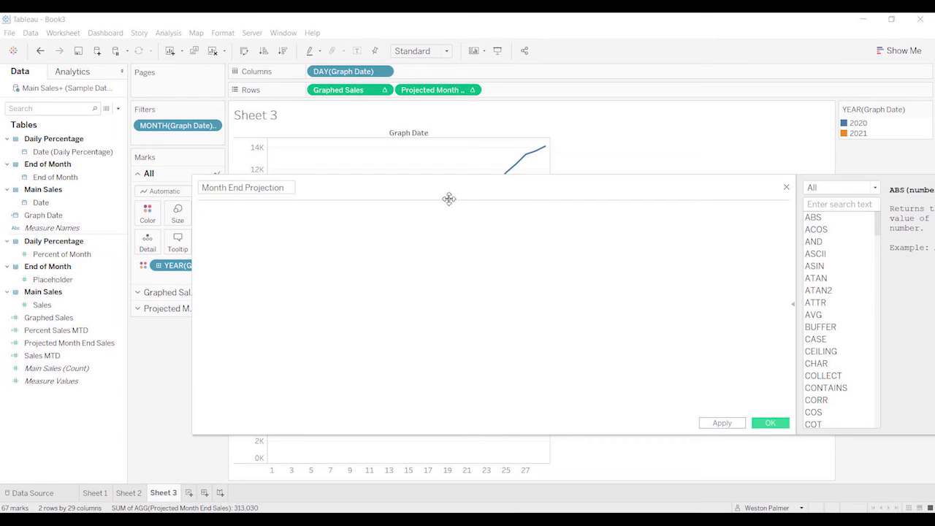
# - Draft IF ISNULL([Placeholder]) THEN [Projected Month End Sales] ELSE NULL END
pyautogui.write('if isnull(')
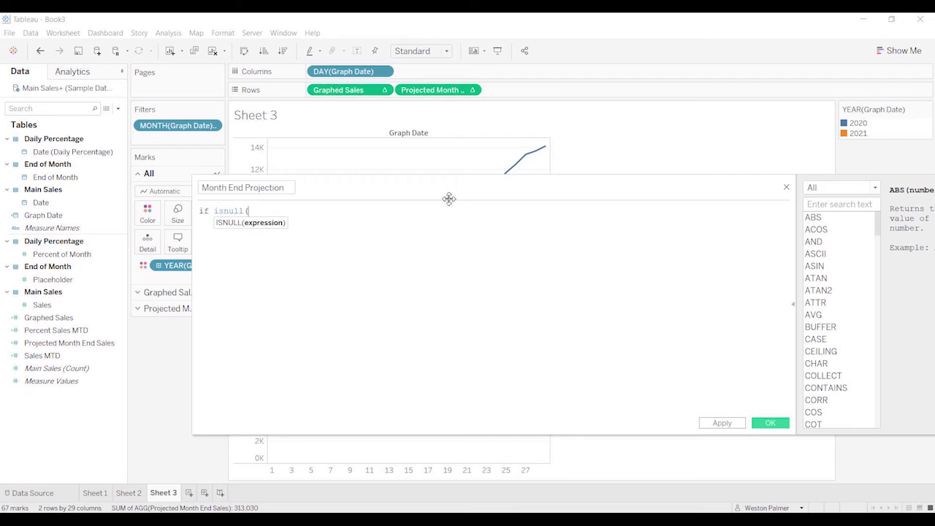
pyautogui.write('plat')
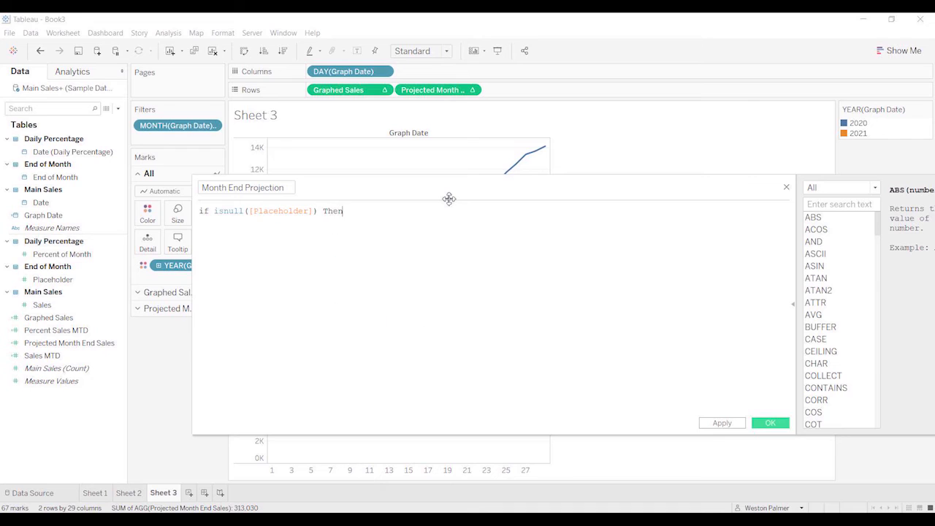
pyautogui.press('Return')
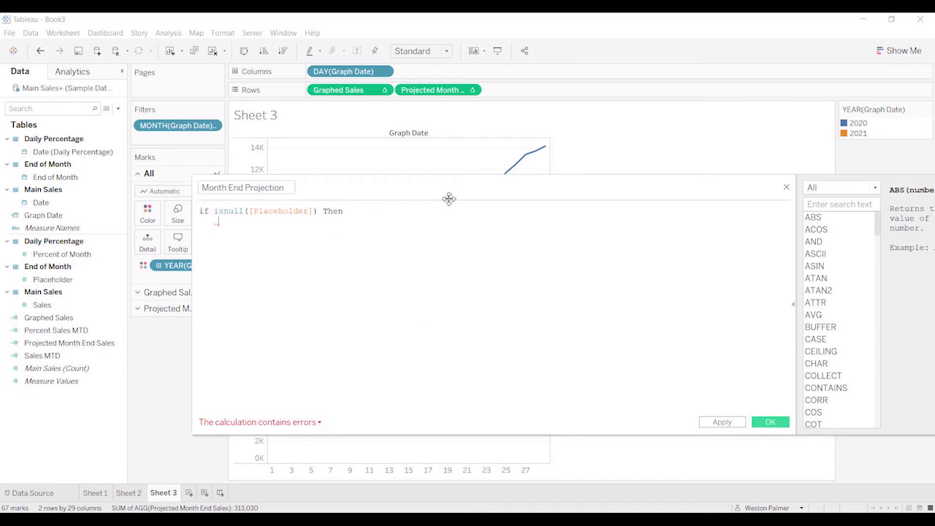
pyautogui.write('pro')
pyautogui.write('null')
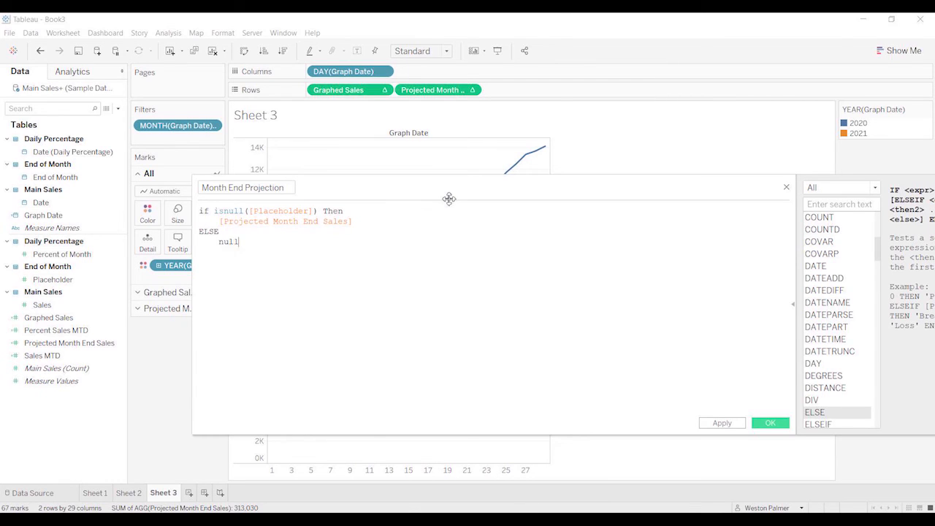
pyautogui.write('END')
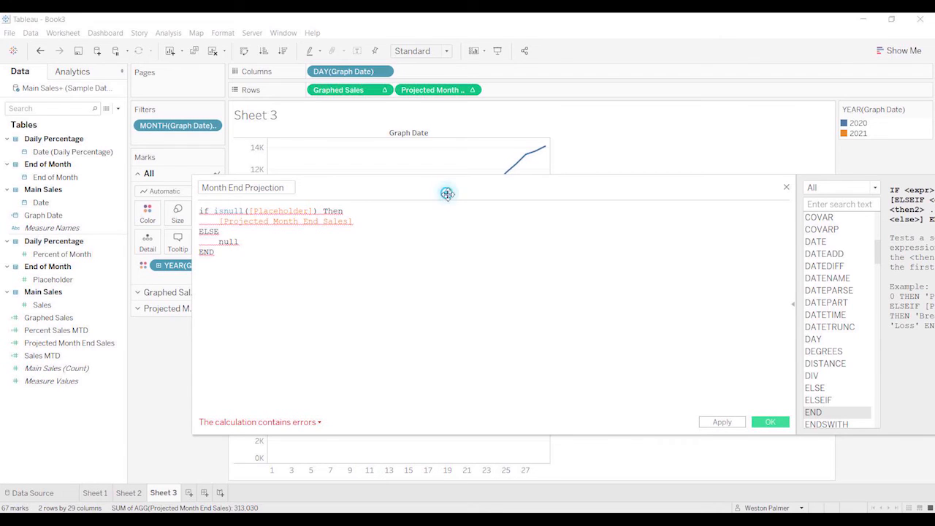
pyautogui.moveTo(448, 194); pyautogui.dragTo(431, 162)
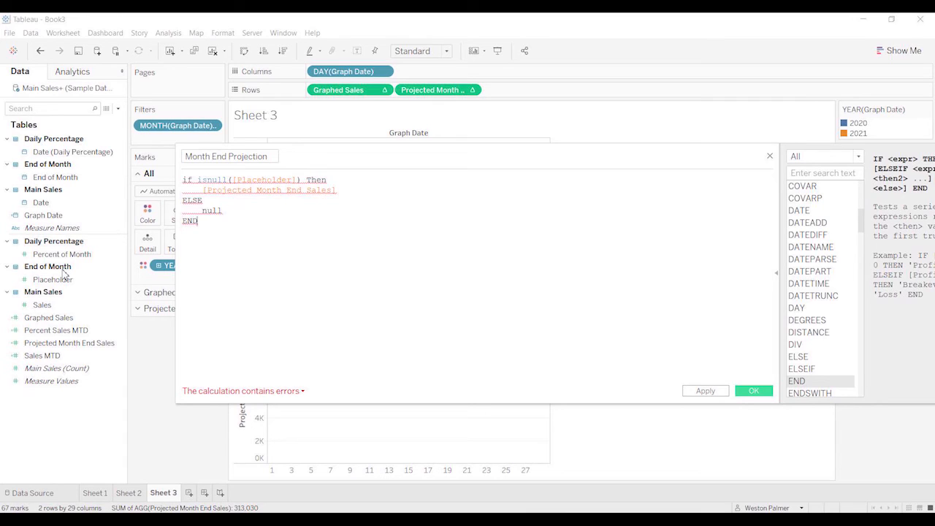
# - Wrap Placeholder in MAX inside ISNULL so the Month End Projection formula validates
pyautogui.click(53, 280)
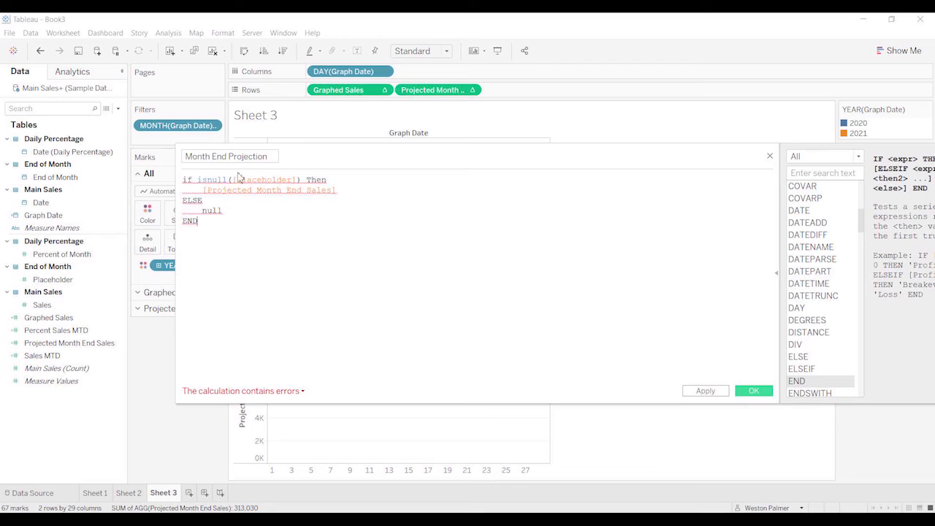
pyautogui.moveTo(272, 179)
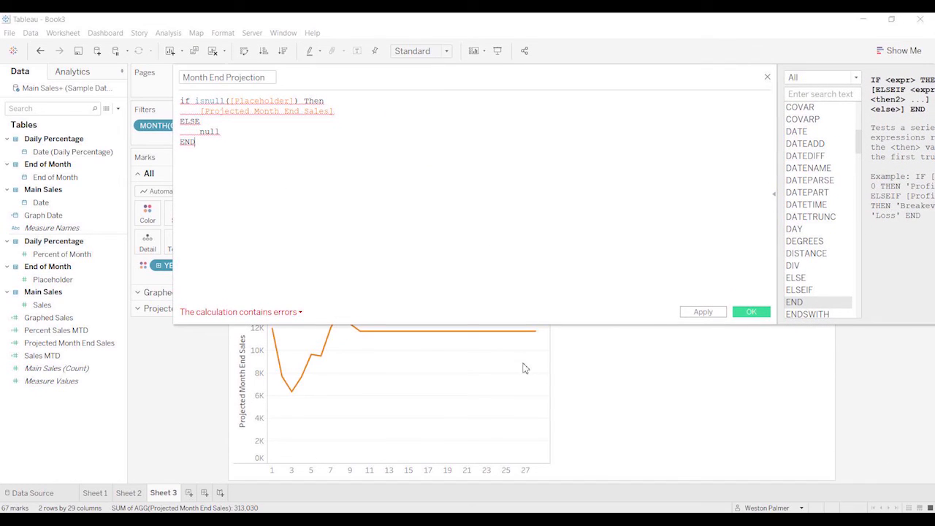
pyautogui.moveTo(528, 332)
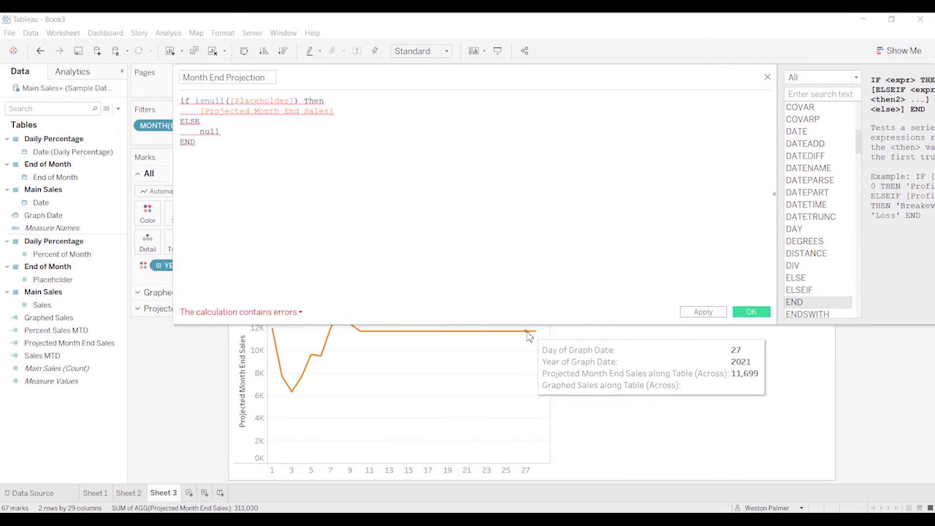
pyautogui.moveTo(501, 359)
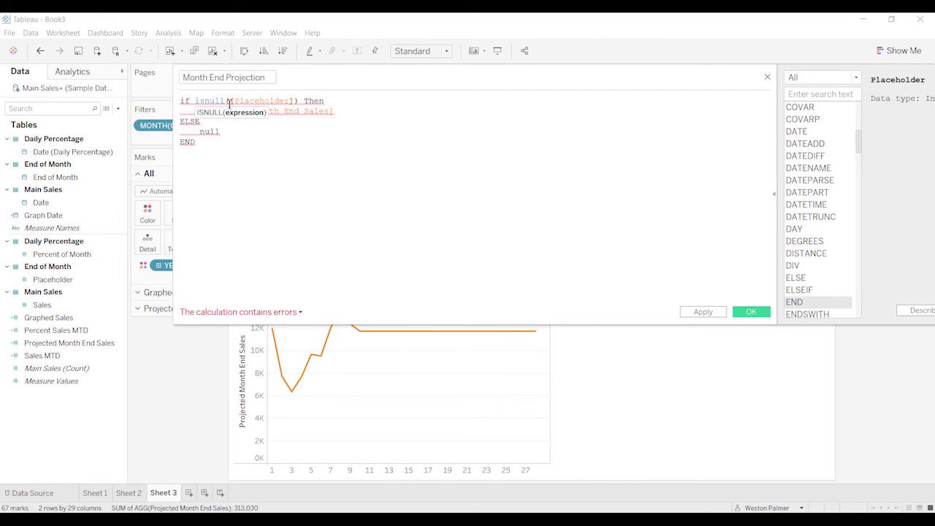
pyautogui.moveTo(264, 140)
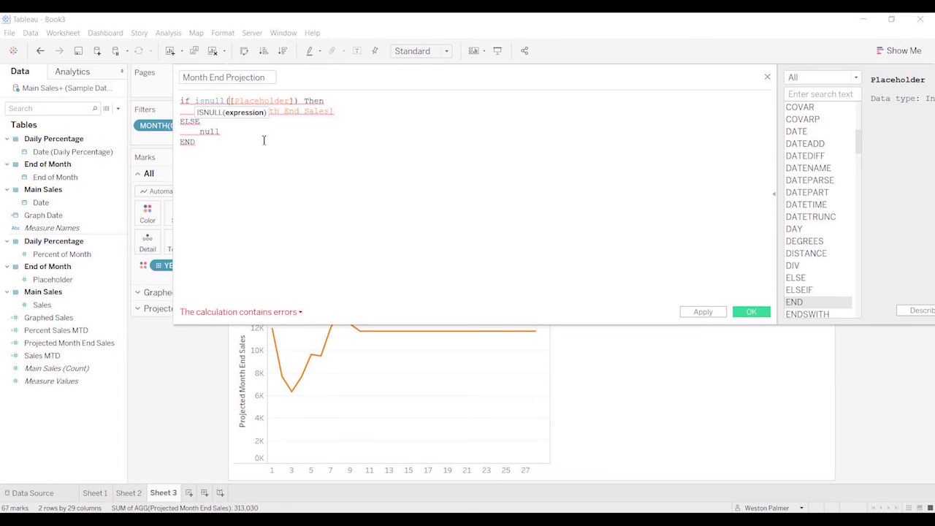
pyautogui.write('max')
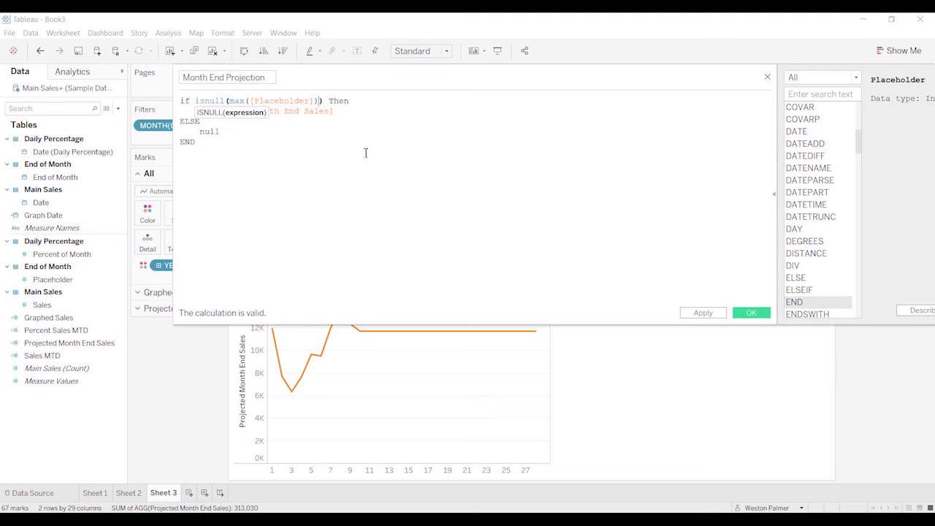
pyautogui.moveTo(450, 203)
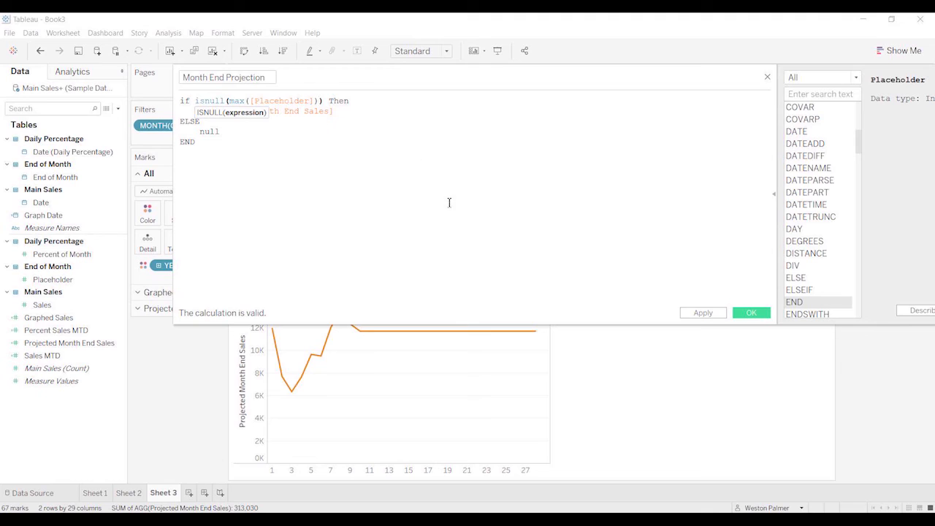
pyautogui.moveTo(677, 296)
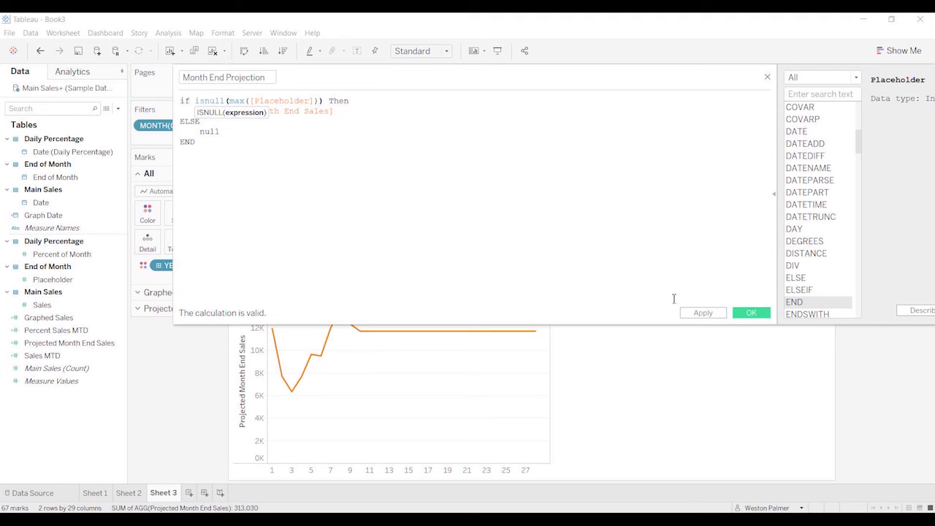
pyautogui.moveTo(738, 328)
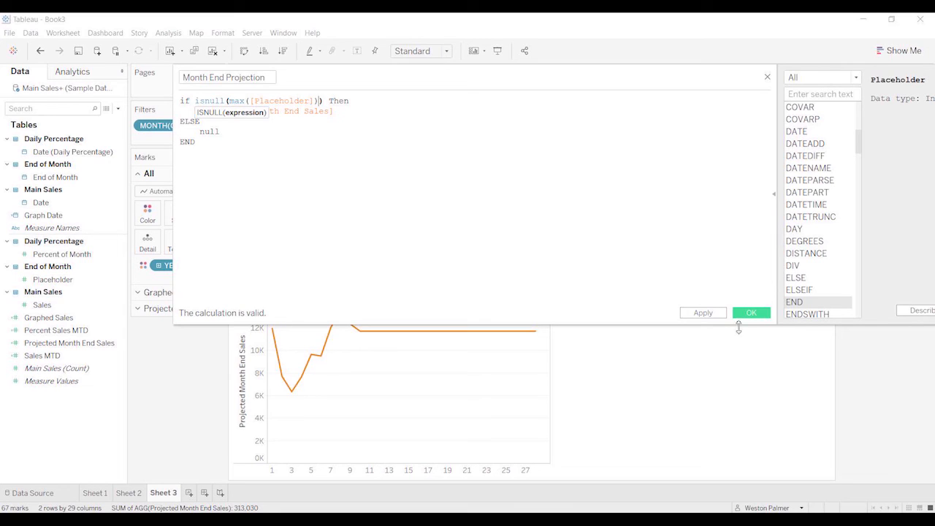
pyautogui.moveTo(751, 313)
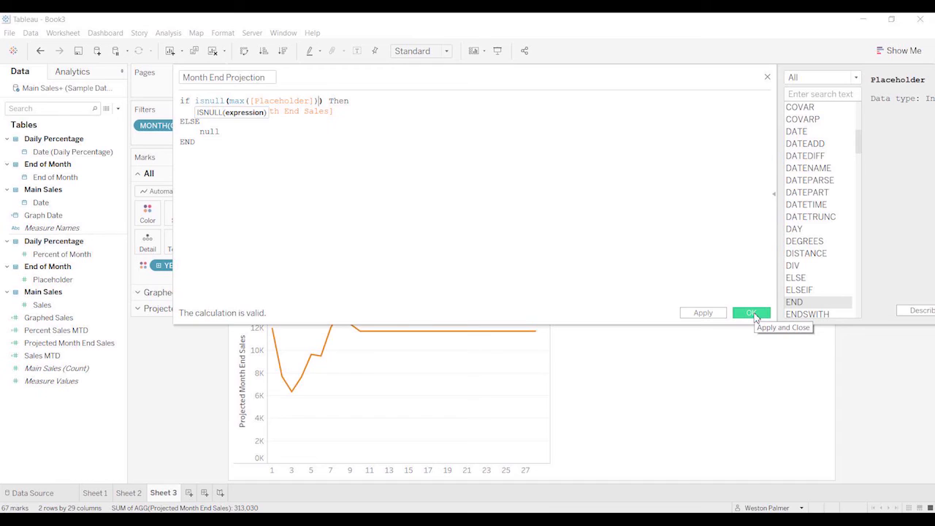
# - Save Month End Projection, swap it for Projected Month End Sales on Rows, select its Marks card
pyautogui.click(751, 313)
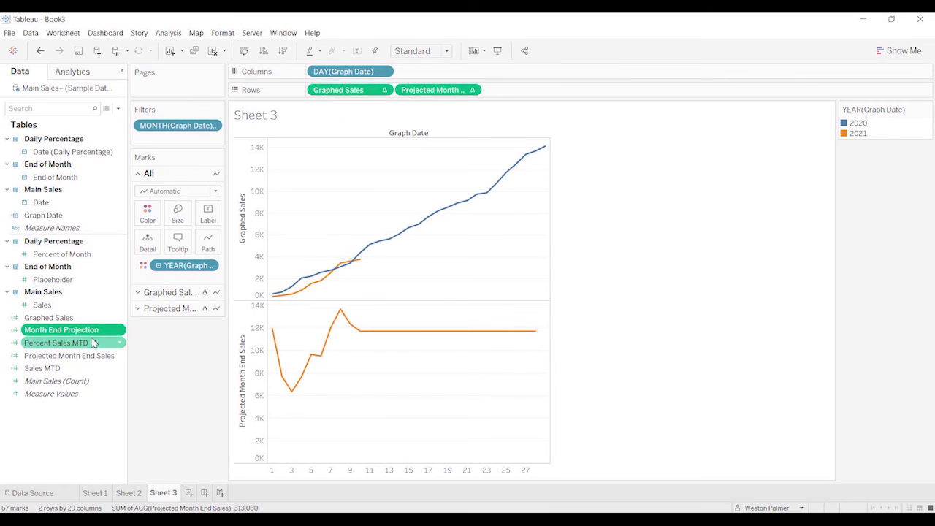
pyautogui.moveTo(61, 329); pyautogui.dragTo(445, 86)
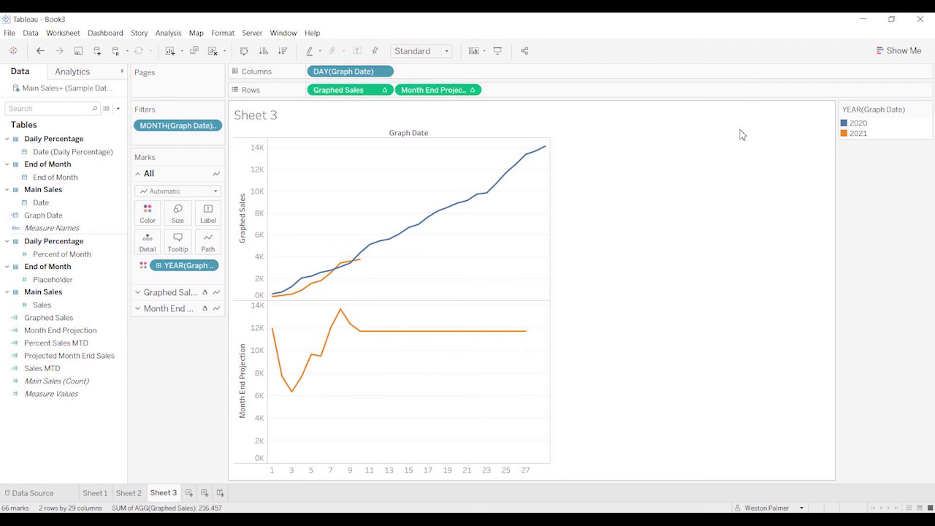
pyautogui.moveTo(503, 137)
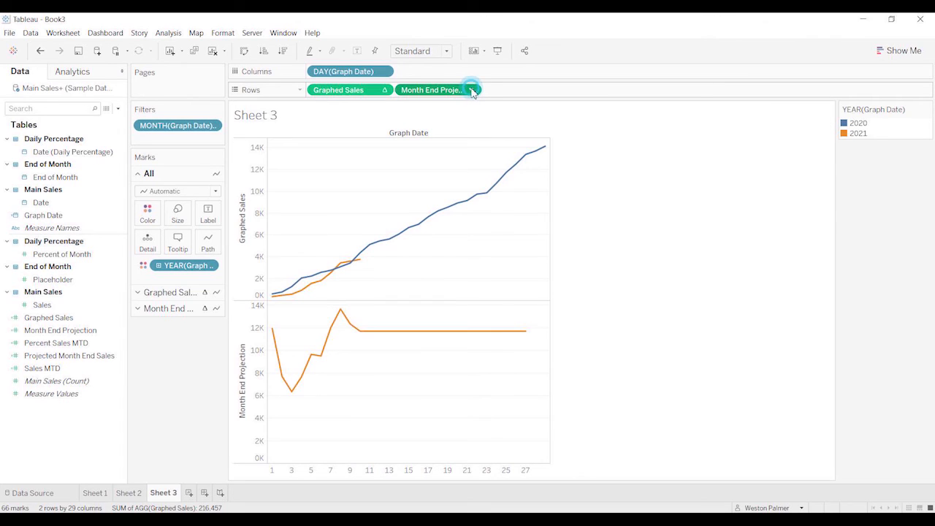
pyautogui.click(470, 90)
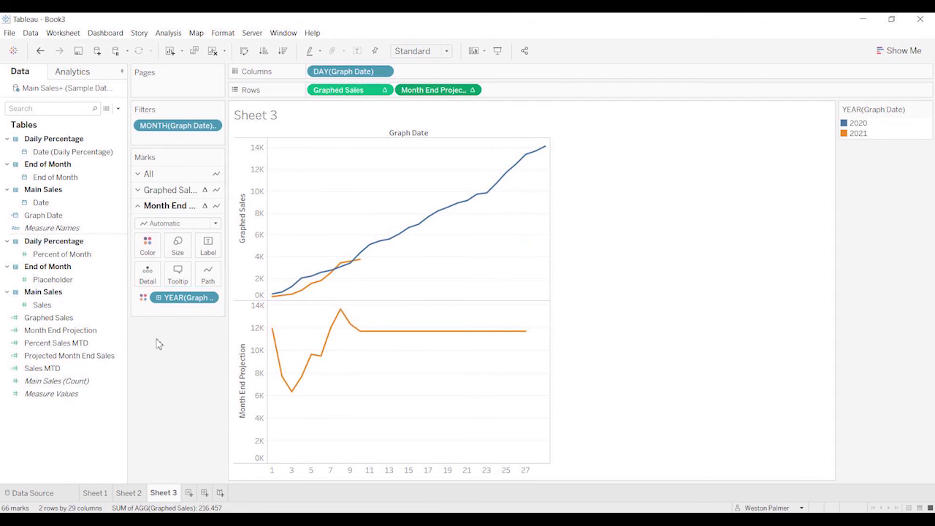
# - Edit Month End Projection to return Null when Placeholder is null, else Projected Month End Sales
pyautogui.rightClick(61, 329)
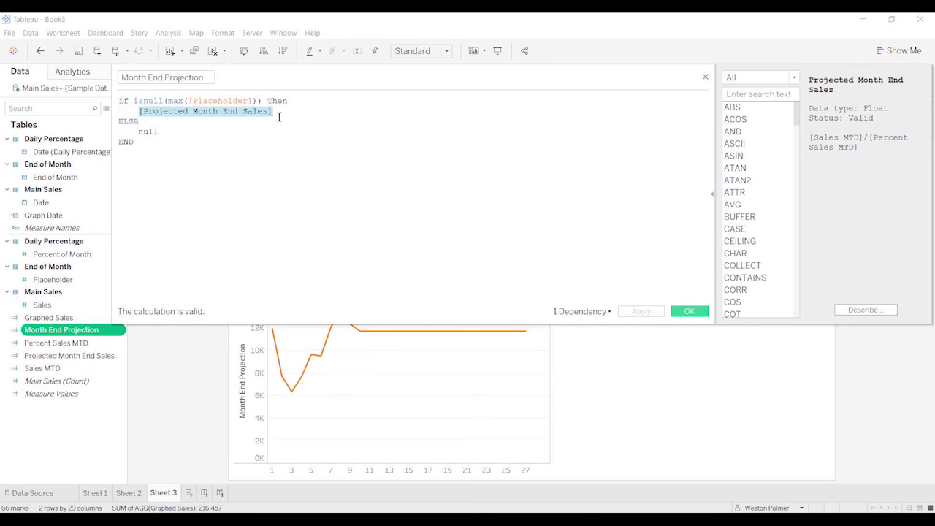
pyautogui.moveTo(228, 167)
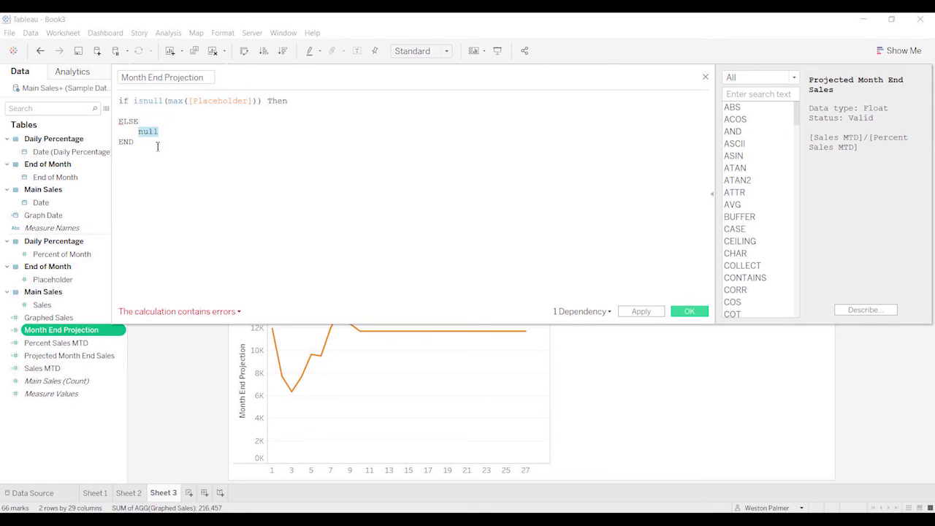
pyautogui.write('[Projected Month End Sales]')
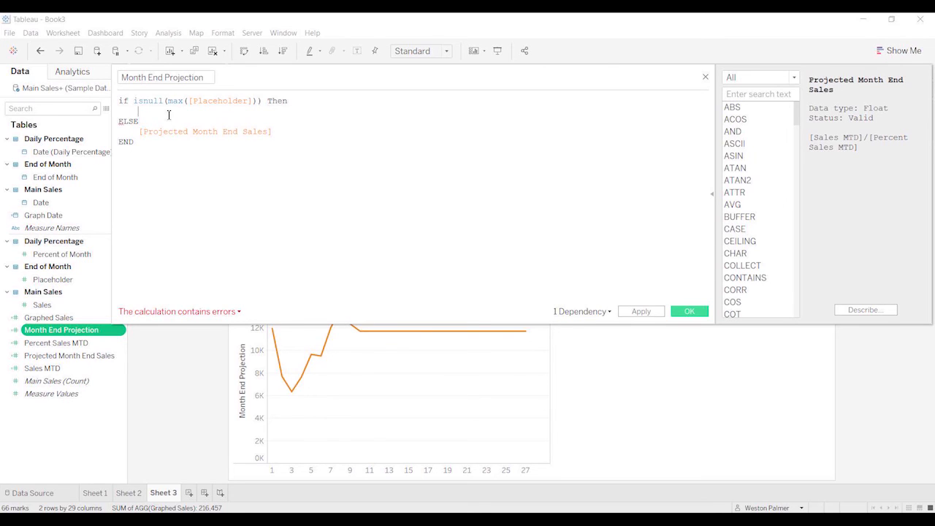
pyautogui.write('Null')
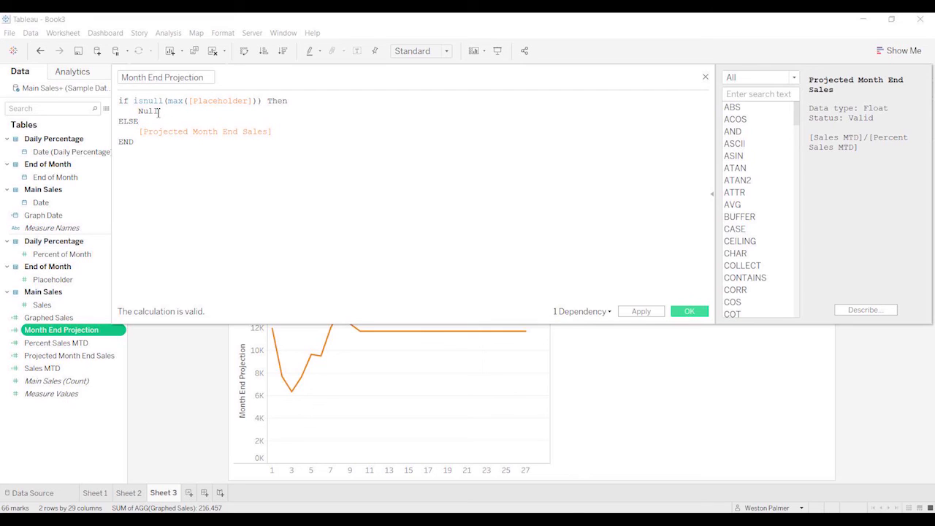
pyautogui.moveTo(181, 133)
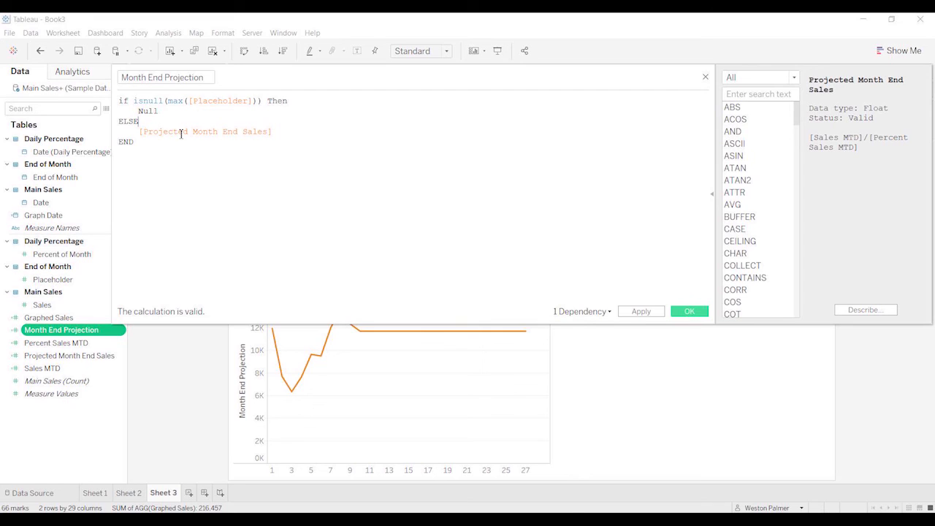
pyautogui.click(640, 311)
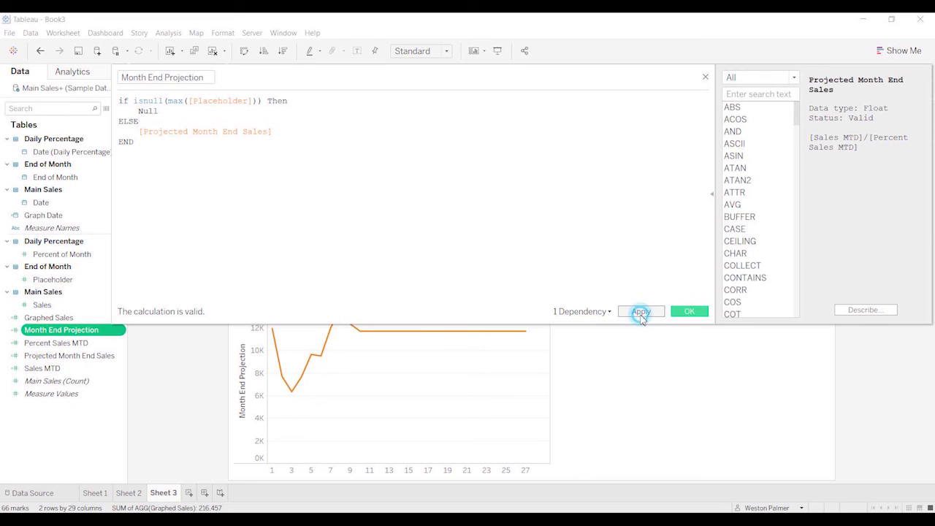
pyautogui.click(641, 311)
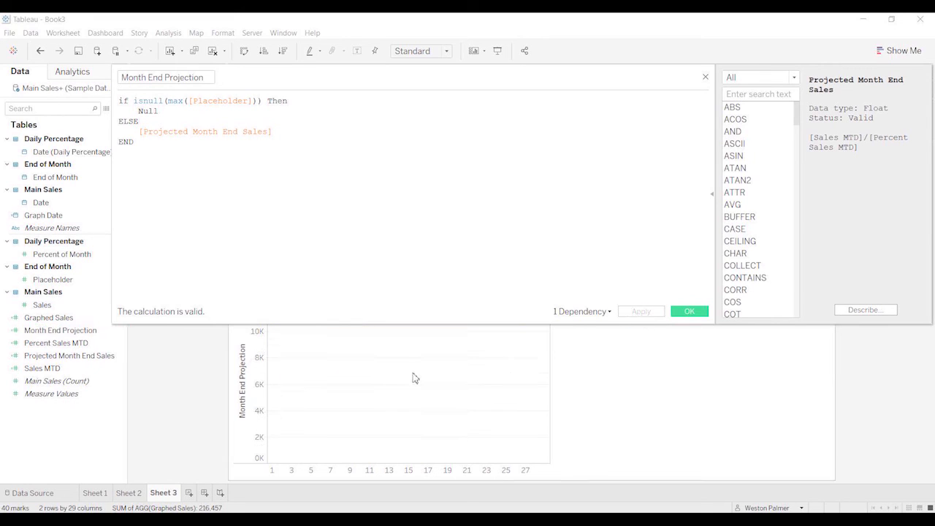
# - Close the calculation editor, leaving a single ~12K projection point at month end
pyautogui.click(689, 311)
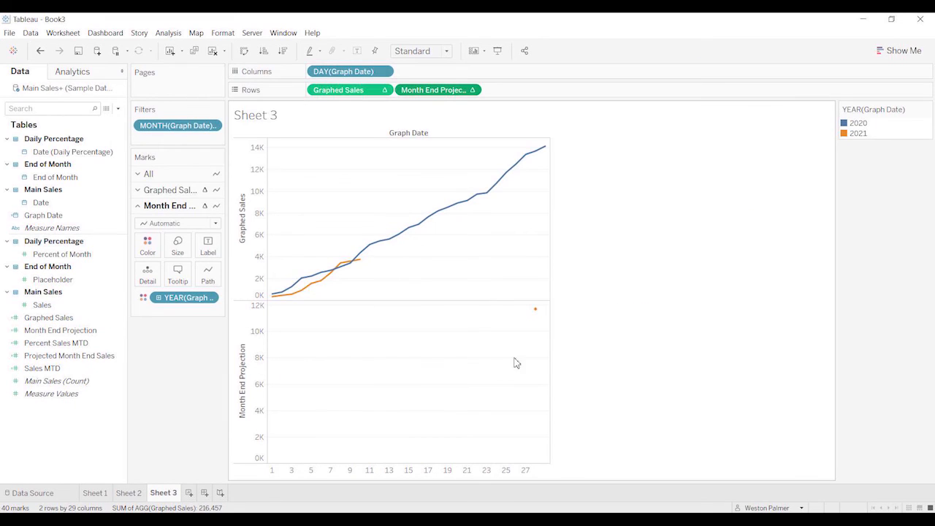
pyautogui.moveTo(284, 470)
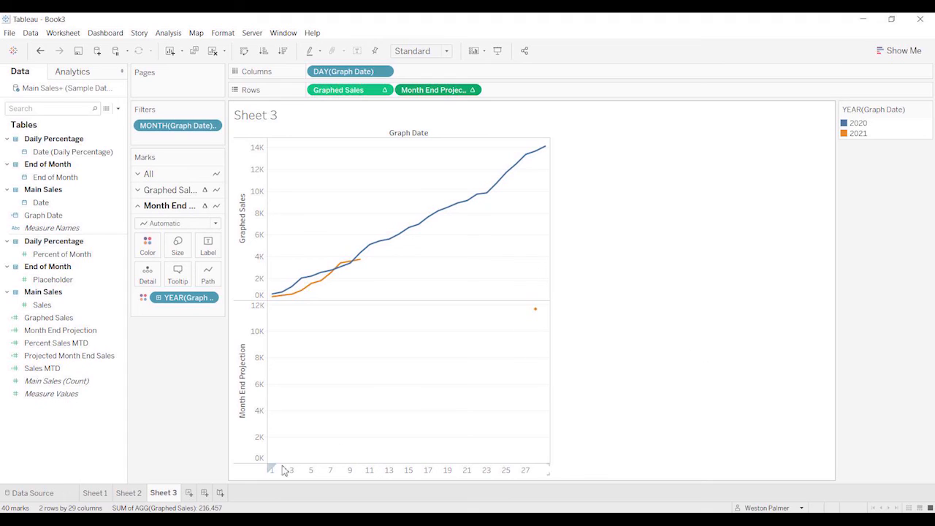
pyautogui.moveTo(535, 309)
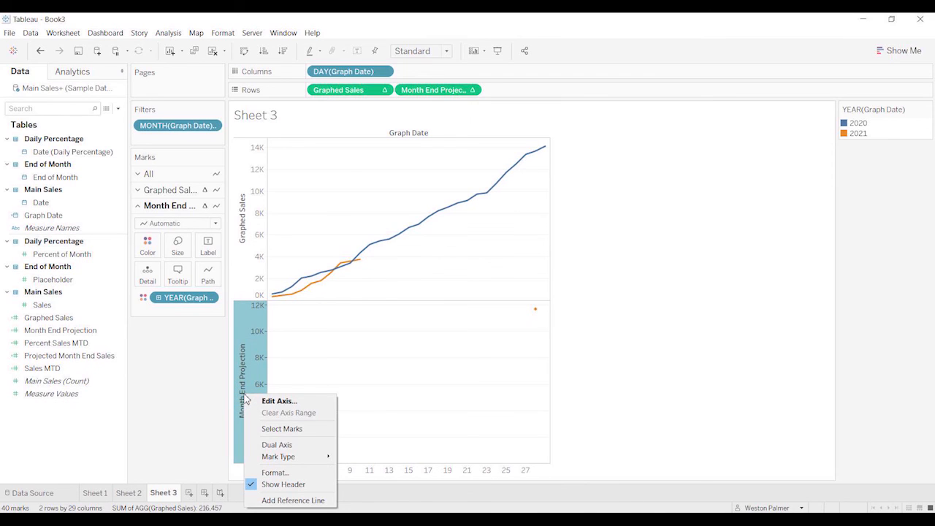
pyautogui.moveTo(277, 445)
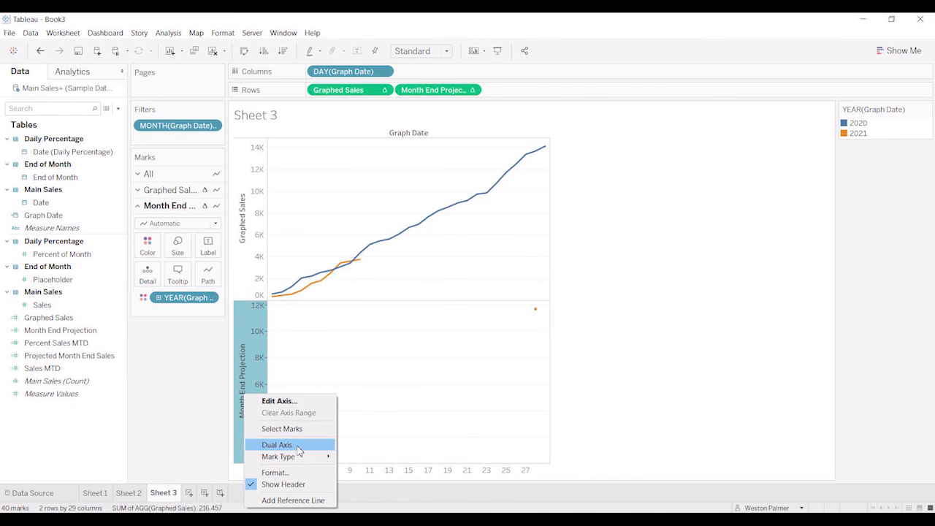
# - Make Month End Projection a dual axis and synchronize both axes
pyautogui.click(276, 445)
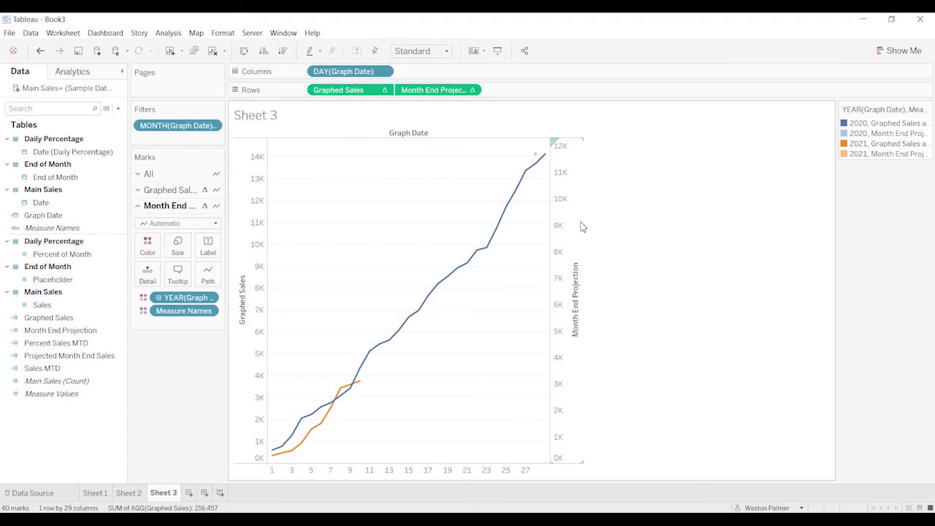
pyautogui.click(617, 281)
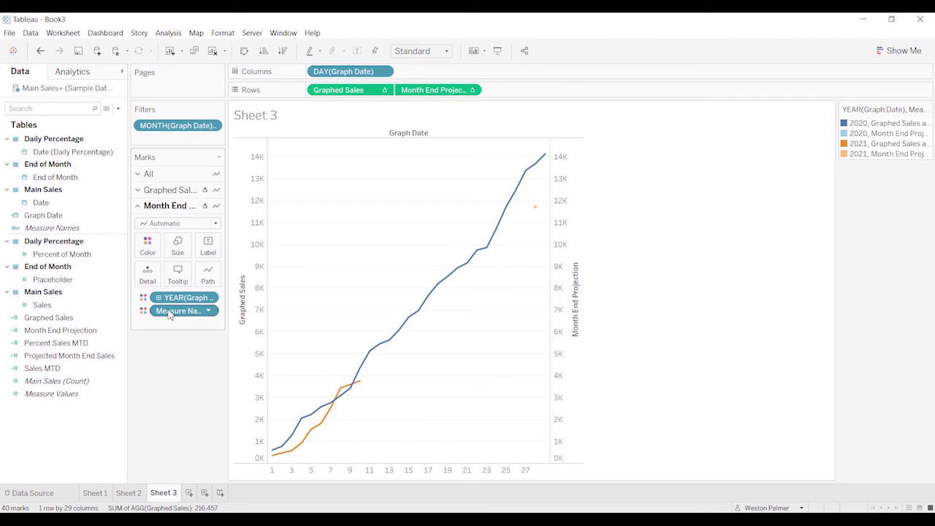
# - Remove Measure Names from the Marks card colour so lines are coloured by year
pyautogui.click(178, 311)
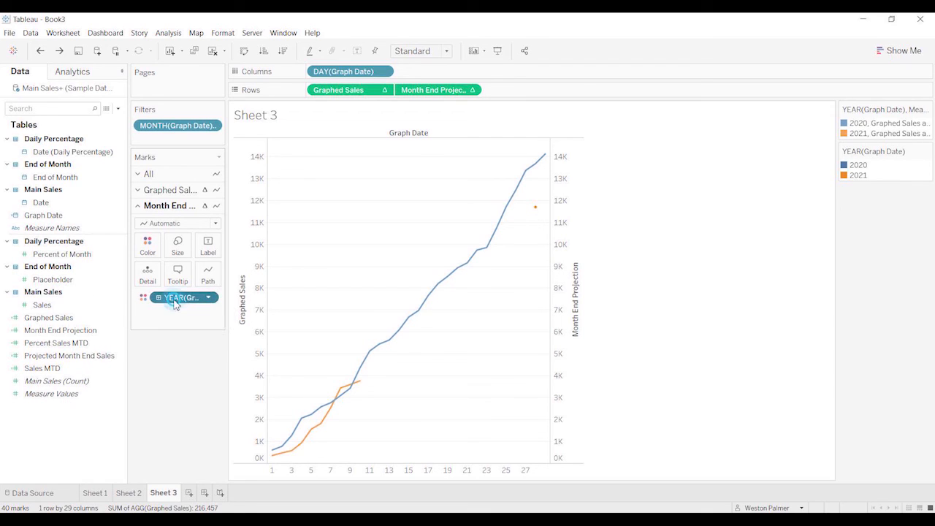
pyautogui.moveTo(182, 297); pyautogui.dragTo(165, 279)
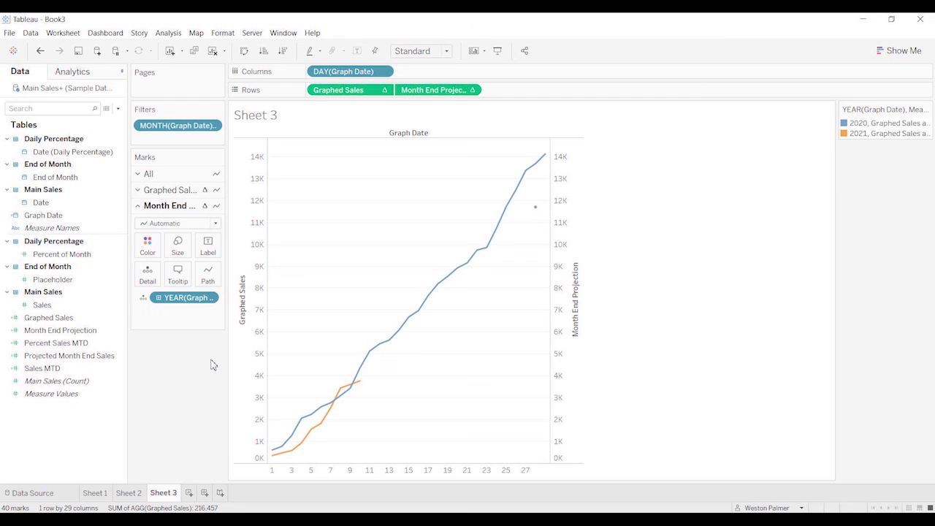
pyautogui.moveTo(535, 208)
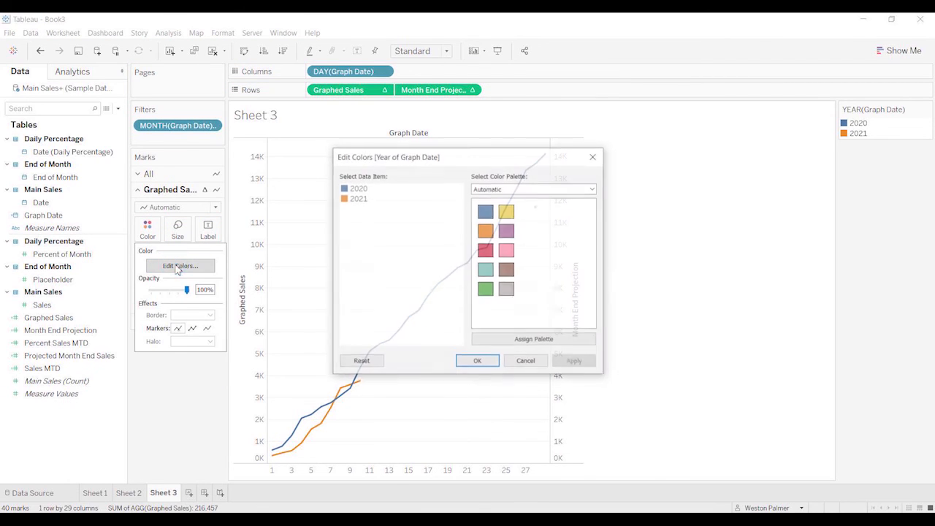
# - Apply the Blue-Teal palette: light teal for 2020, dark navy for 2021
pyautogui.click(592, 189)
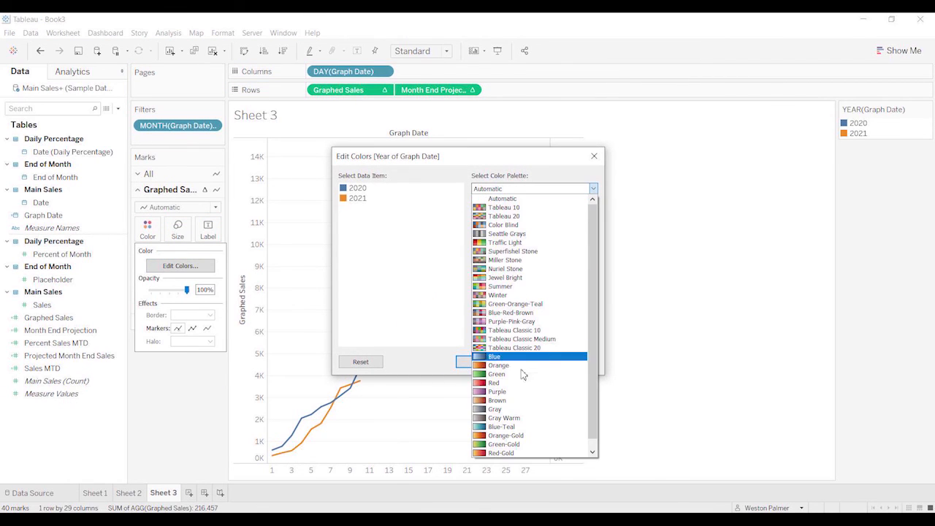
pyautogui.click(502, 427)
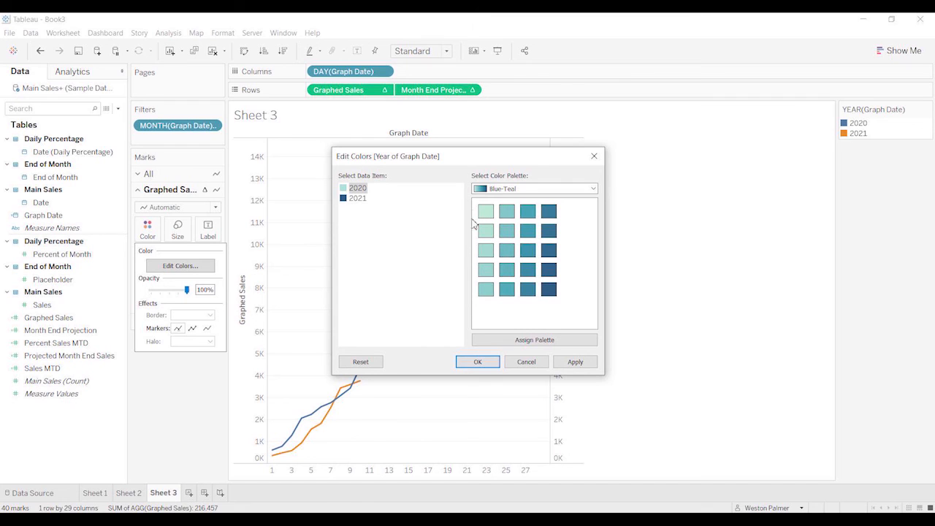
pyautogui.click(477, 362)
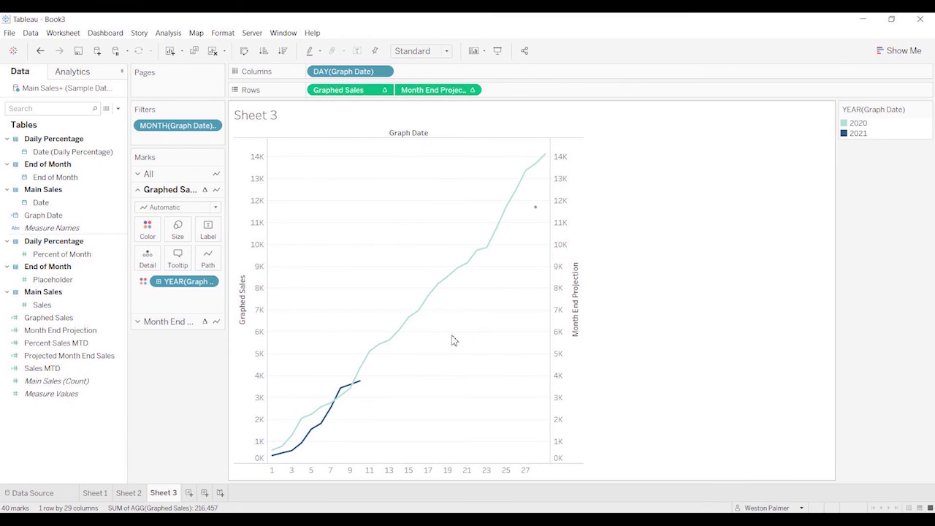
pyautogui.moveTo(358, 404)
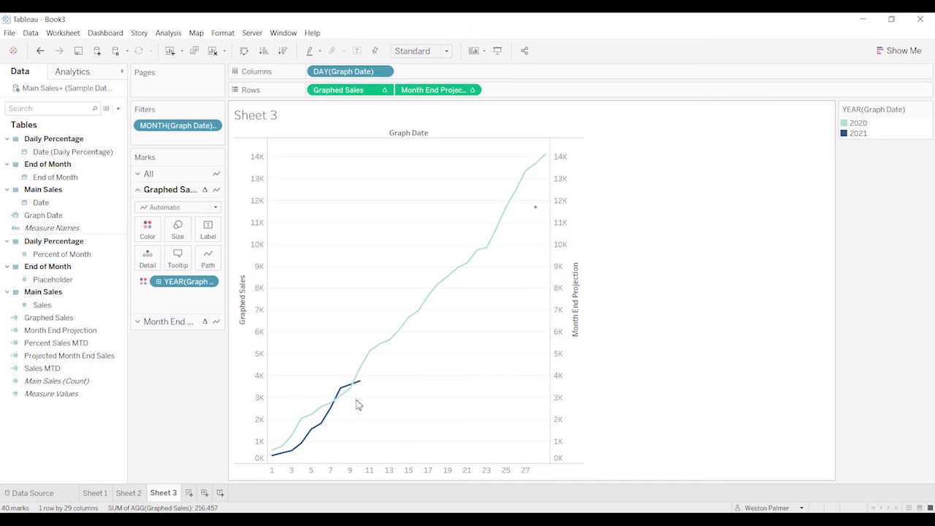
pyautogui.moveTo(353, 398)
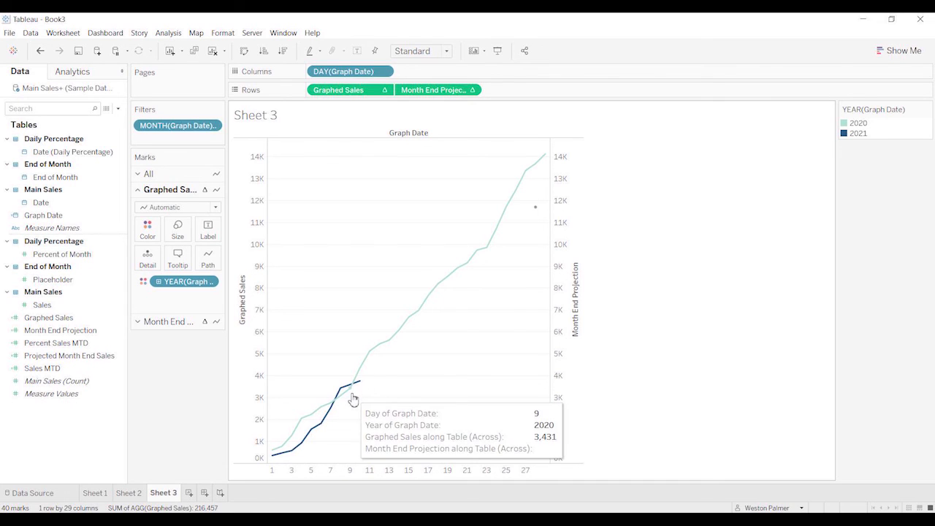
pyautogui.moveTo(338, 415)
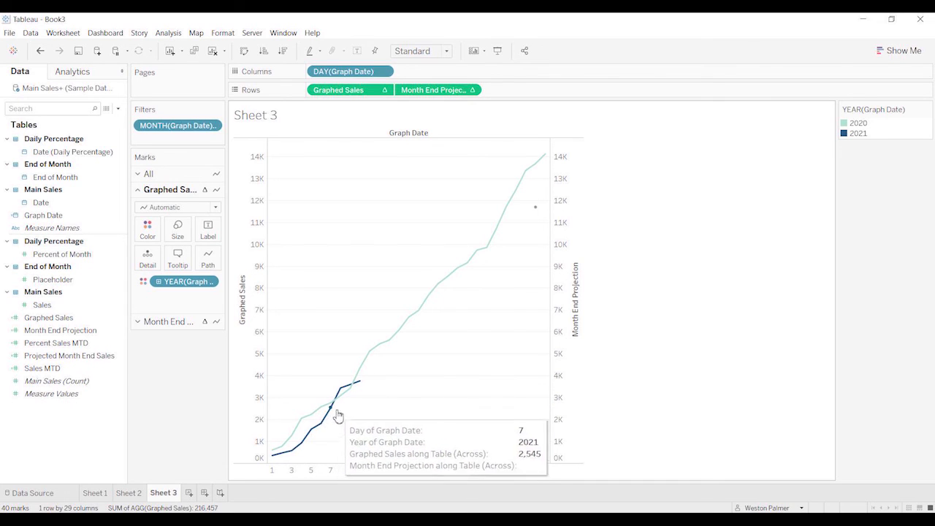
pyautogui.moveTo(899, 128)
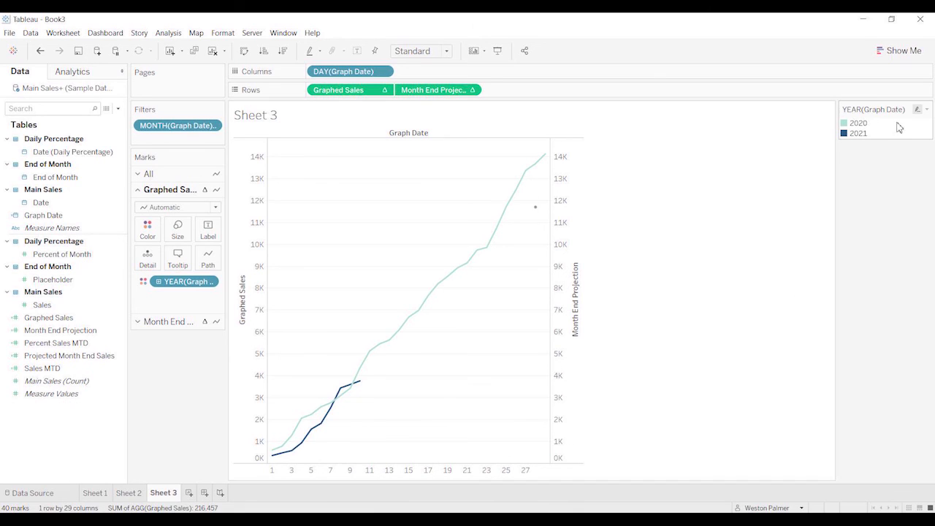
# - Move 2021 above 2020 in the YEAR(Graph Date) color legend
pyautogui.click(859, 133)
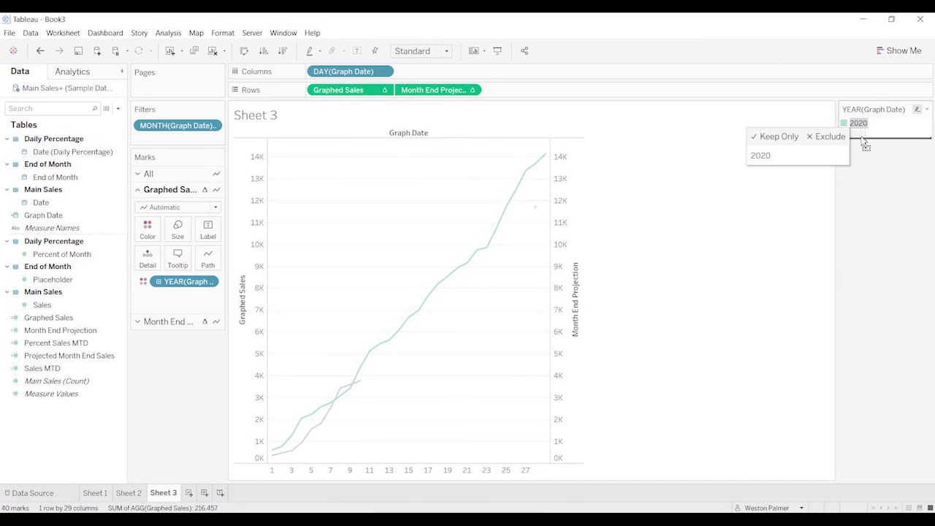
pyautogui.click(365, 427)
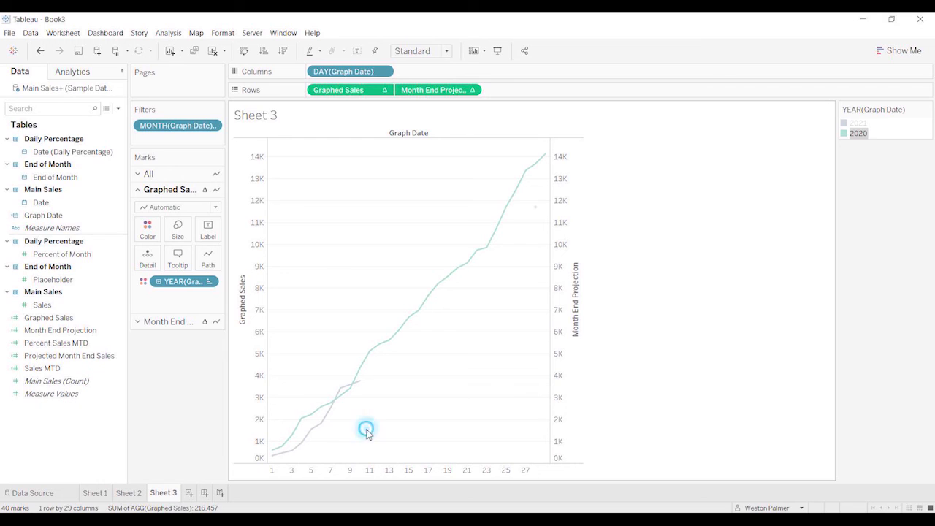
pyautogui.moveTo(354, 386)
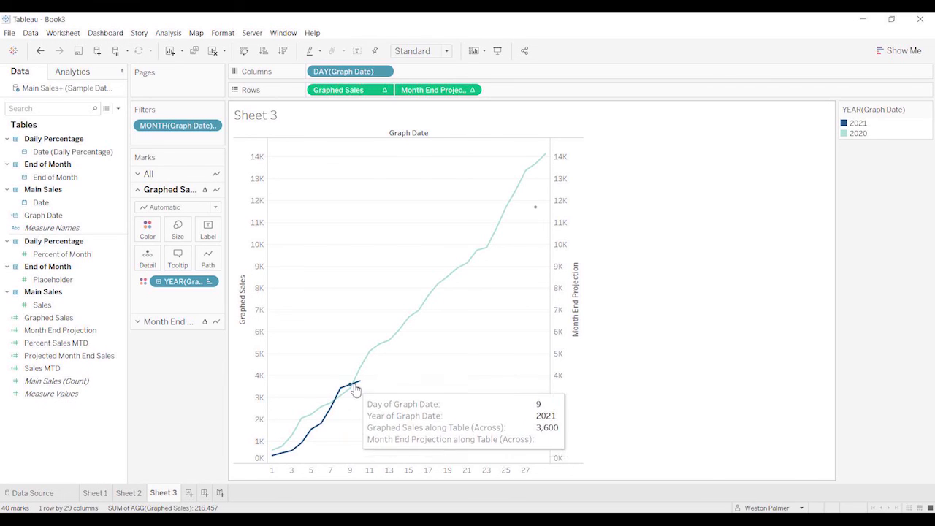
pyautogui.moveTo(458, 212)
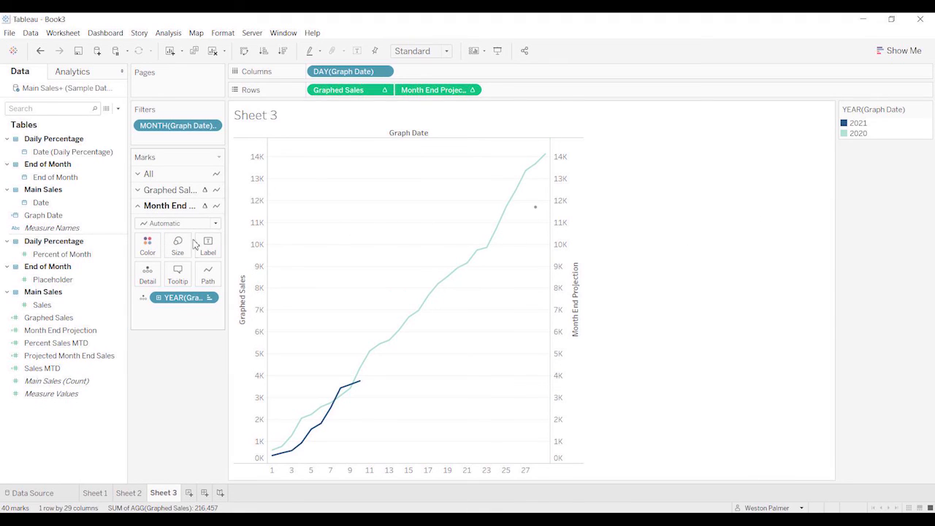
# - Make the Month End Projection mark a larger red filled diamond shape
pyautogui.click(215, 223)
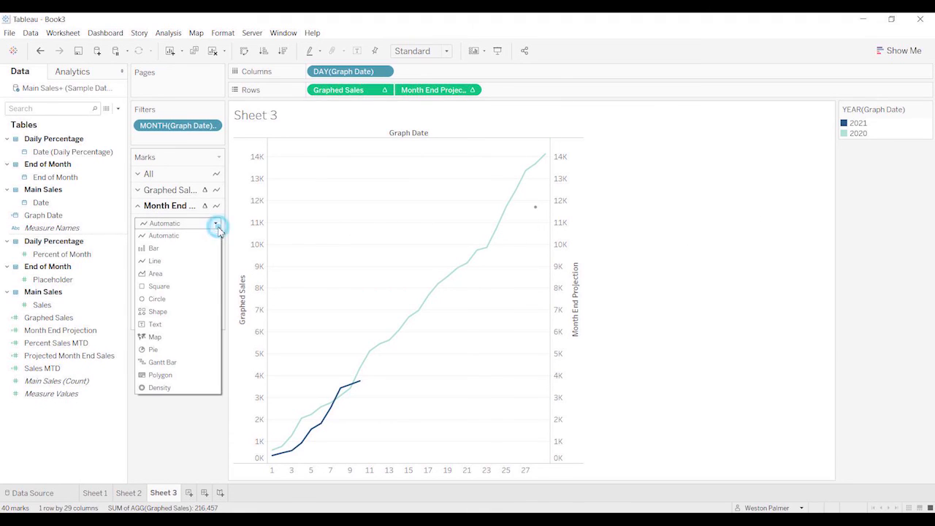
pyautogui.click(158, 312)
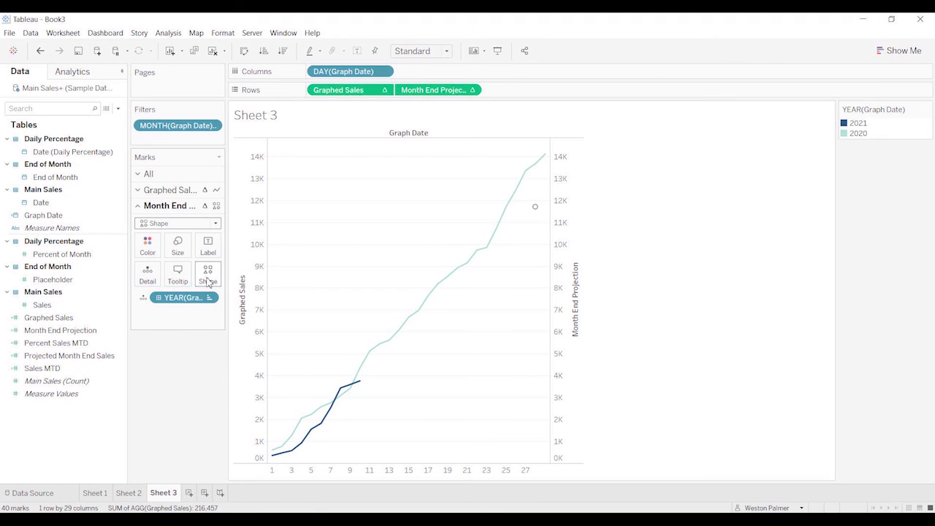
pyautogui.click(208, 274)
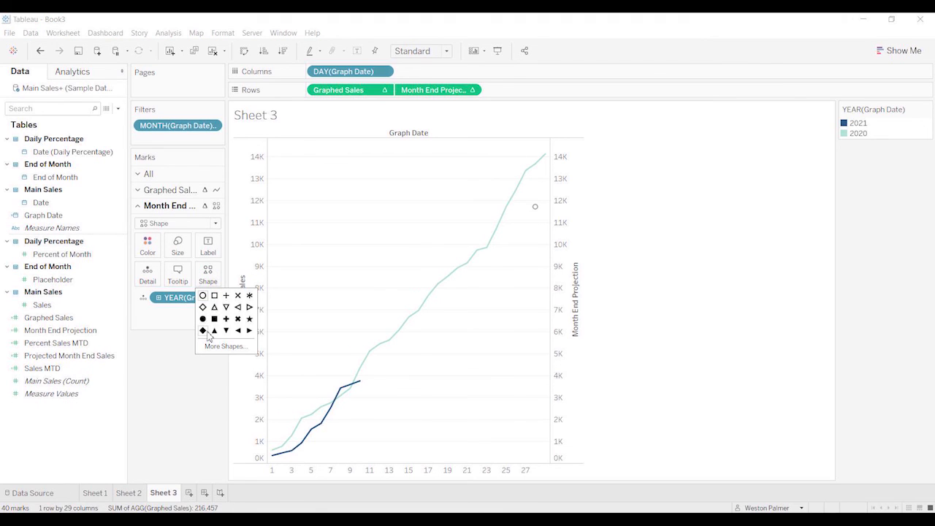
pyautogui.click(202, 330)
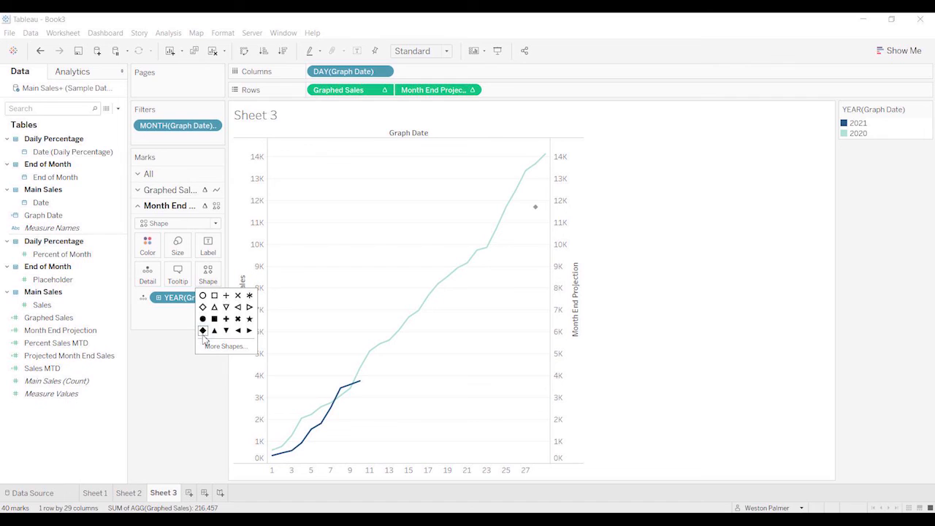
pyautogui.click(147, 247)
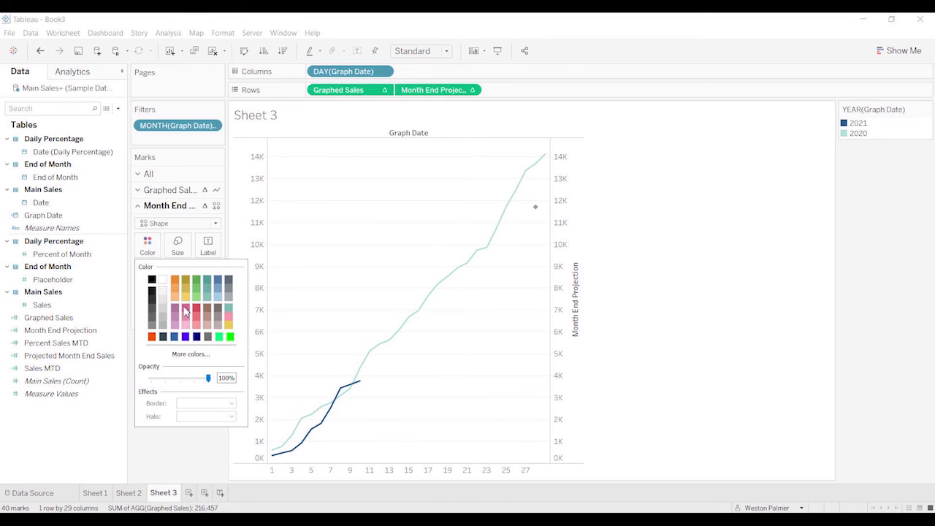
pyautogui.click(152, 336)
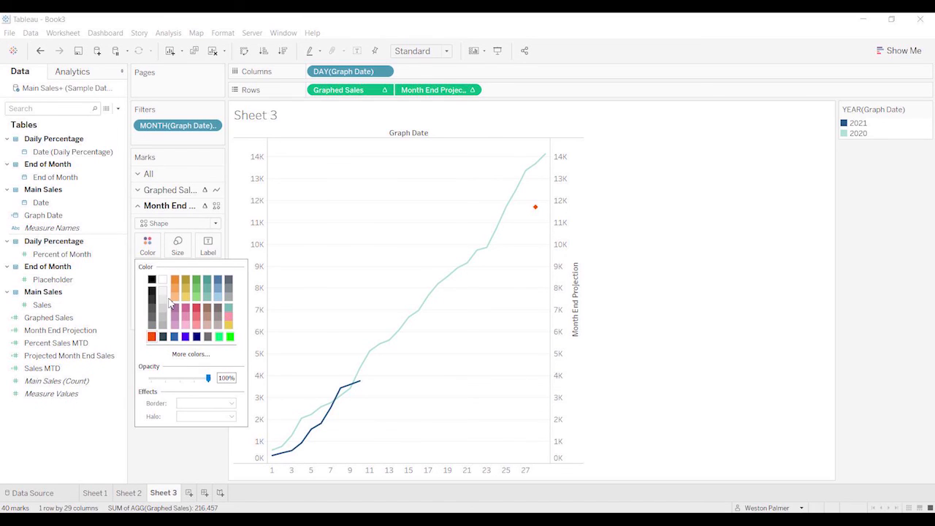
pyautogui.moveTo(177, 245)
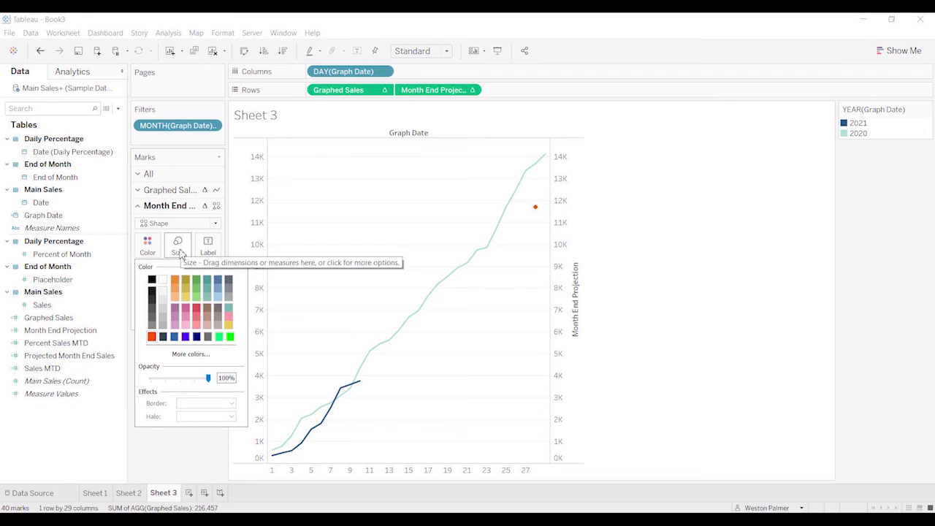
pyautogui.click(176, 244)
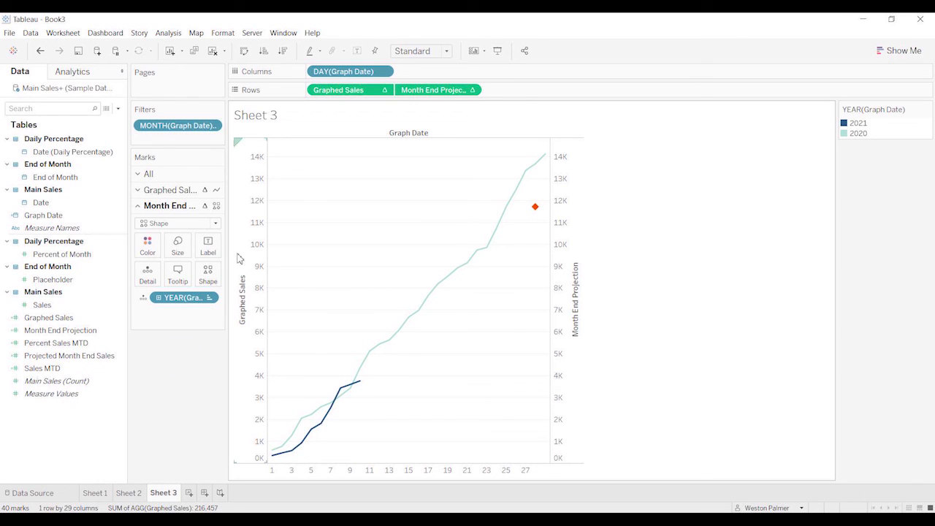
# - Label the projection diamond with 11,699 and hide the projection axis and Graph Date header
pyautogui.click(207, 247)
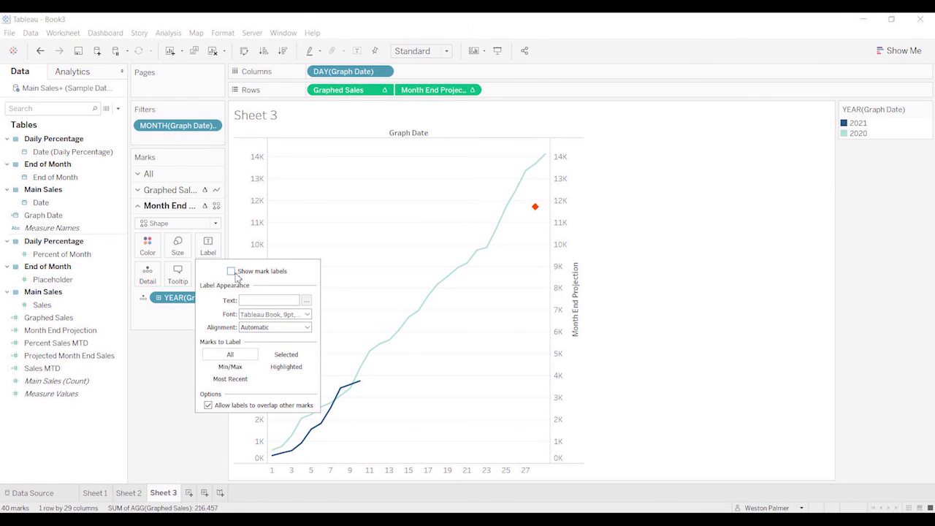
pyautogui.click(232, 271)
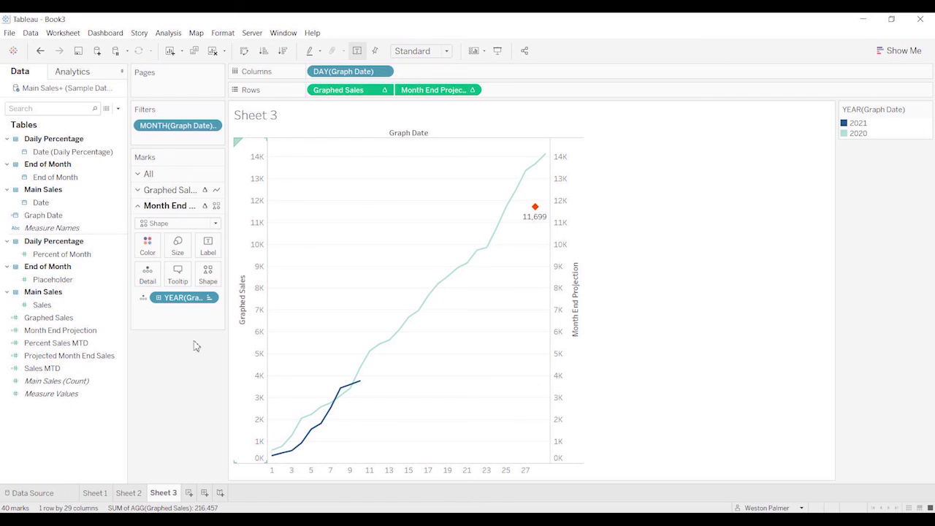
pyautogui.rightClick(561, 245)
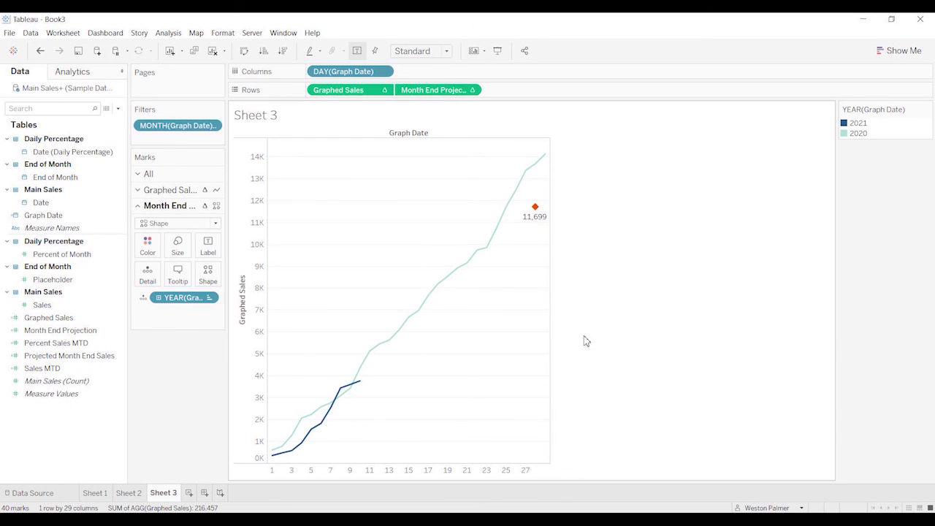
pyautogui.rightClick(409, 132)
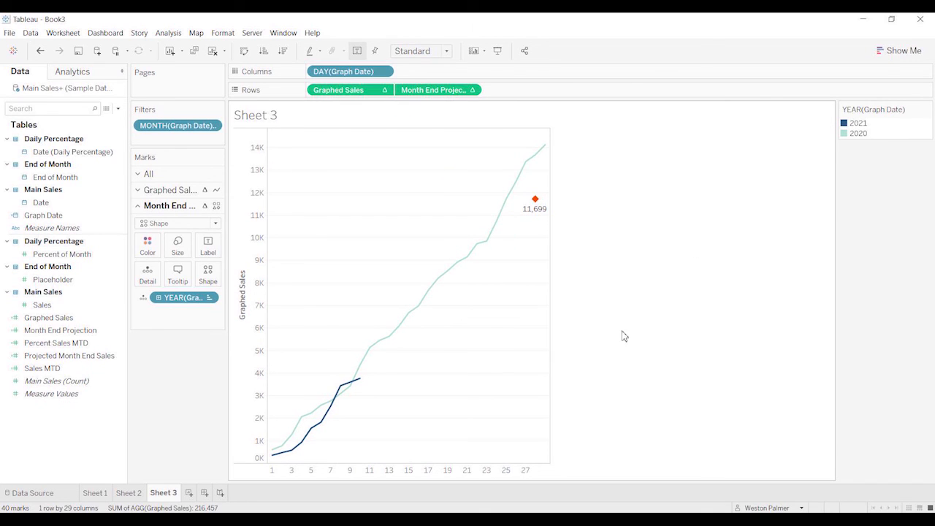
pyautogui.moveTo(610, 330)
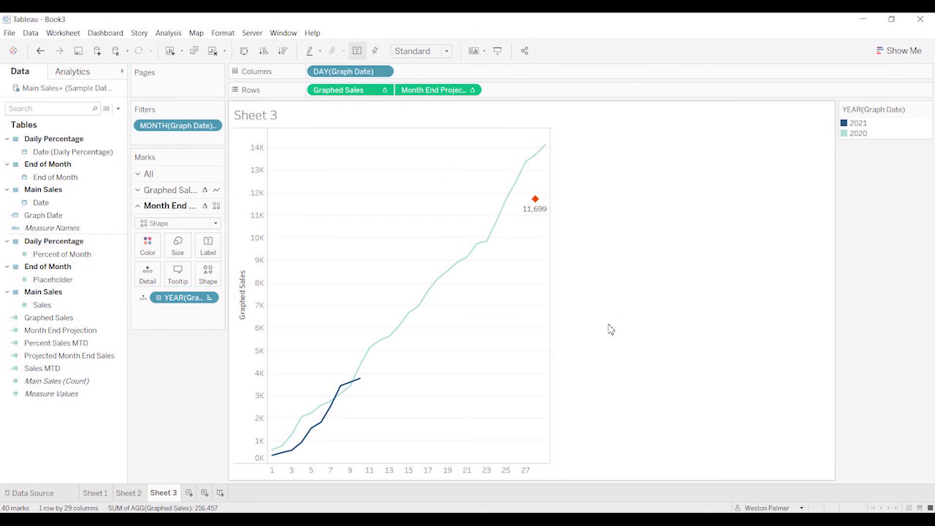
pyautogui.moveTo(506, 255)
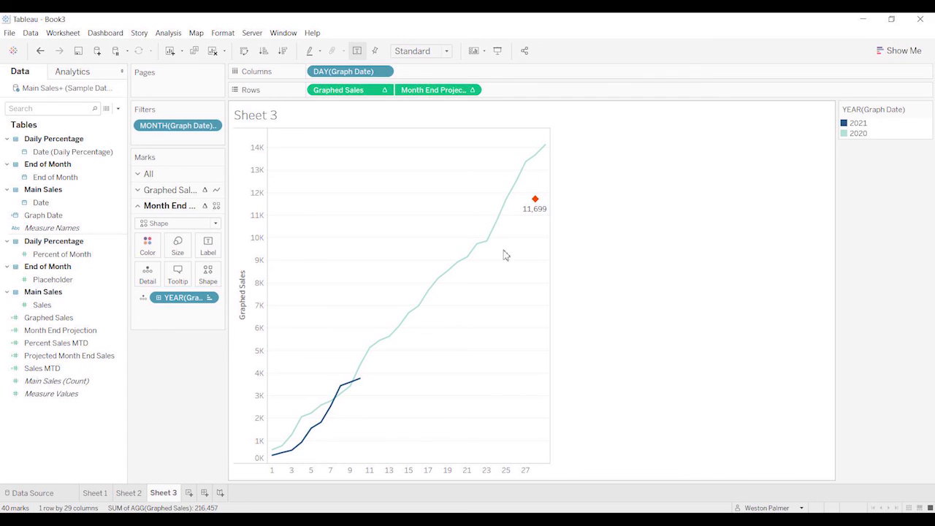
pyautogui.moveTo(518, 356)
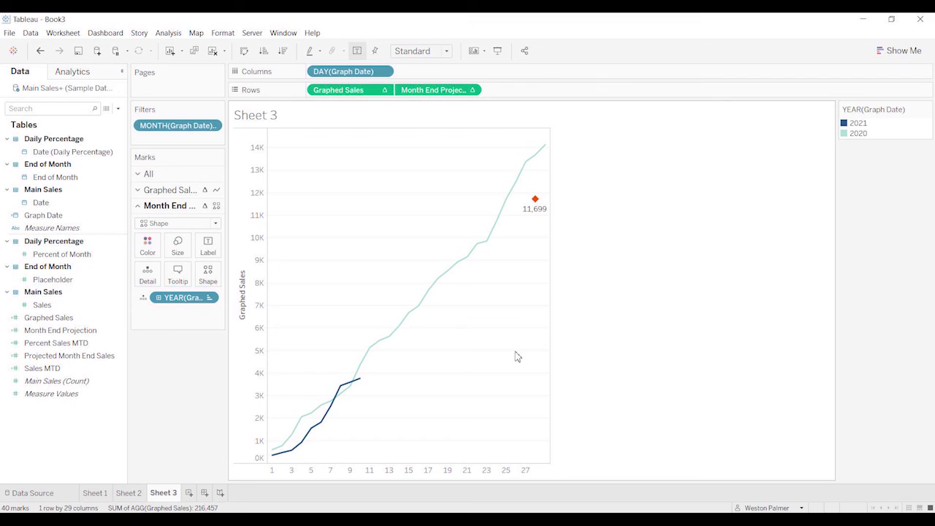
pyautogui.moveTo(526, 340)
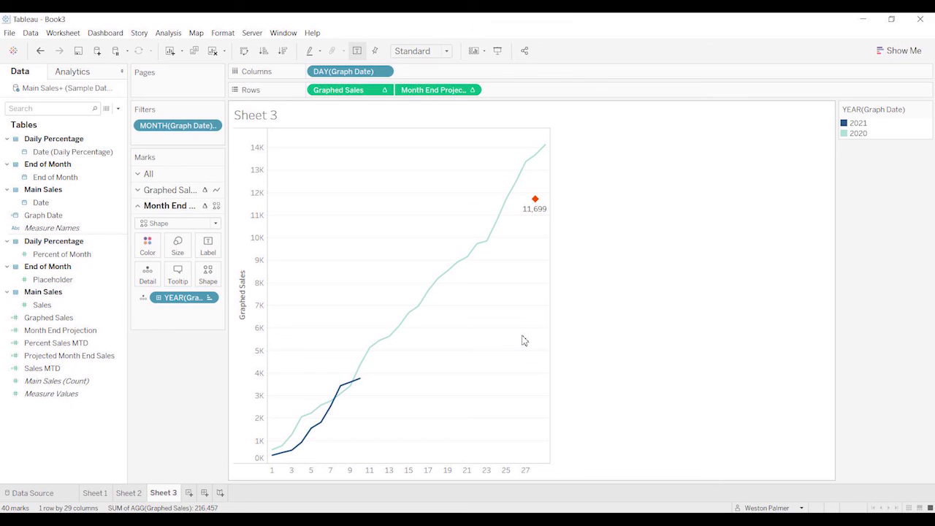
pyautogui.moveTo(489, 273)
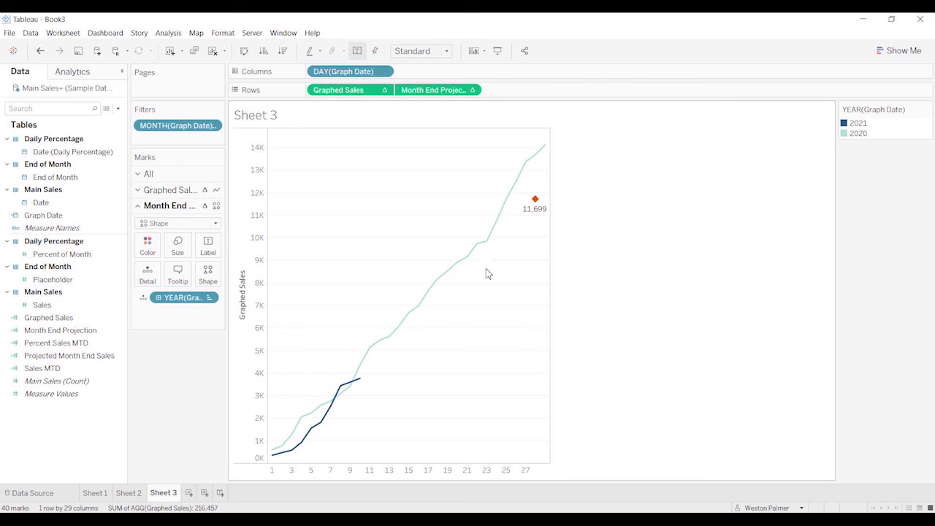
pyautogui.moveTo(471, 398)
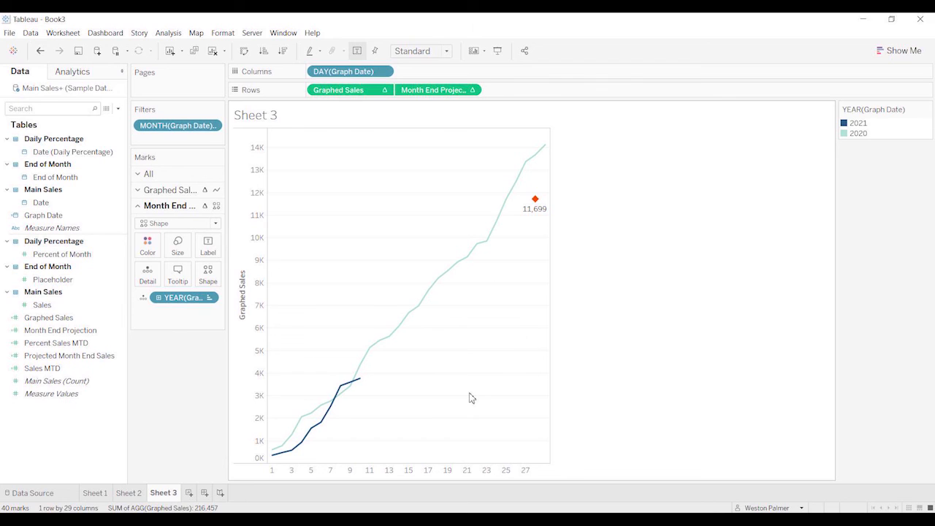